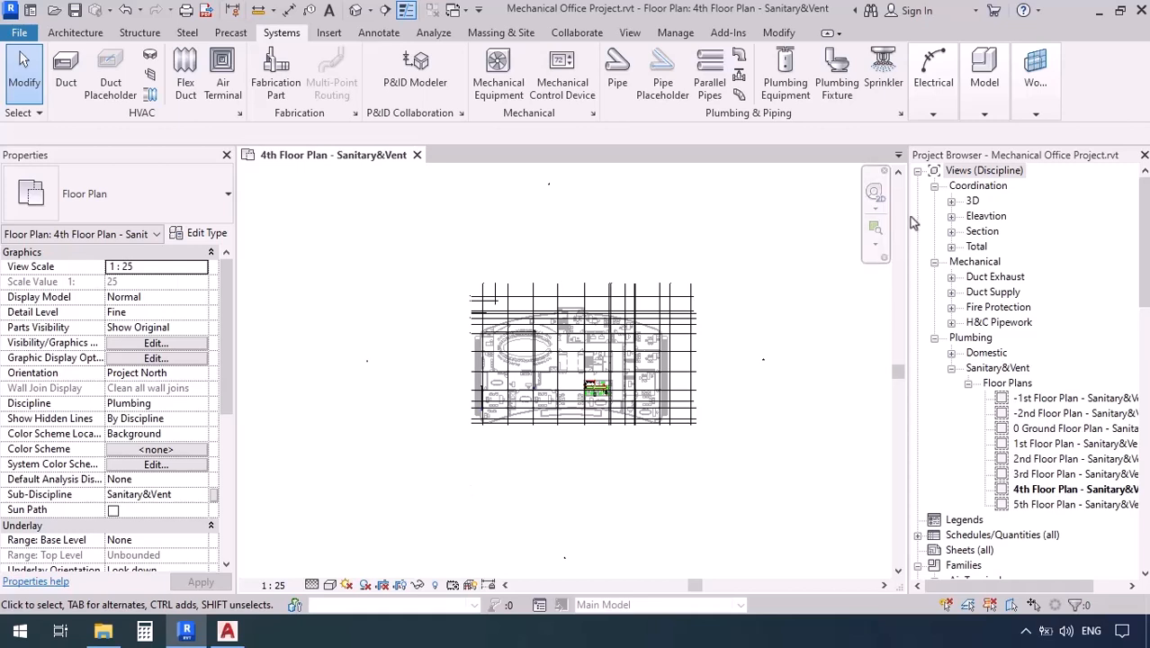
pyautogui.moveTo(943, 335)
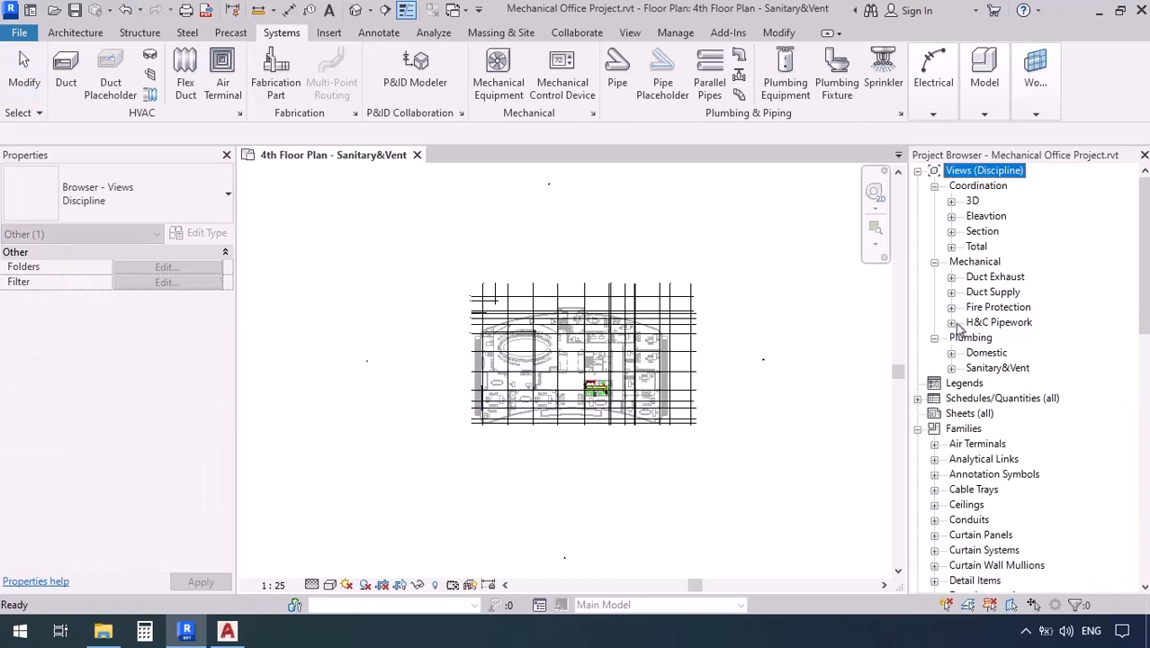
pyautogui.moveTo(780, 395)
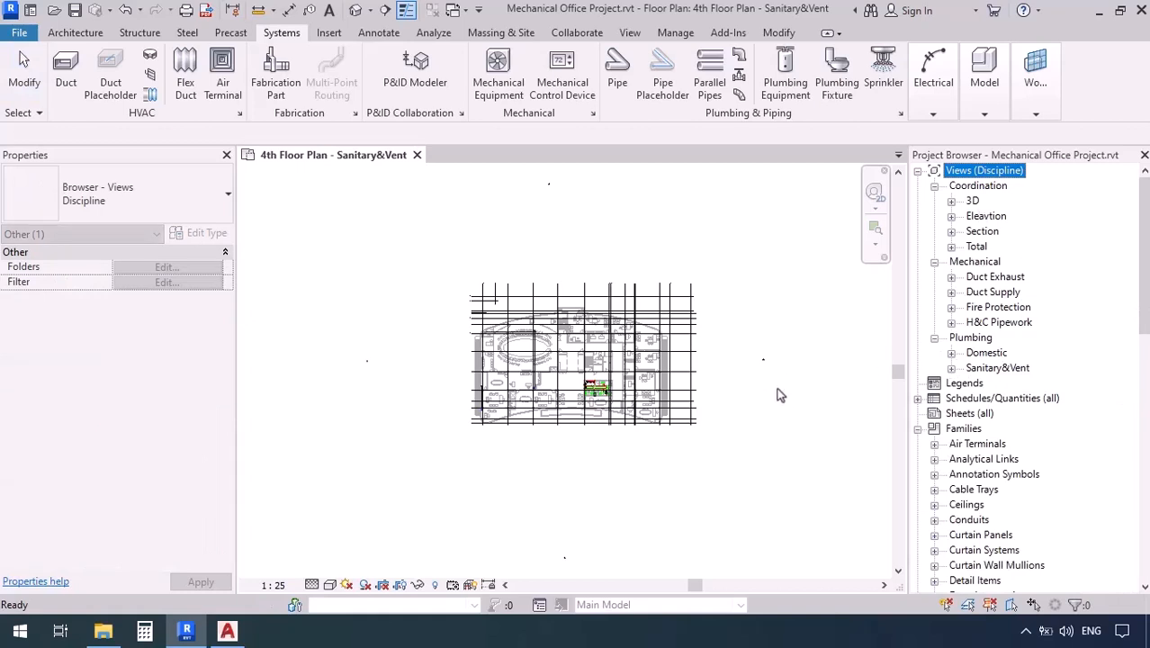
pyautogui.moveTo(783, 402)
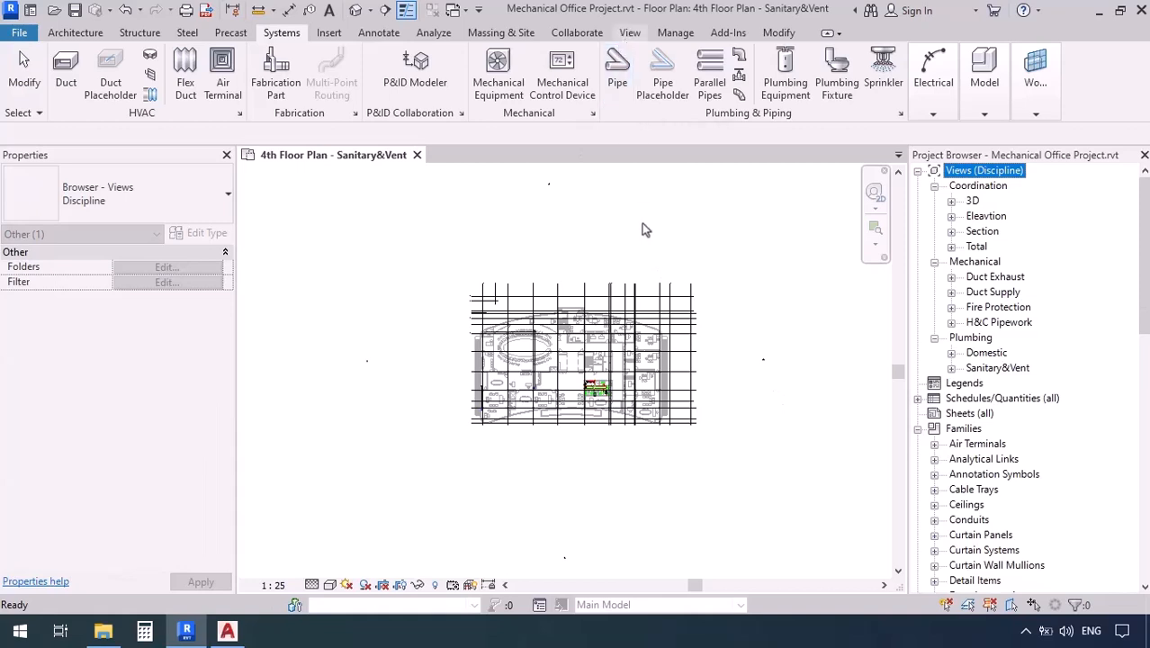
# Create reflected ceiling plans for levels 02 (2nd Basement) through 09 (Fifth Floor)
pyautogui.click(630, 33)
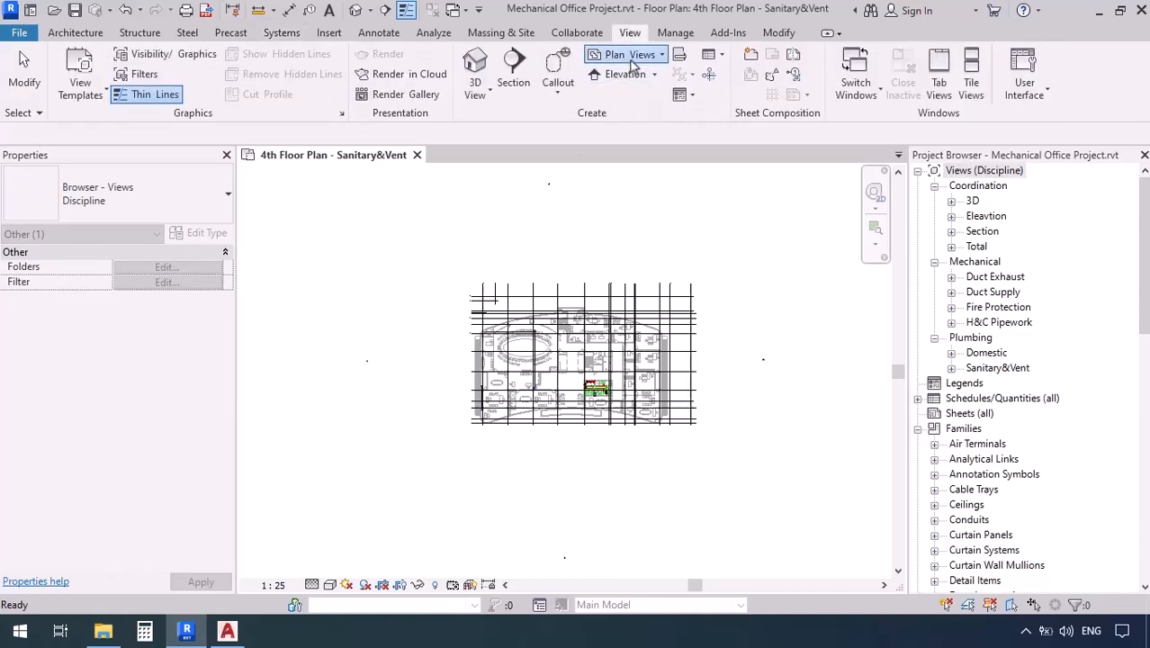
pyautogui.click(614, 54)
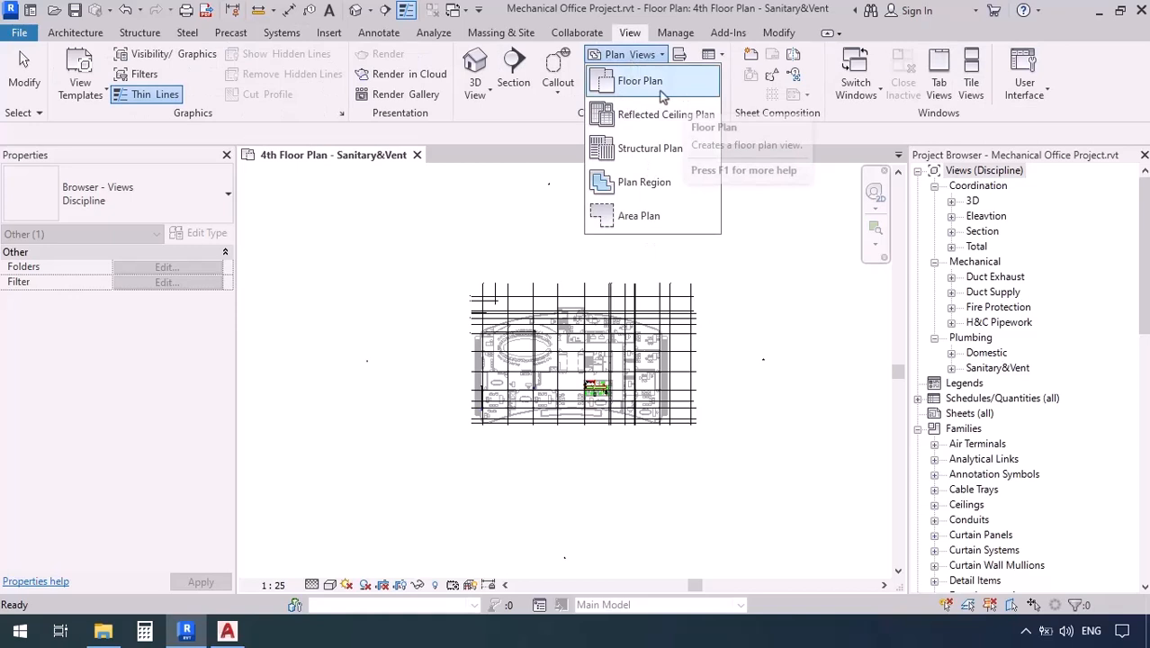
pyautogui.moveTo(666, 115)
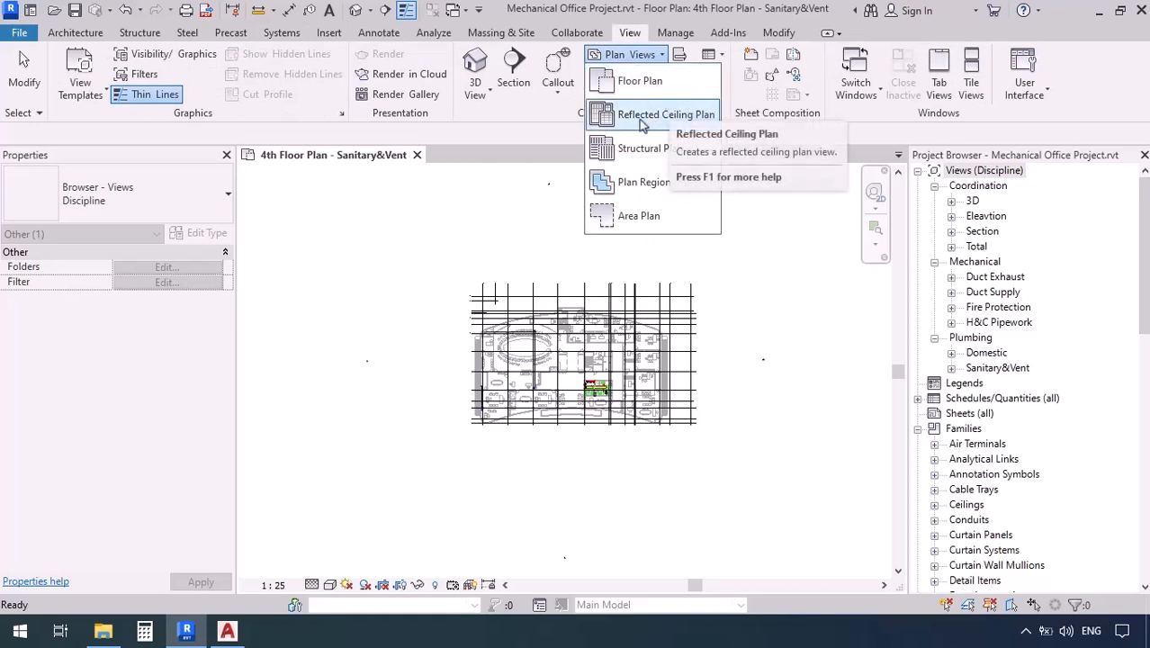
pyautogui.moveTo(666, 114)
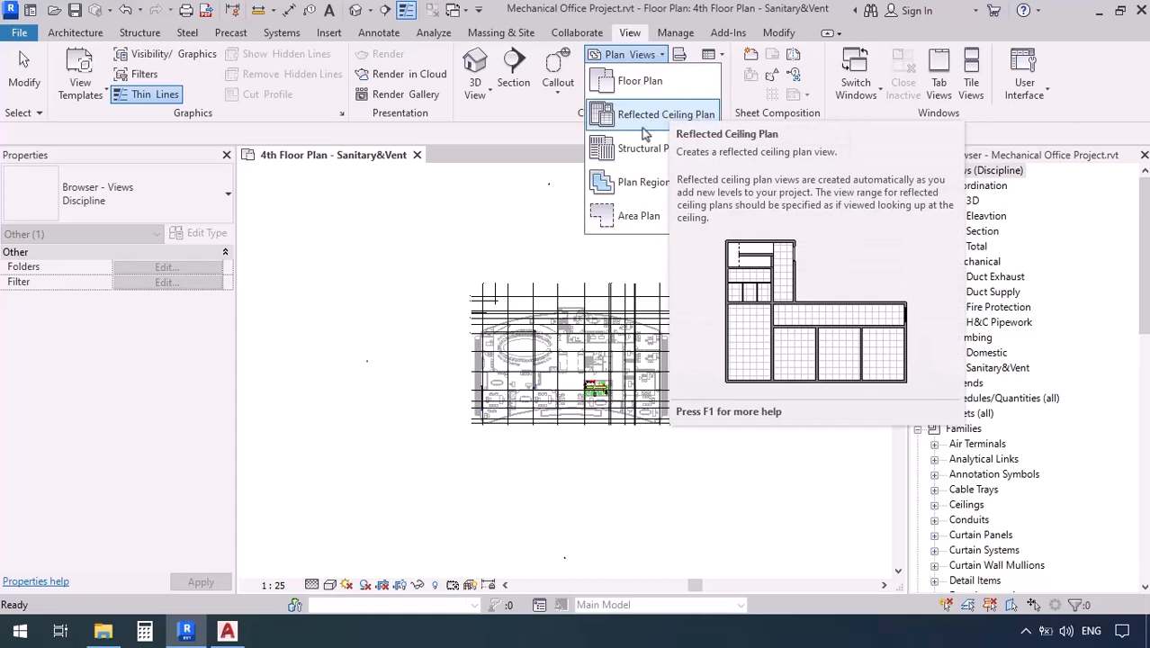
pyautogui.moveTo(639, 126)
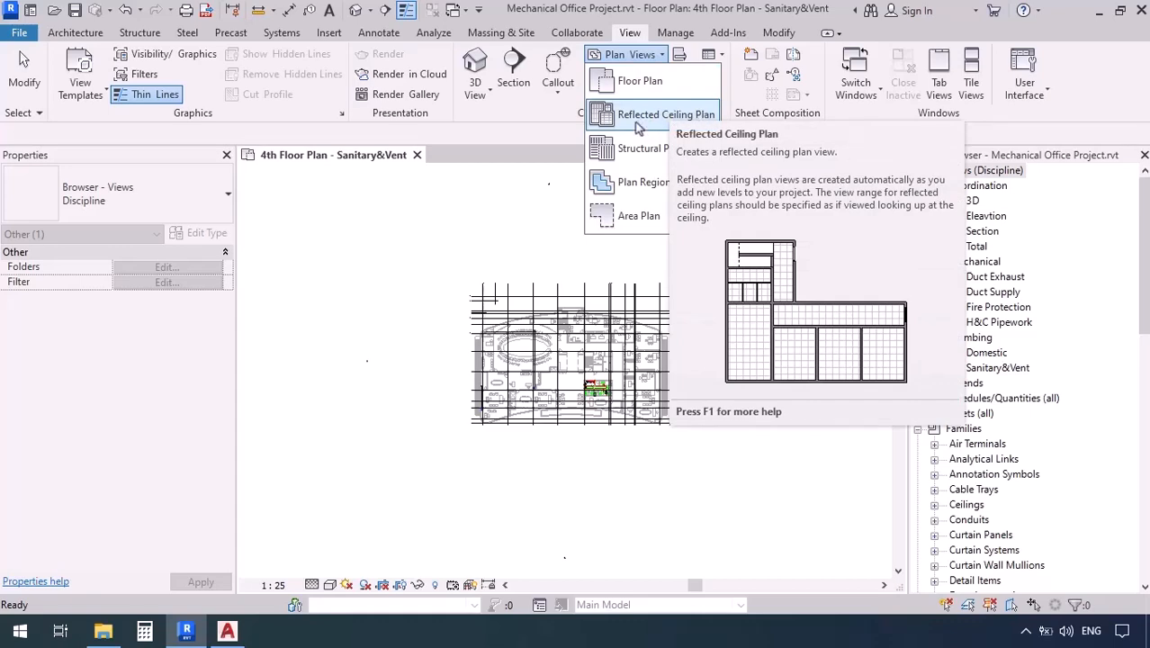
pyautogui.click(666, 114)
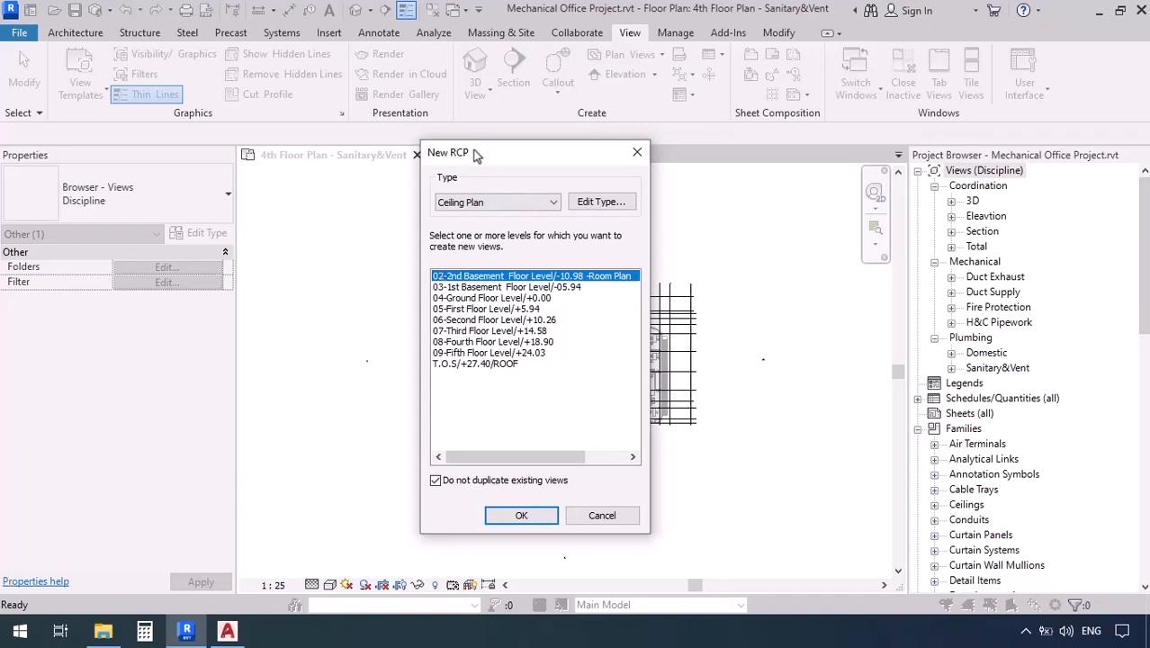
pyautogui.moveTo(464, 375)
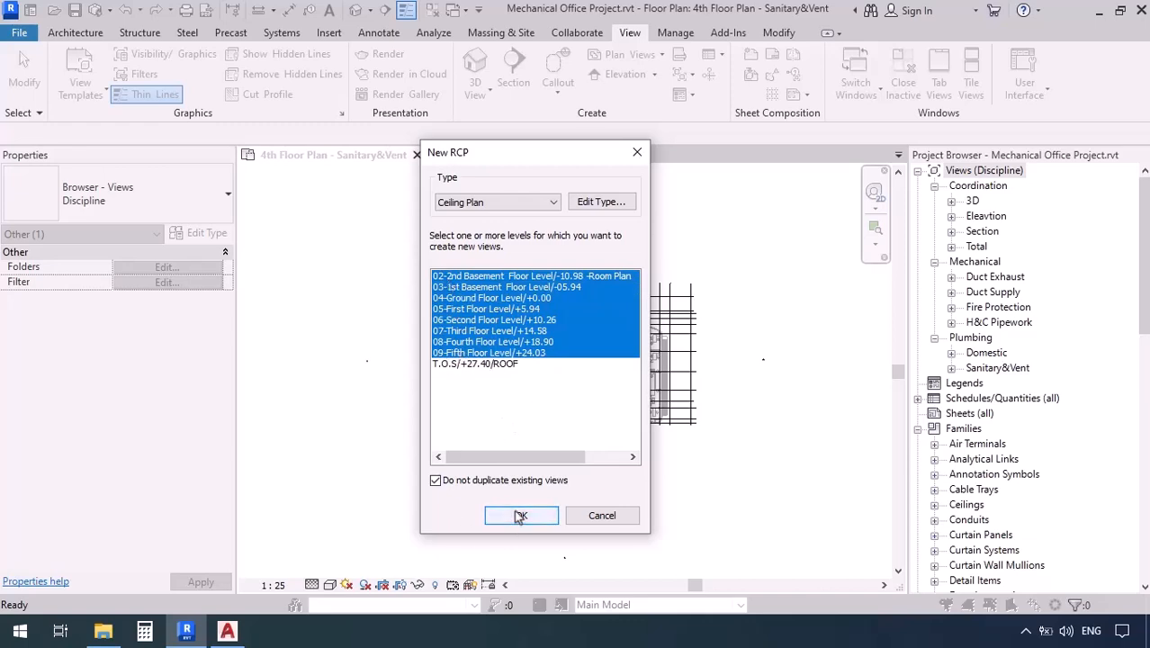
pyautogui.click(521, 515)
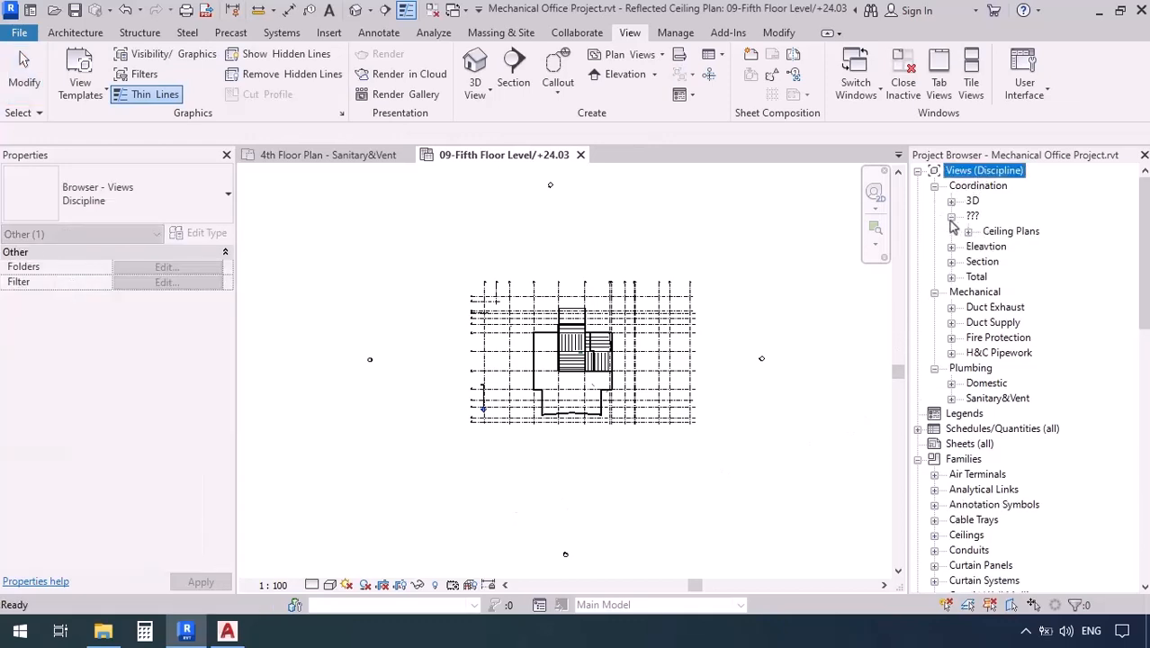
# Expand Ceiling Plans in the Project Browser and begin renaming the 2nd Basement view
pyautogui.click(953, 230)
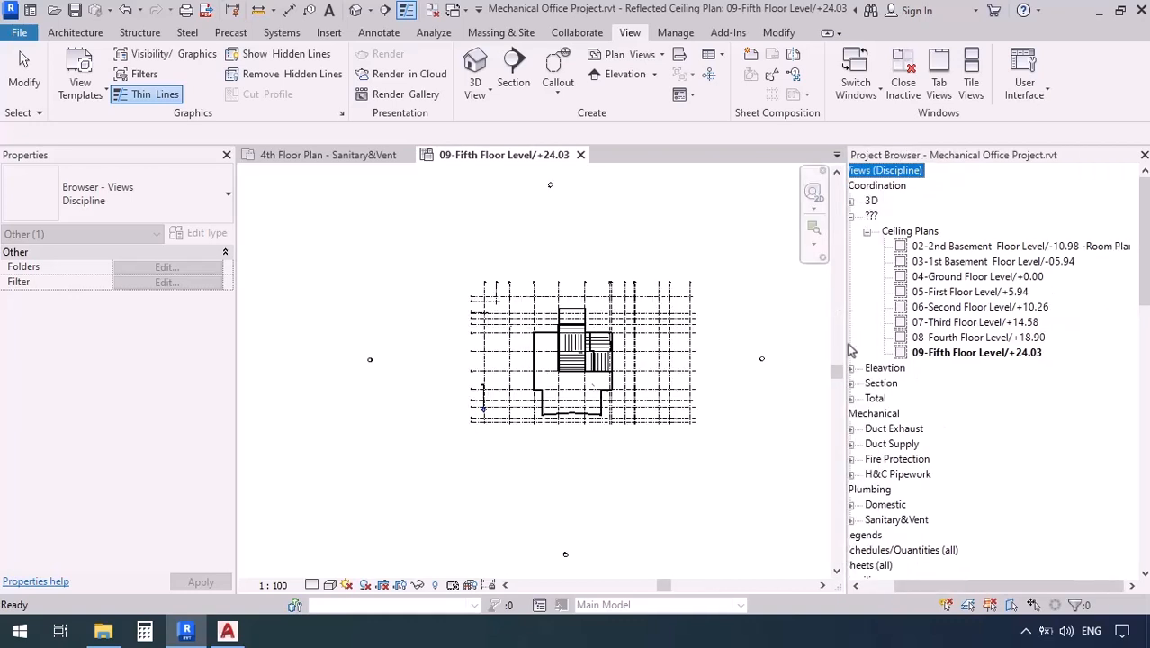
pyautogui.click(990, 246)
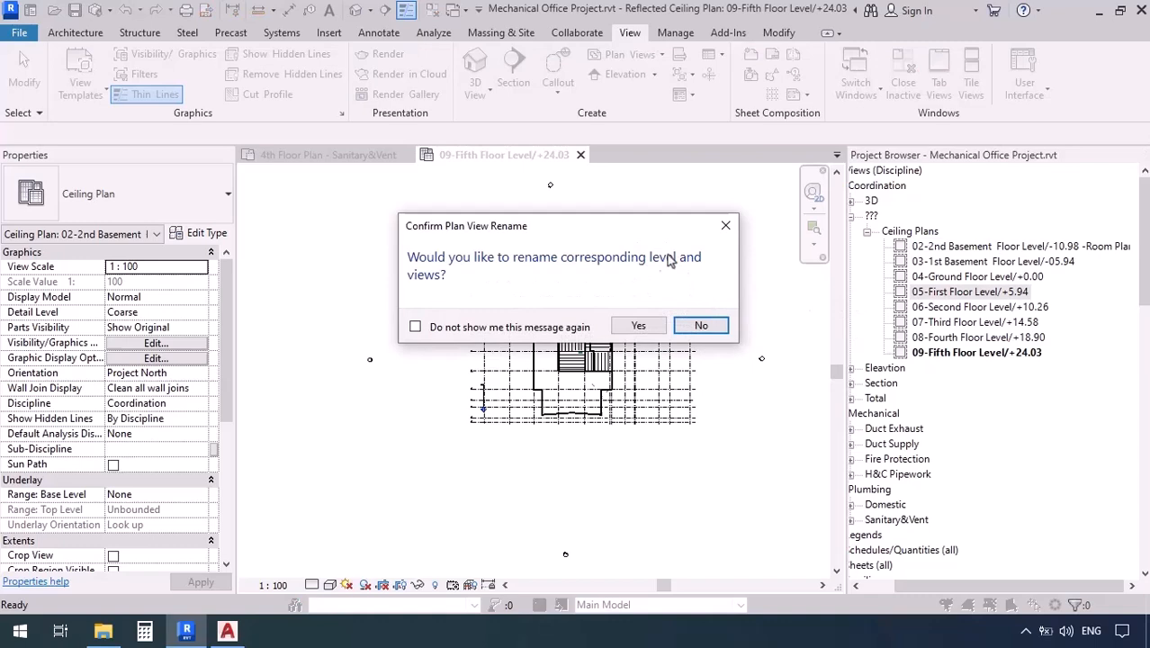
pyautogui.moveTo(756, 277)
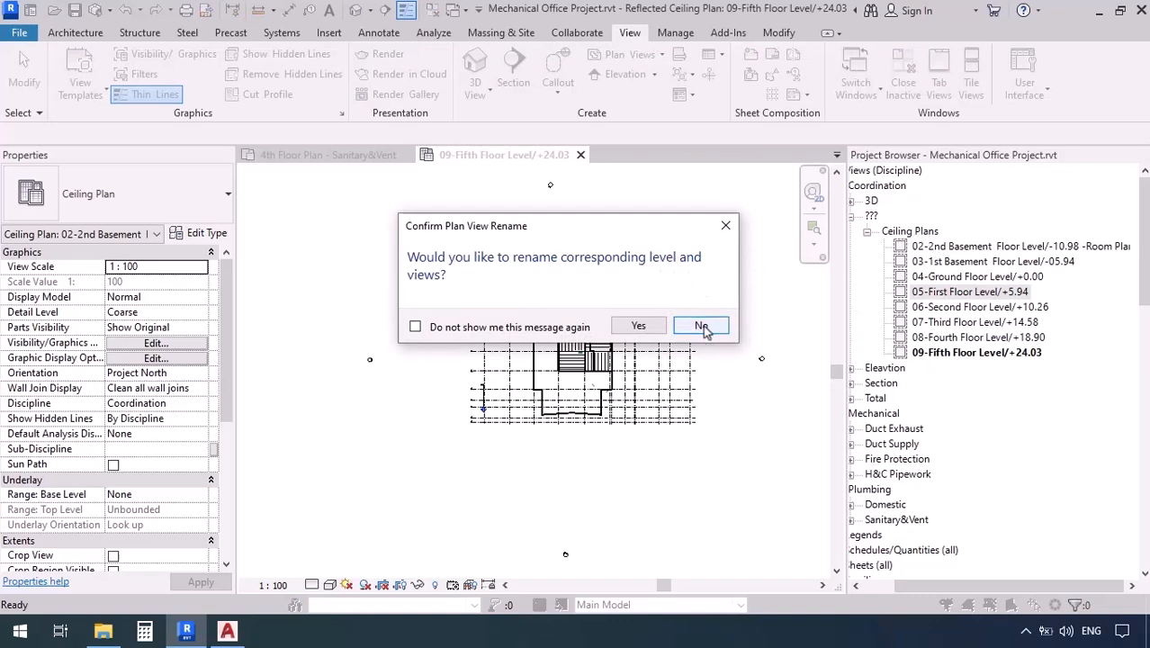
# Rename the basement and ground ceiling plans to '... Ceiling Plan - Fire Protection', keeping level names
pyautogui.click(701, 326)
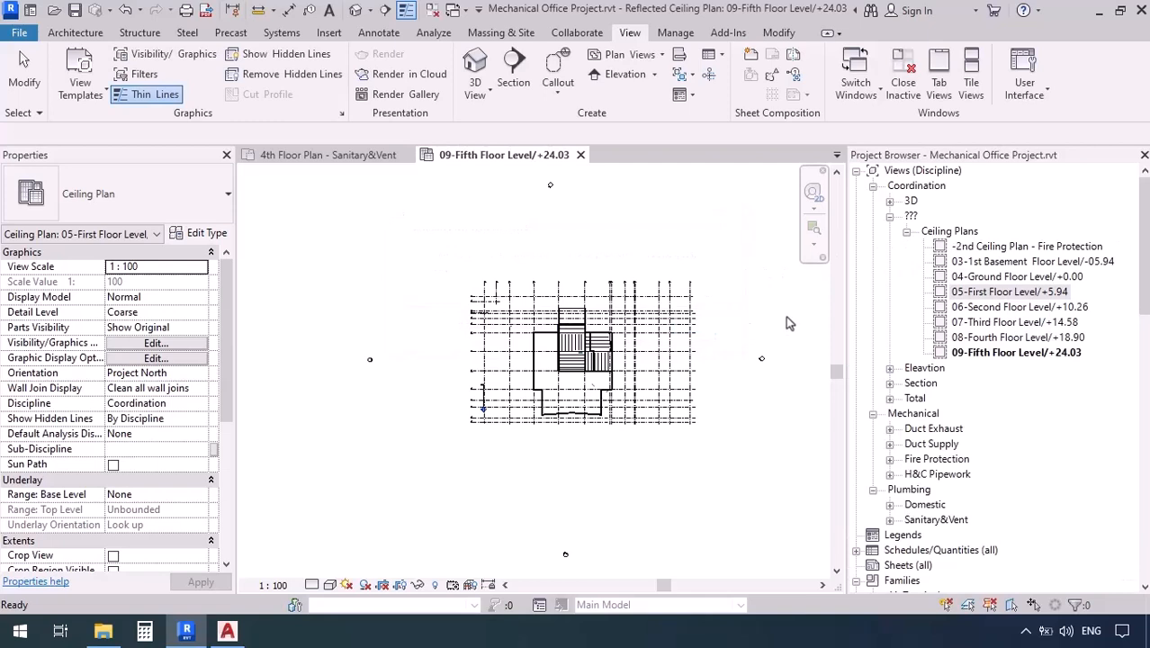
pyautogui.click(1033, 261)
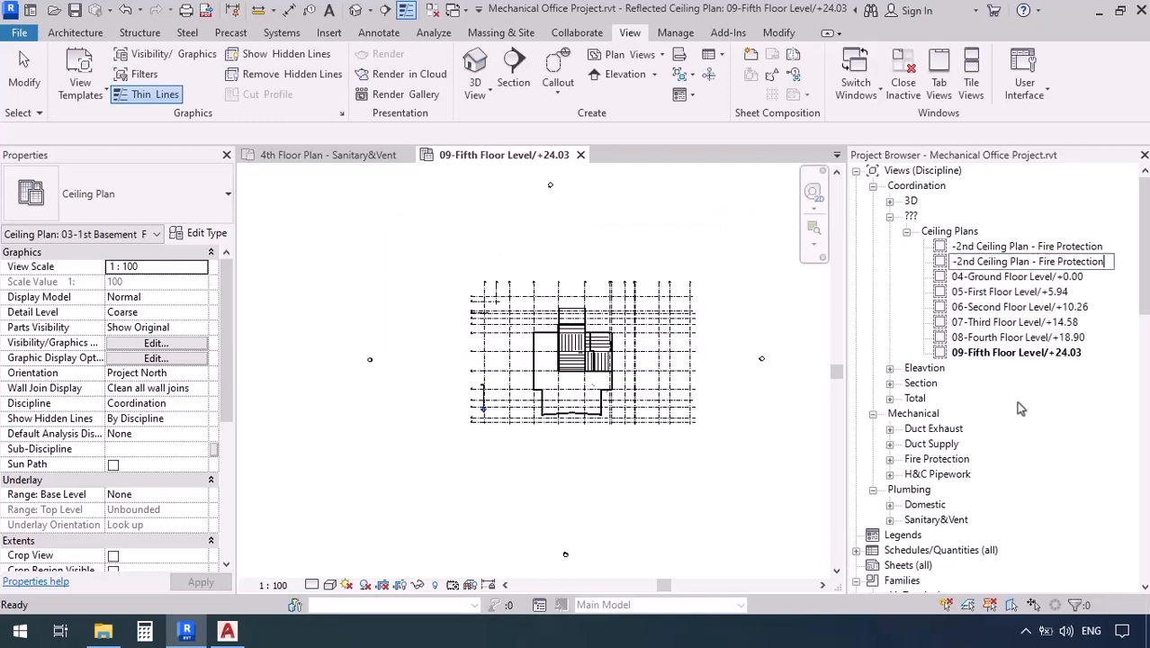
pyautogui.write('Ceiling Plan - Fire Protection')
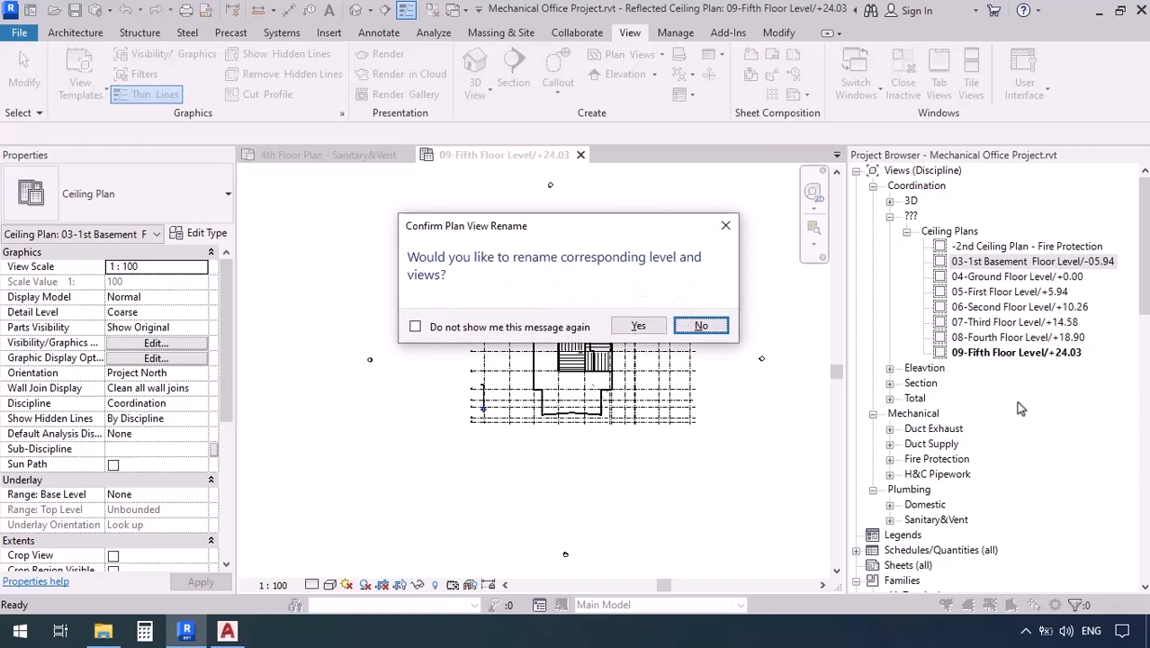
pyautogui.click(700, 325)
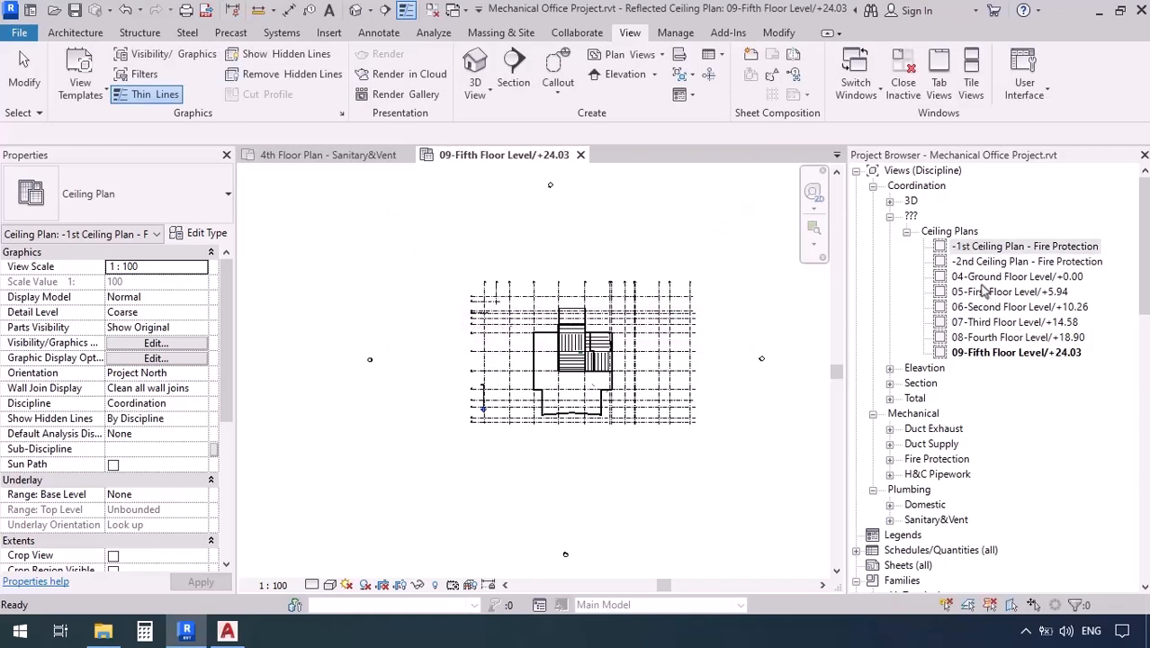
pyautogui.click(1017, 276)
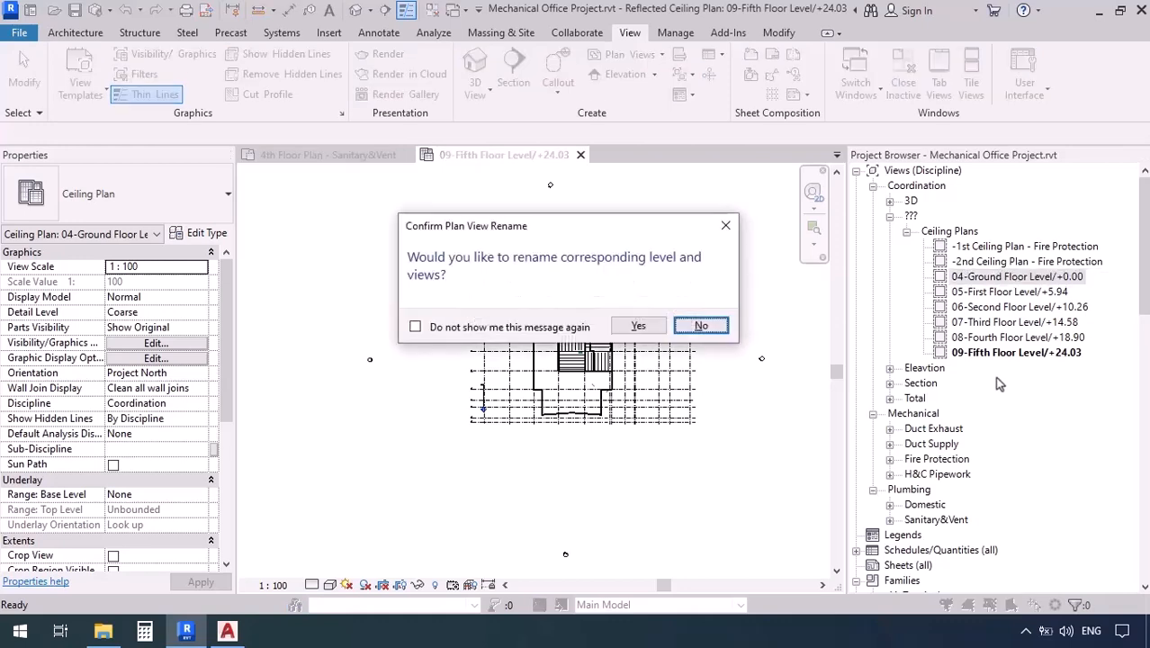
pyautogui.click(701, 326)
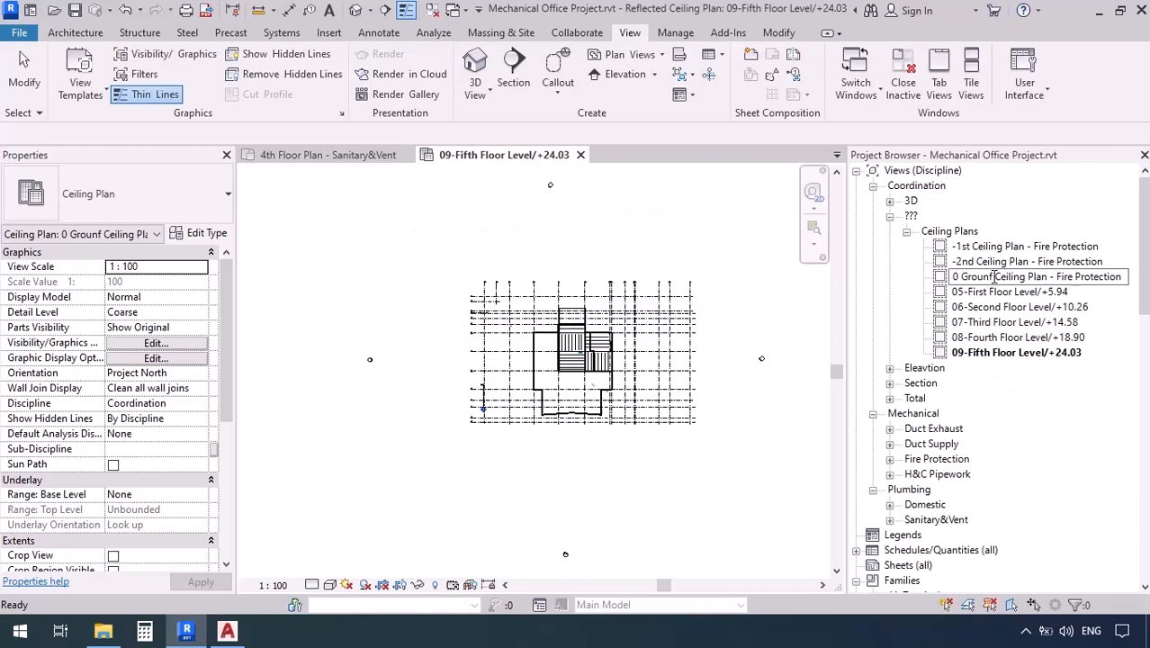
pyautogui.click(1019, 307)
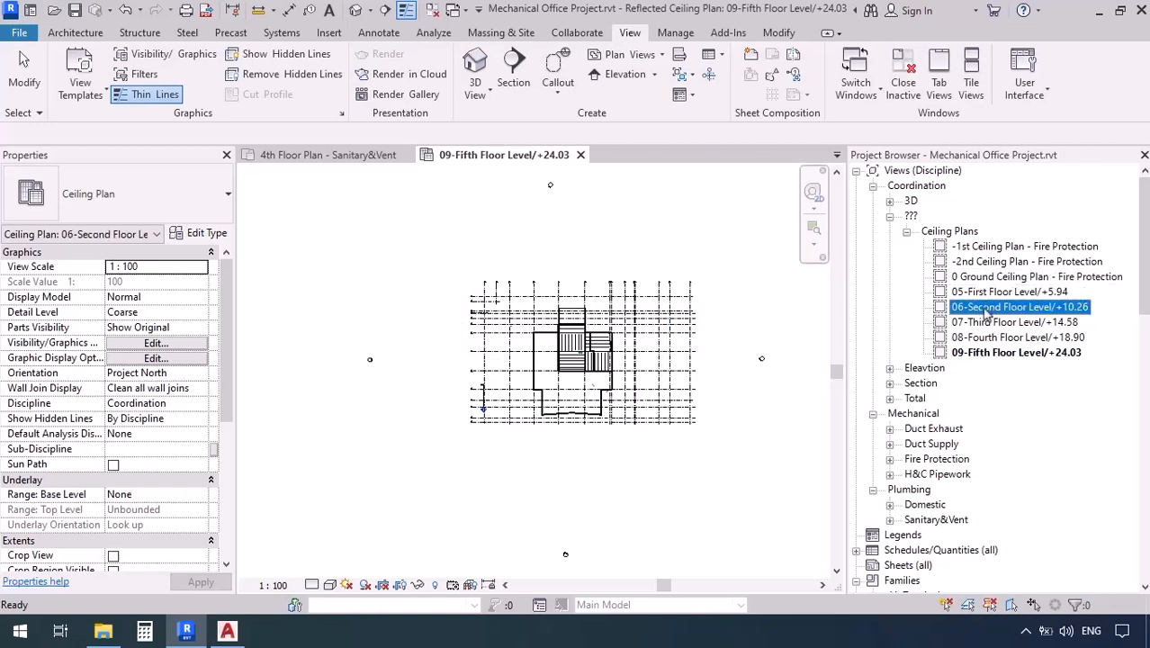
# Rename the 1st through 5th floor ceiling plans to '<floor> Ceiling Plan - Fire Protection'
pyautogui.click(1008, 291)
pyautogui.write('1st Ceiling Plan - Fire Protection')
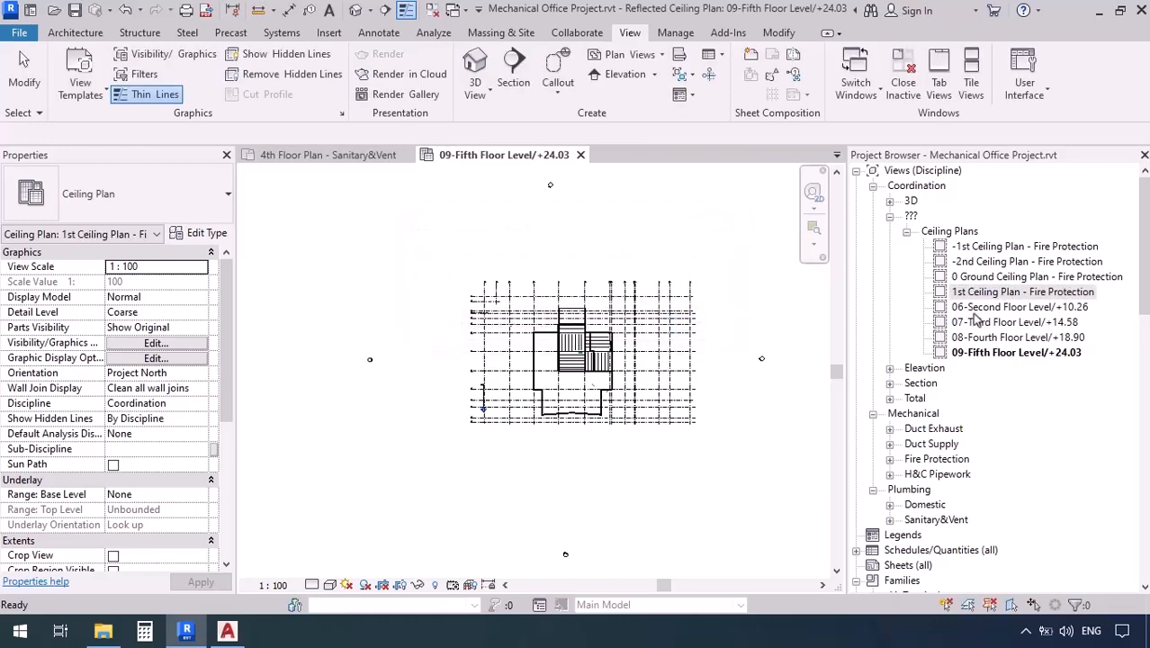
pyautogui.click(1020, 306)
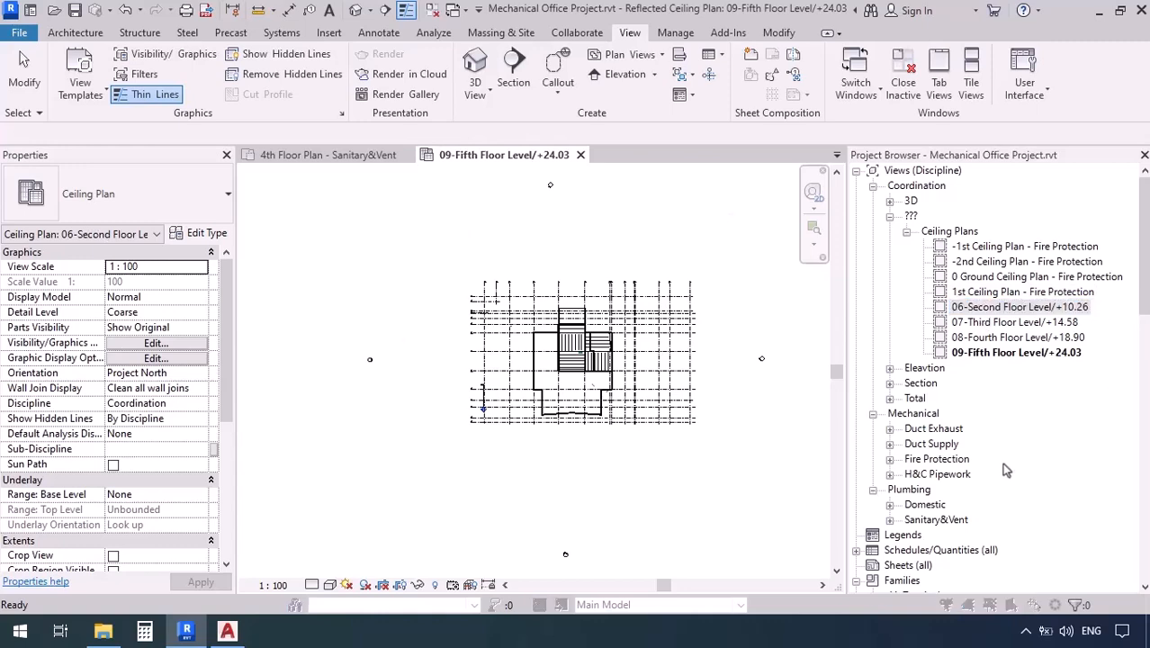
pyautogui.click(1023, 306)
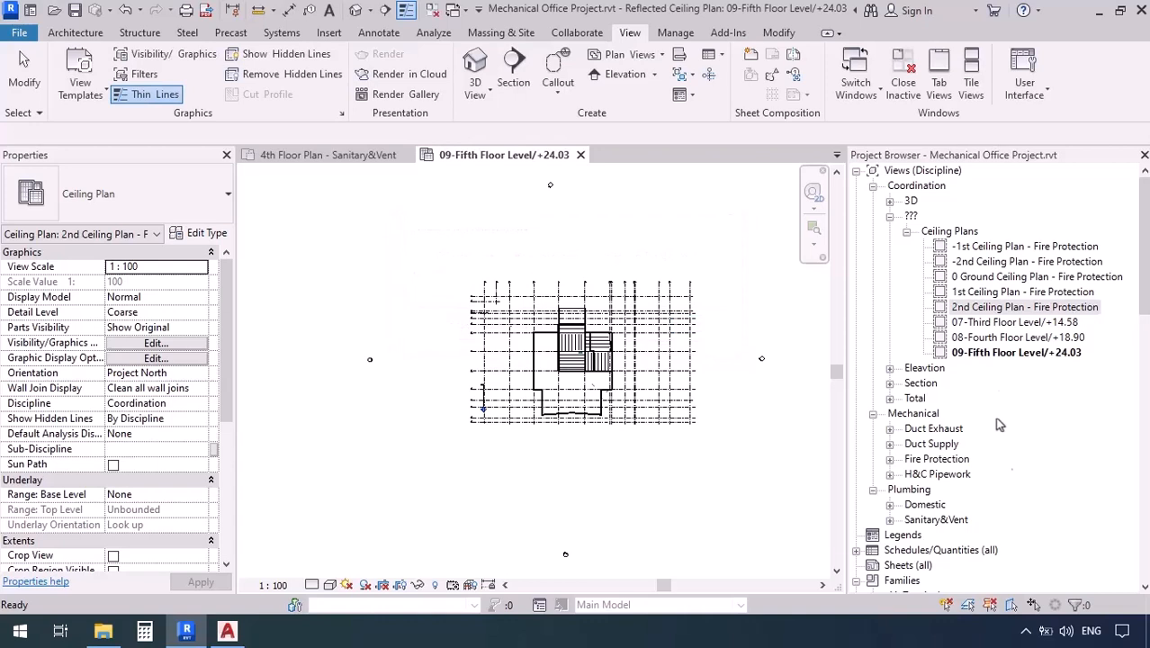
pyautogui.click(1015, 322)
pyautogui.write('3rd Ceiling Plan - Fire Protection')
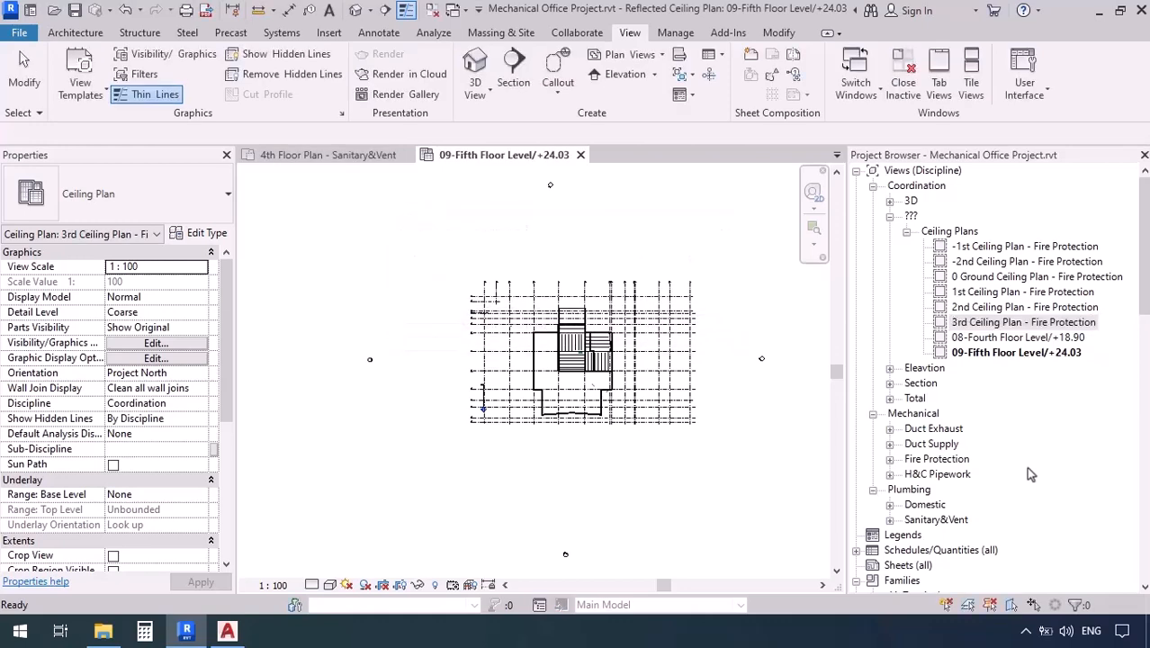
pyautogui.click(1017, 337)
pyautogui.write('4th Ceiling Plan - Fire Protection')
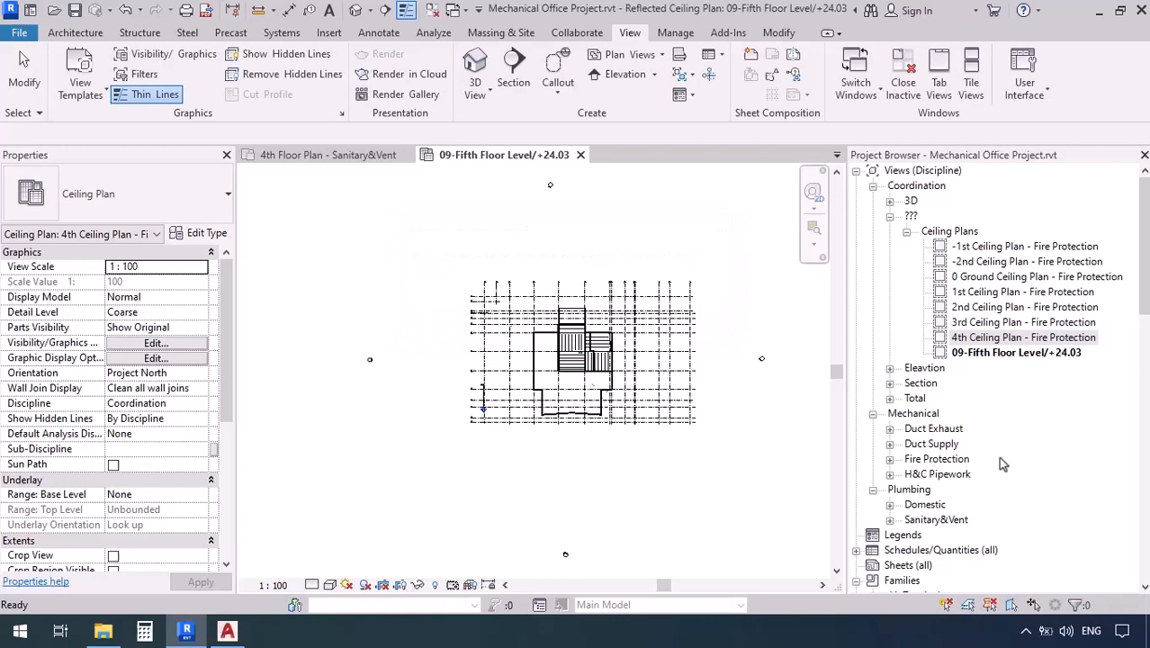
pyautogui.click(1016, 352)
pyautogui.write('5th Ceiling Plan - Fire Protection')
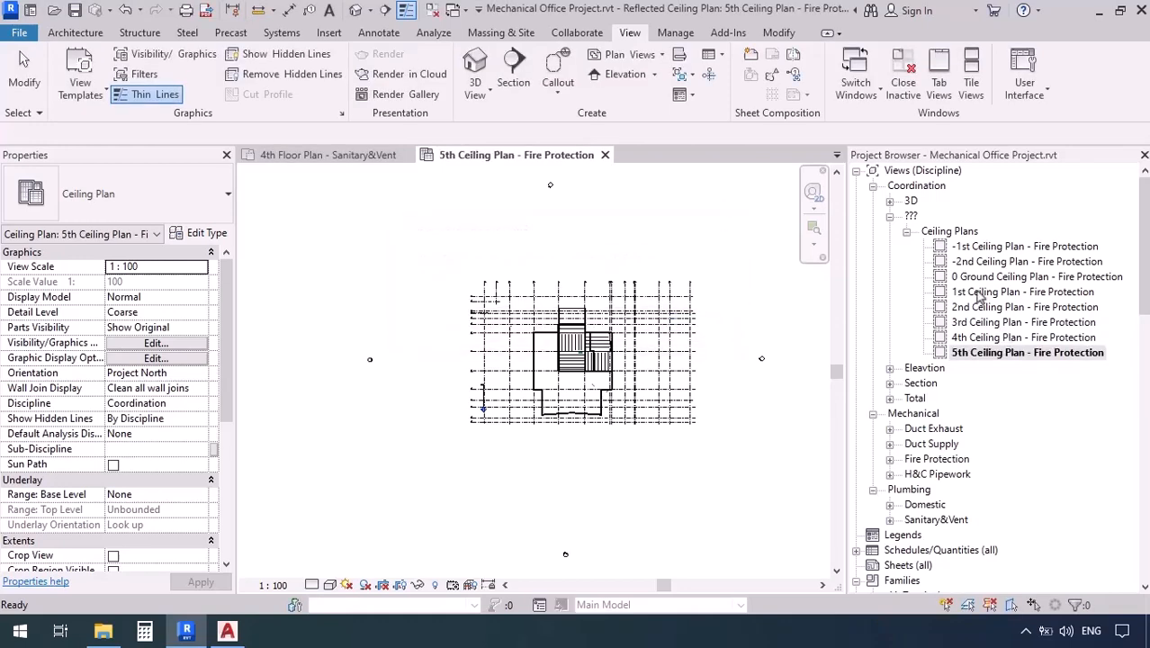
pyautogui.moveTo(781, 434)
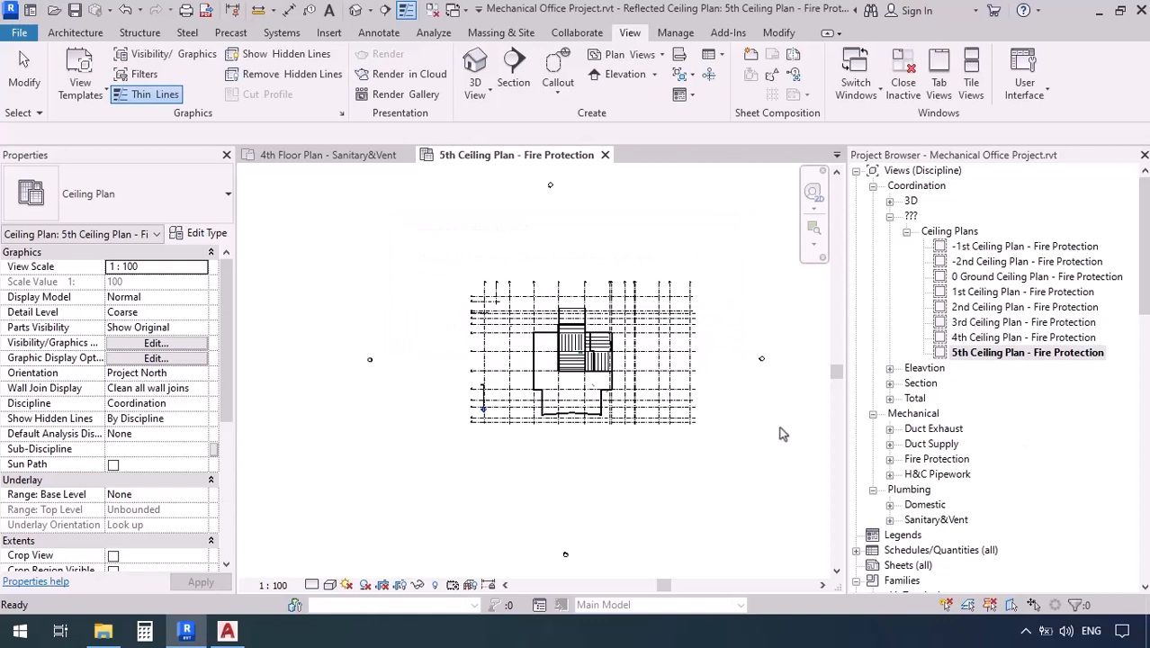
# Open the 4th Ceiling Plan - Fire Protection view and set its detail level to Fine
pyautogui.click(1023, 336)
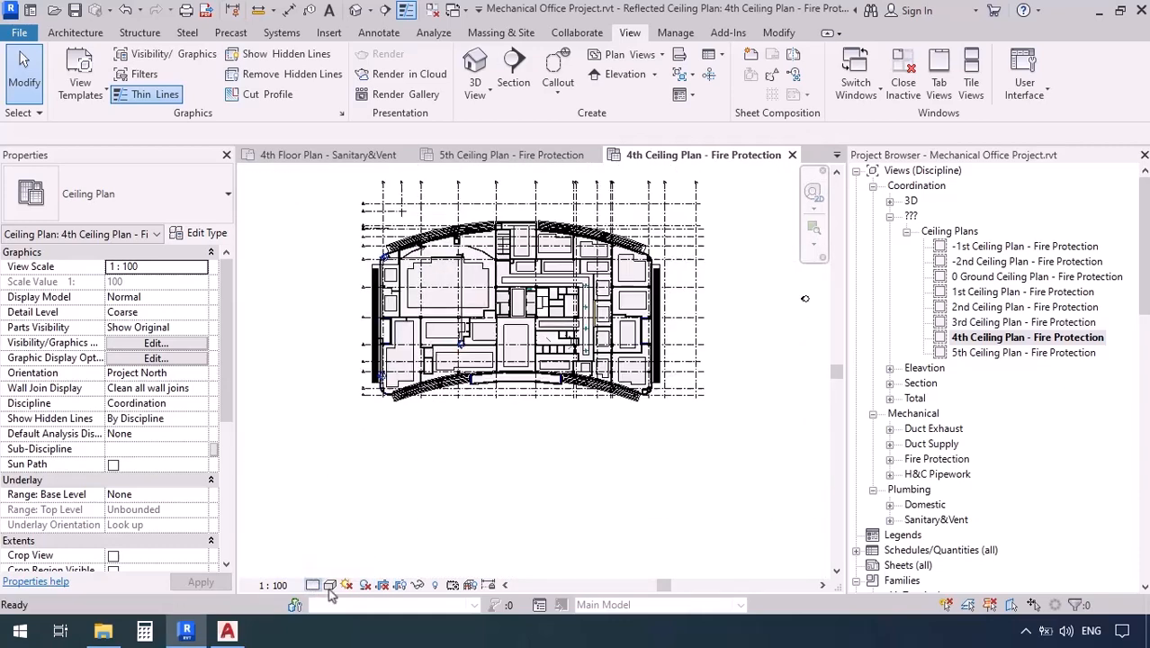
pyautogui.click(331, 585)
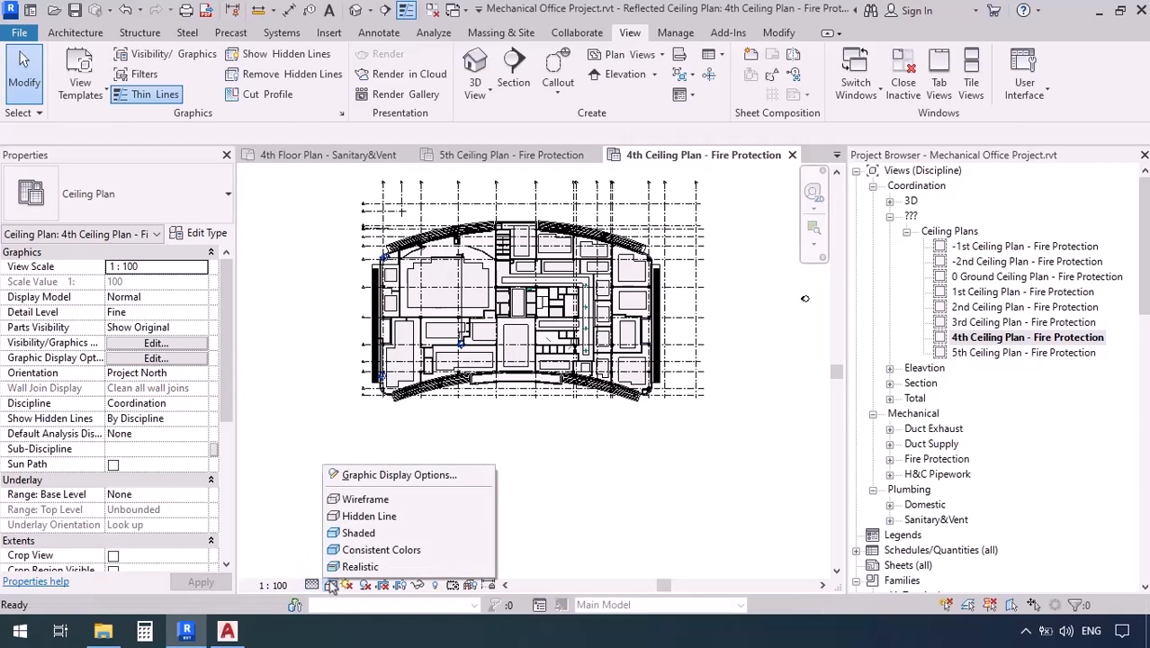
pyautogui.click(358, 533)
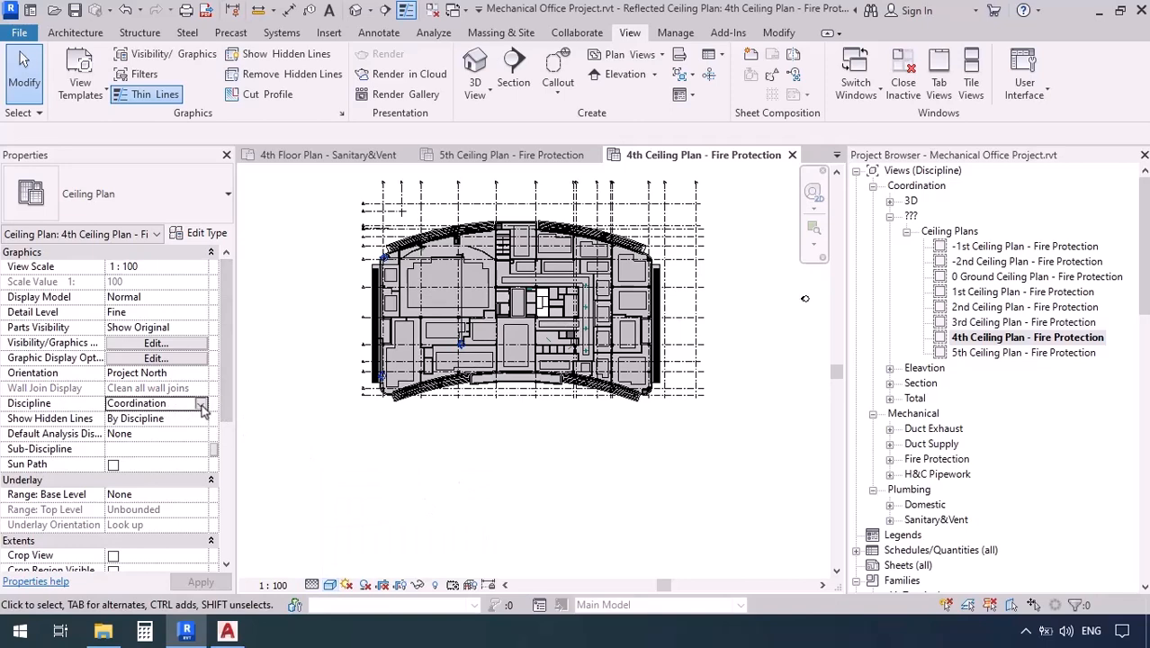
# Set the view's discipline to Mechanical with the Fire Protection sub-discipline
pyautogui.click(201, 403)
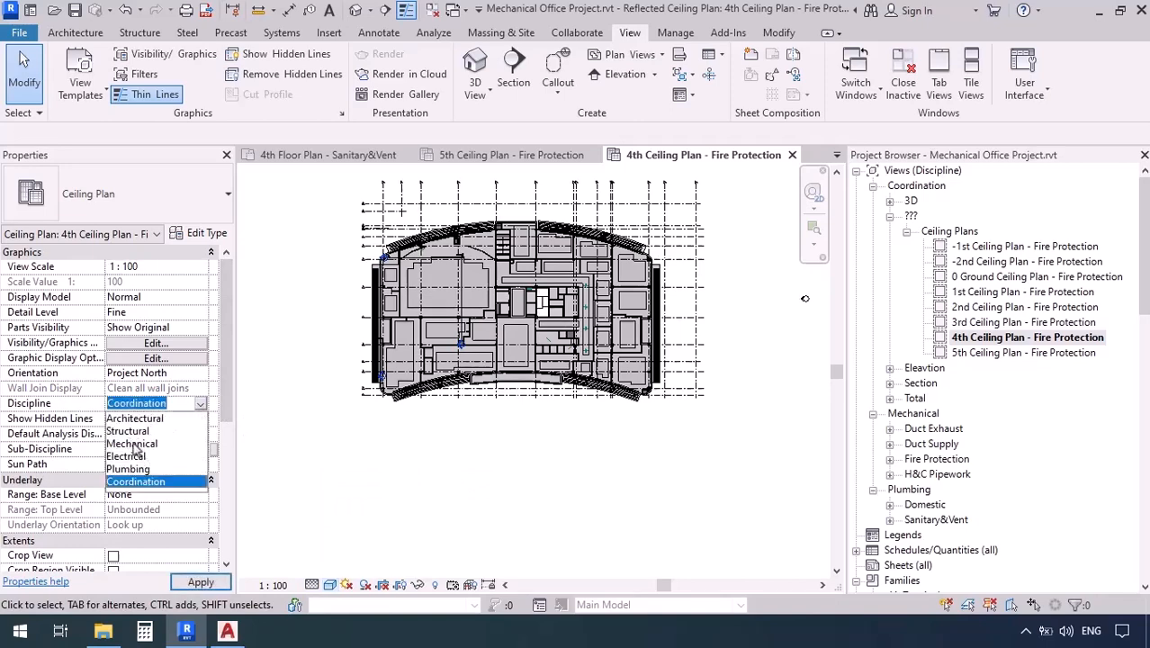
pyautogui.click(131, 443)
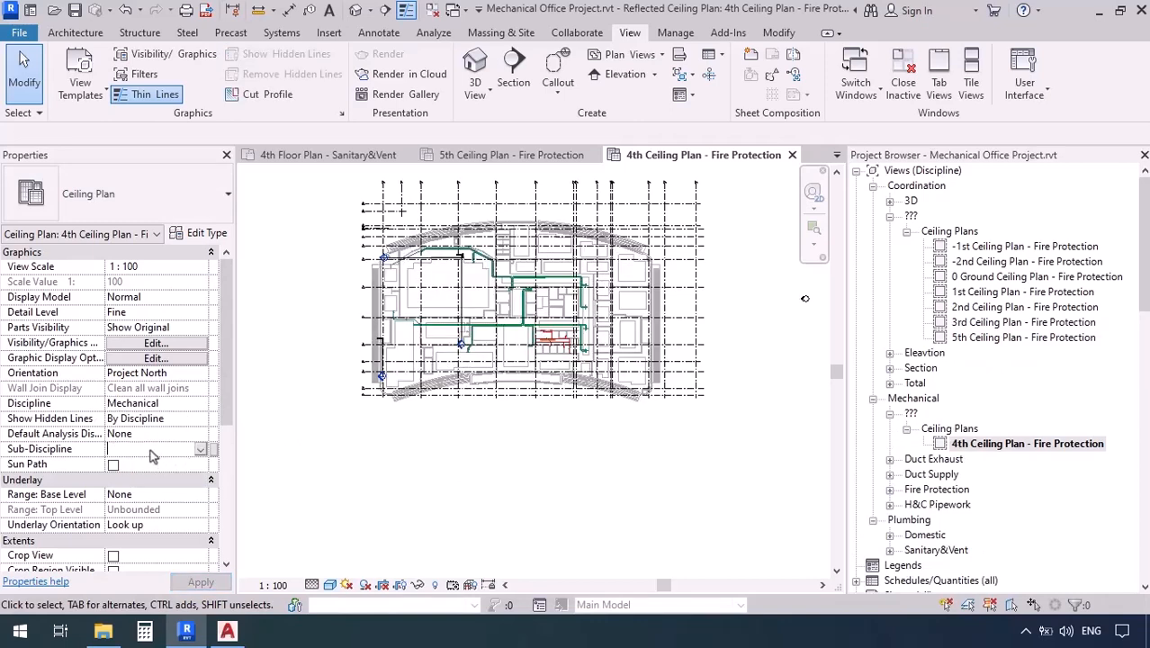
pyautogui.click(201, 448)
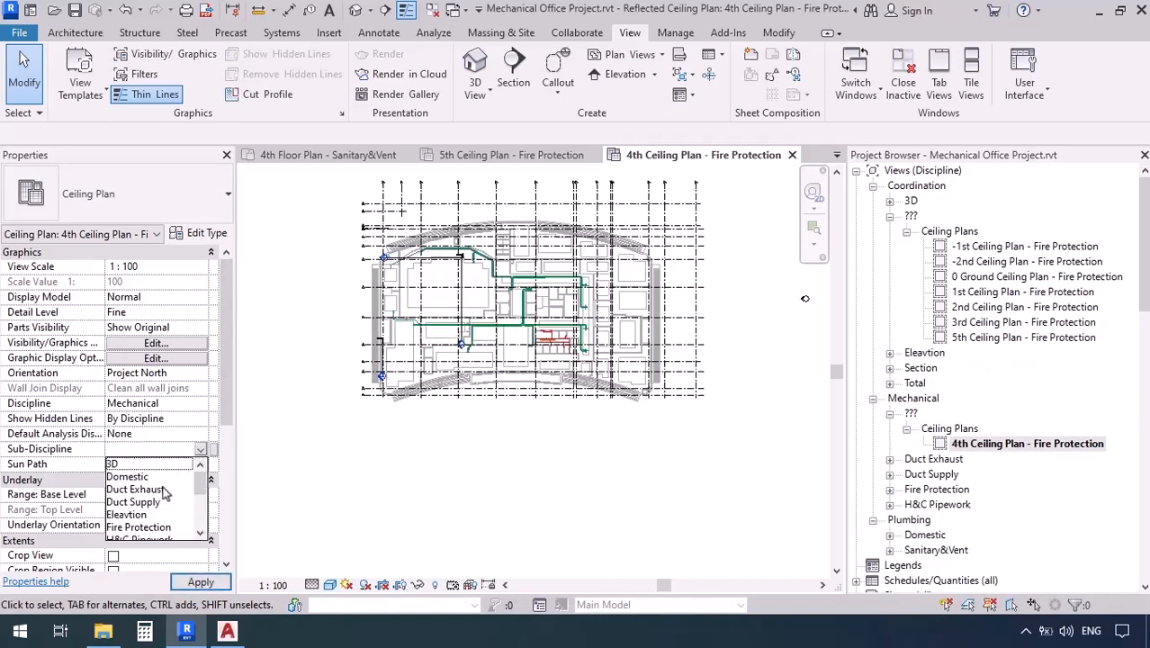
pyautogui.click(139, 526)
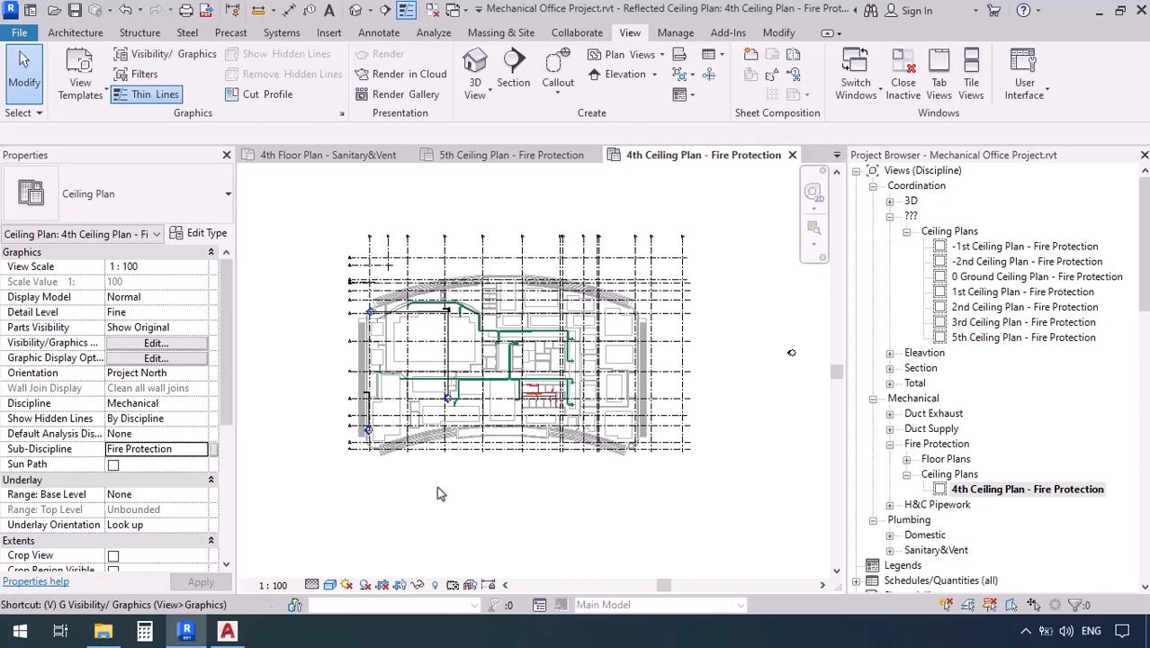
# Hide Air Terminals, Flex Ducts and the other duct categories in this view's visibility settings
pyautogui.click(155, 343)
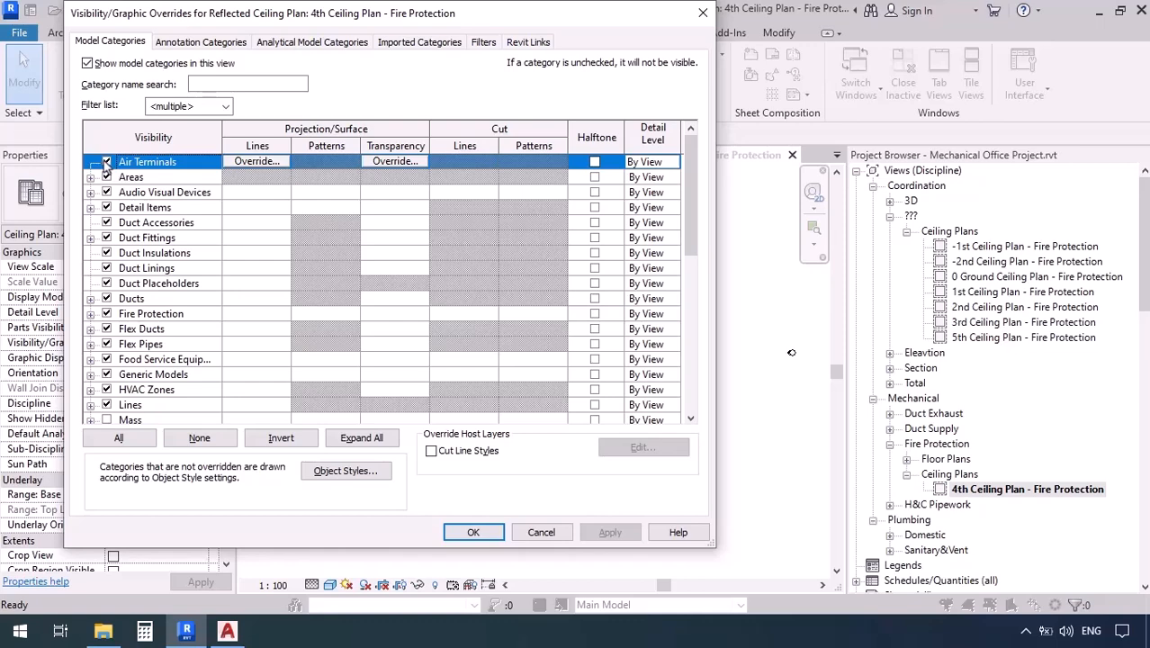
pyautogui.click(107, 161)
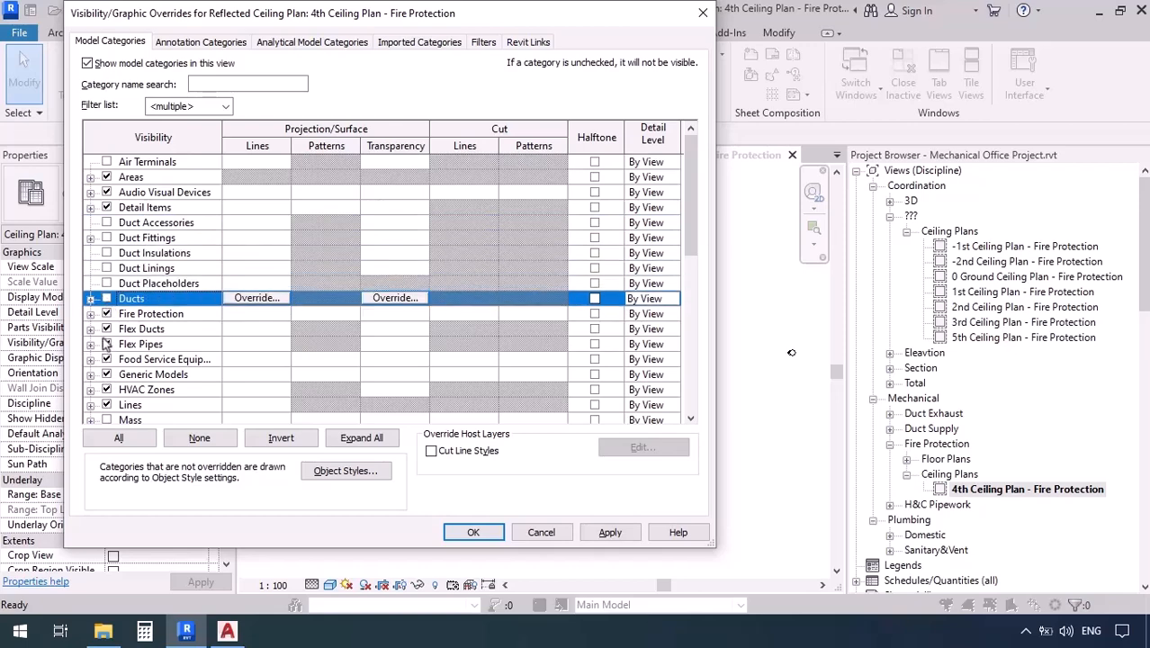
pyautogui.click(142, 328)
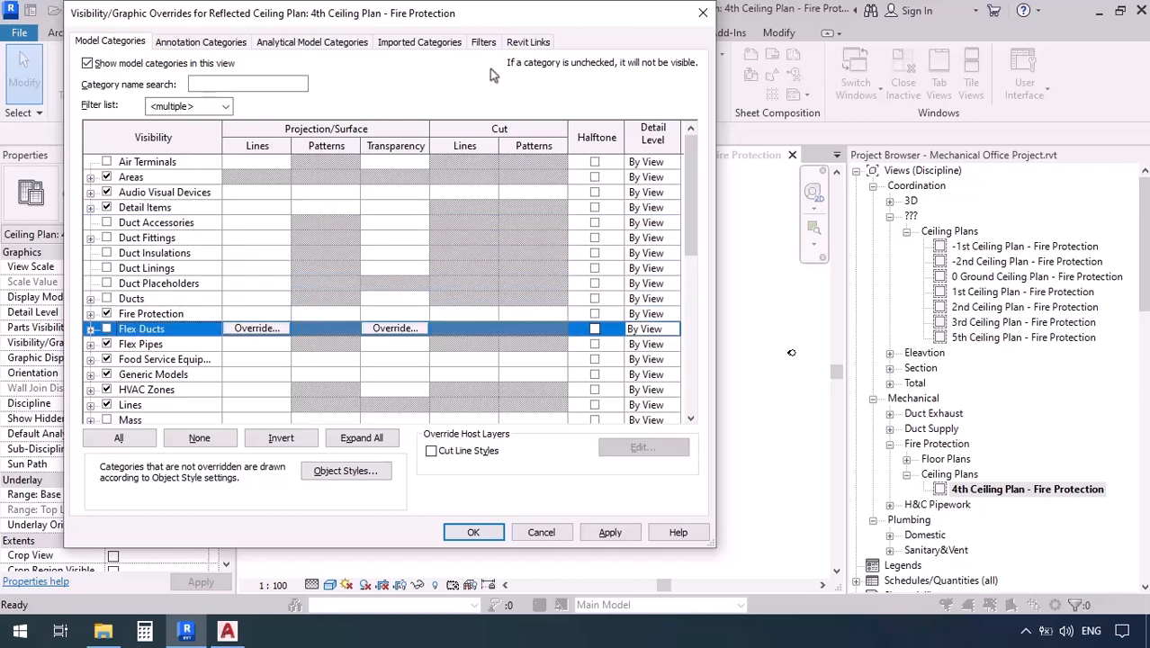
pyautogui.click(483, 41)
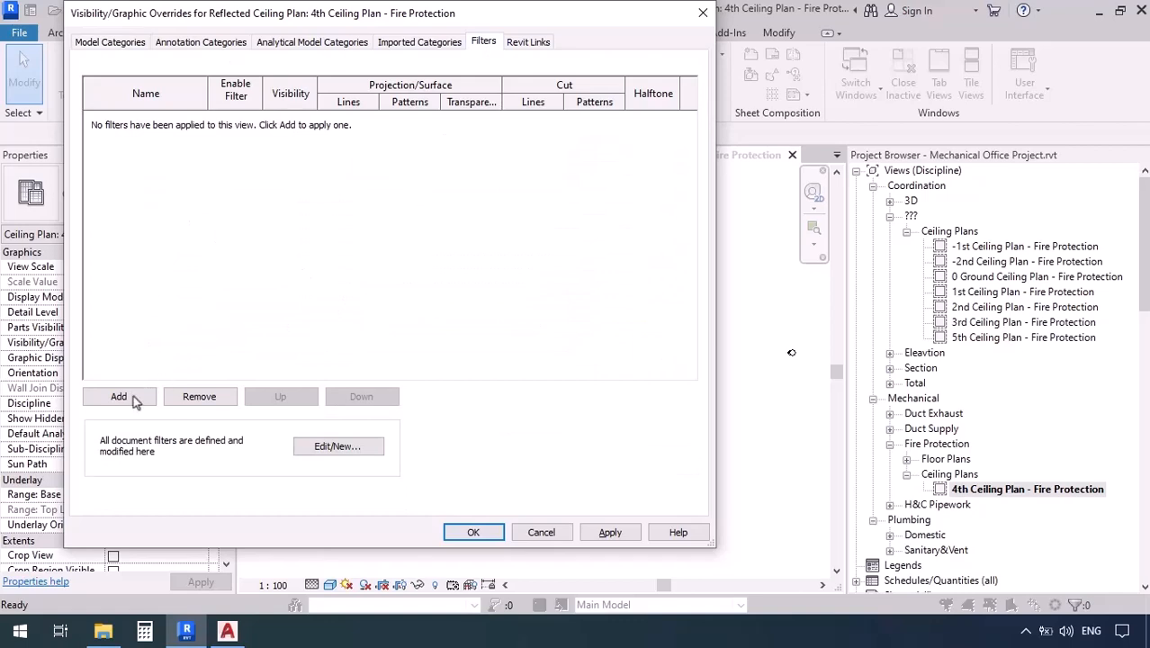
# Add system filters and hide Sanitary, Hydronic, domestic water and Vent, keeping Fire Protection visible
pyautogui.click(119, 396)
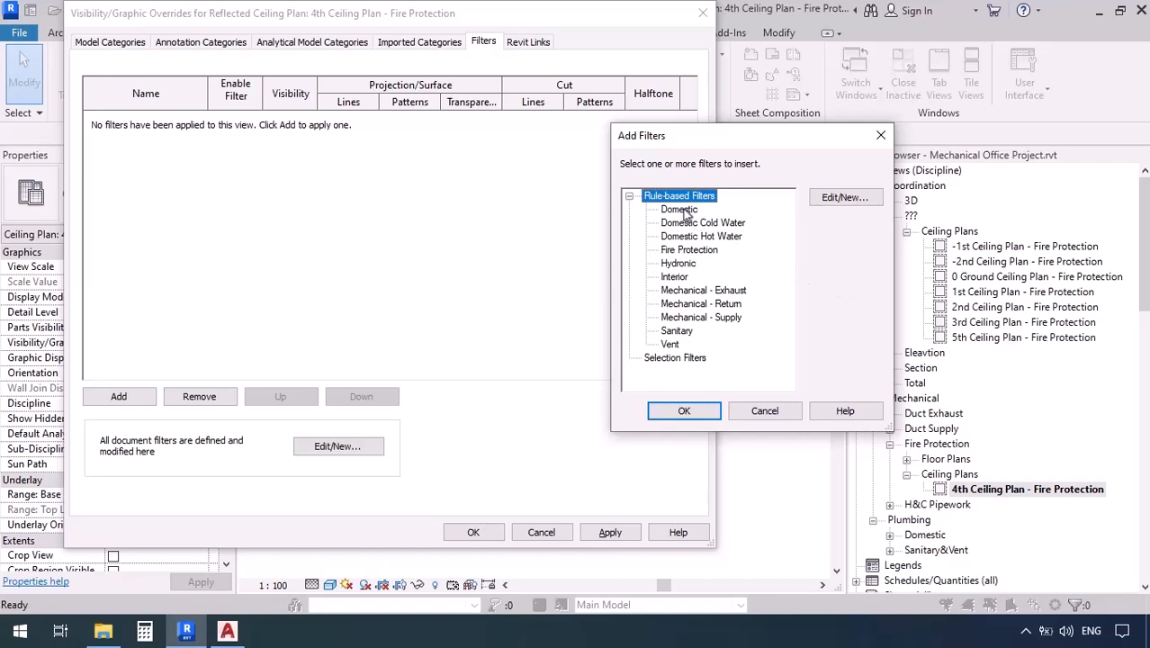
pyautogui.moveTo(688, 223)
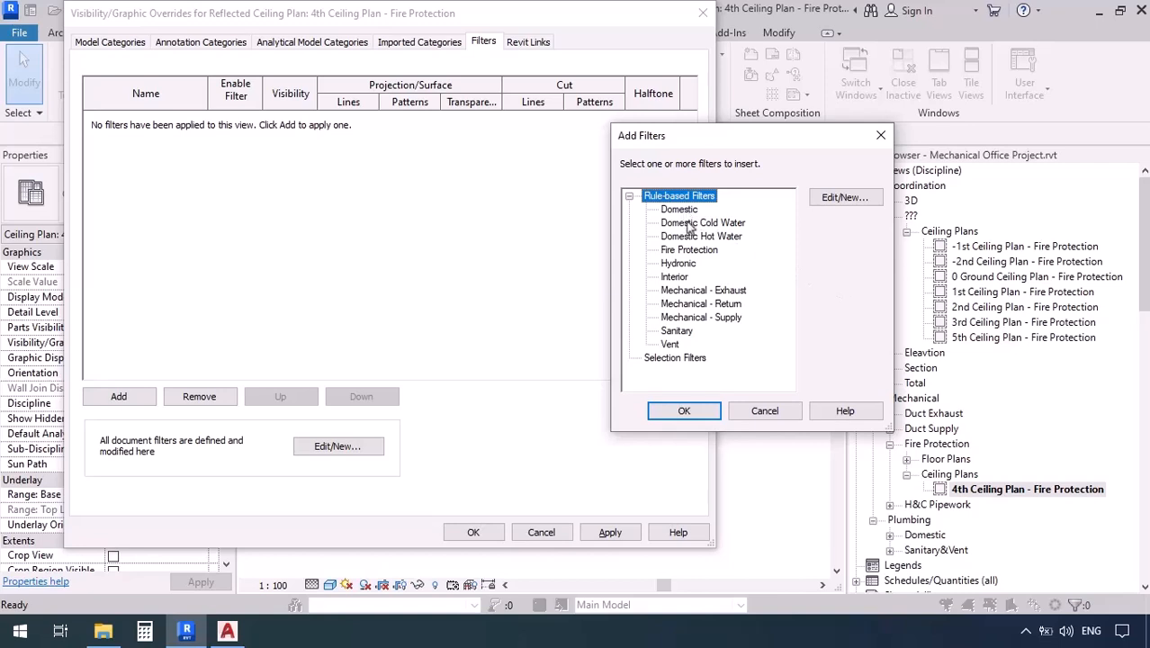
pyautogui.click(702, 236)
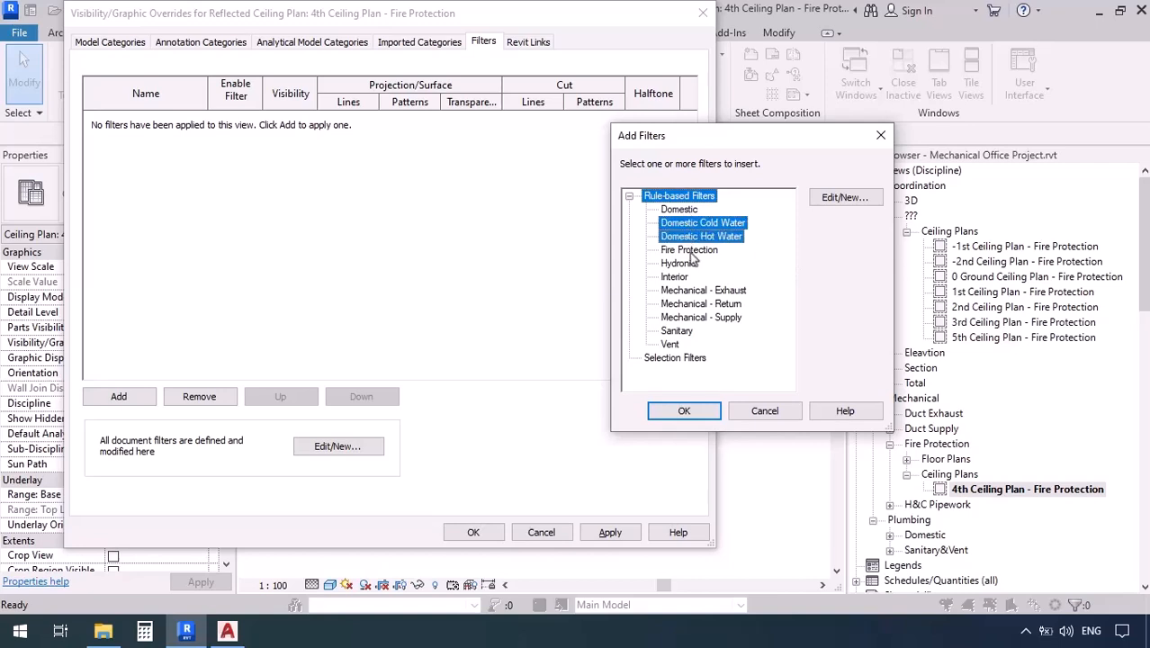
pyautogui.click(690, 249)
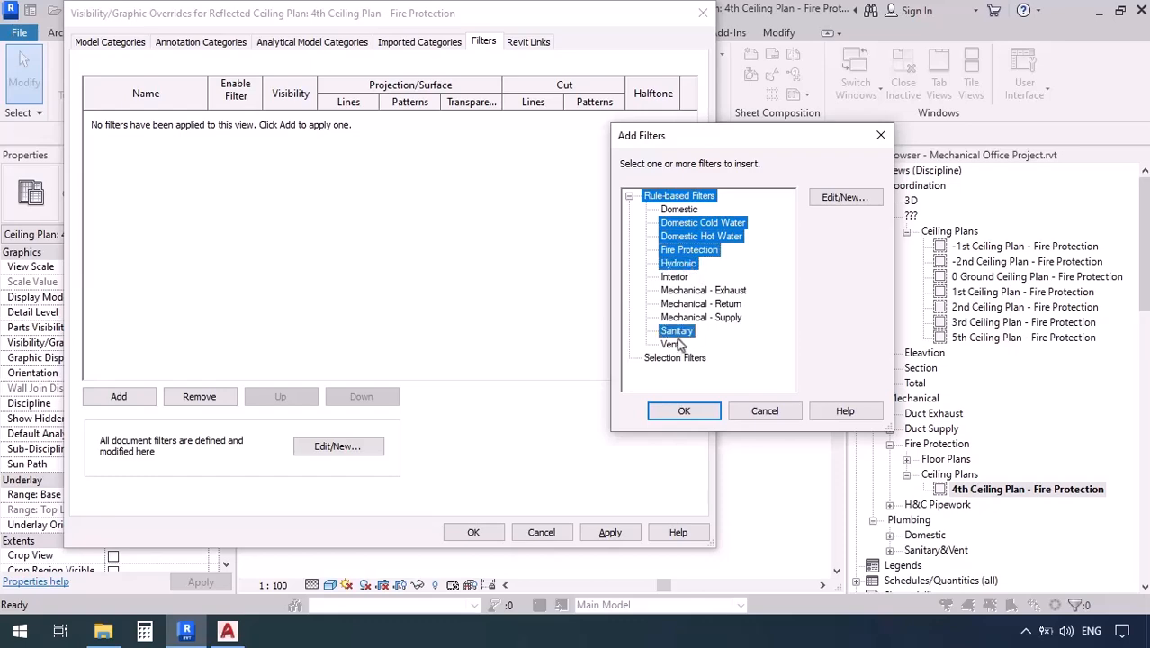
pyautogui.click(684, 411)
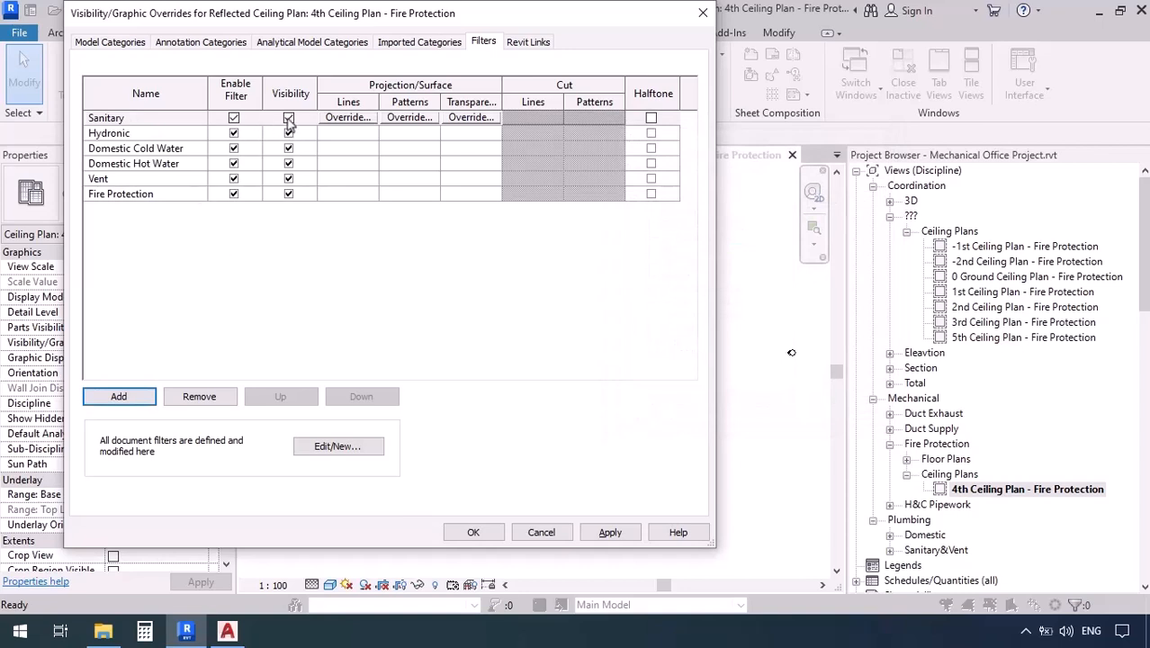
pyautogui.click(288, 118)
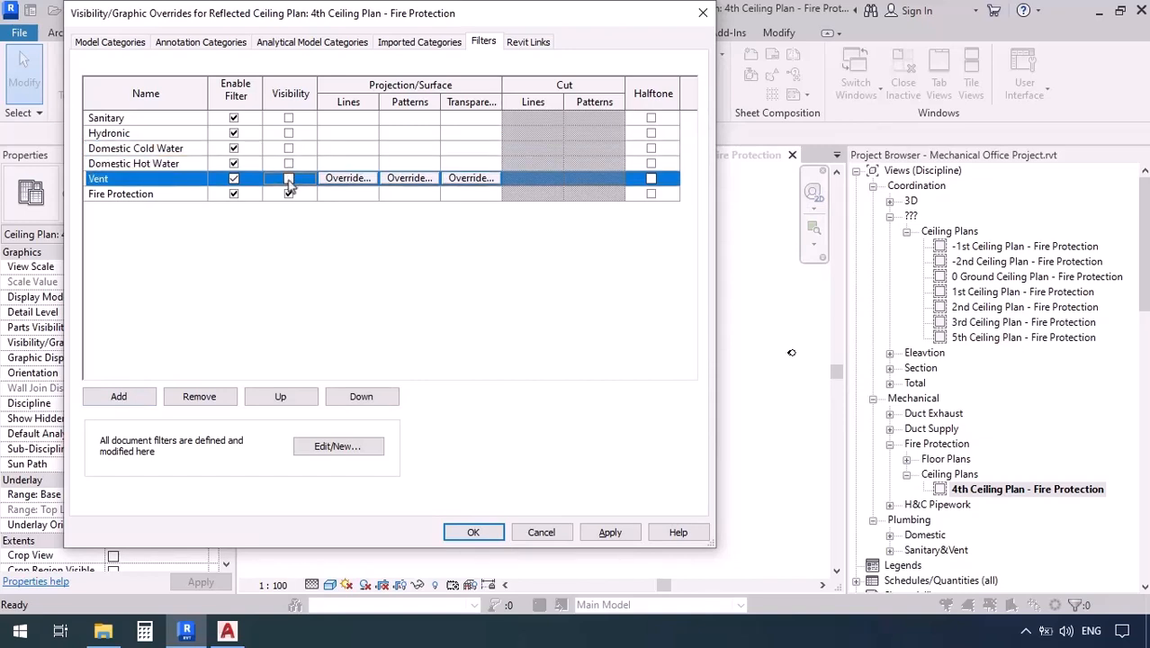
pyautogui.click(288, 192)
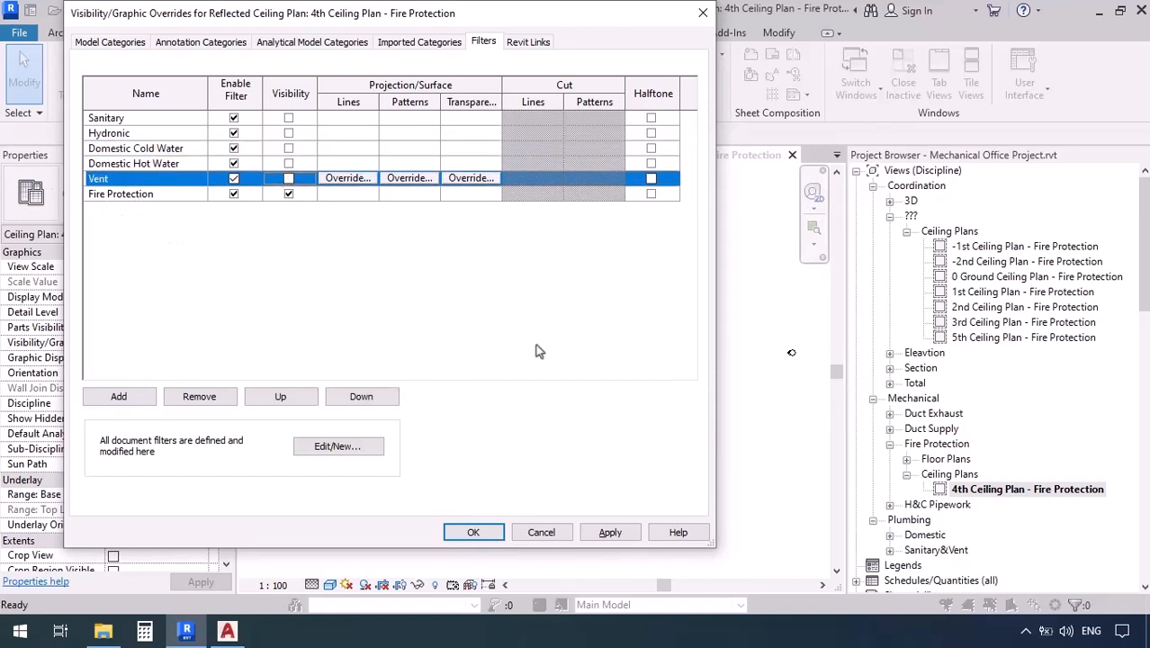
pyautogui.click(473, 532)
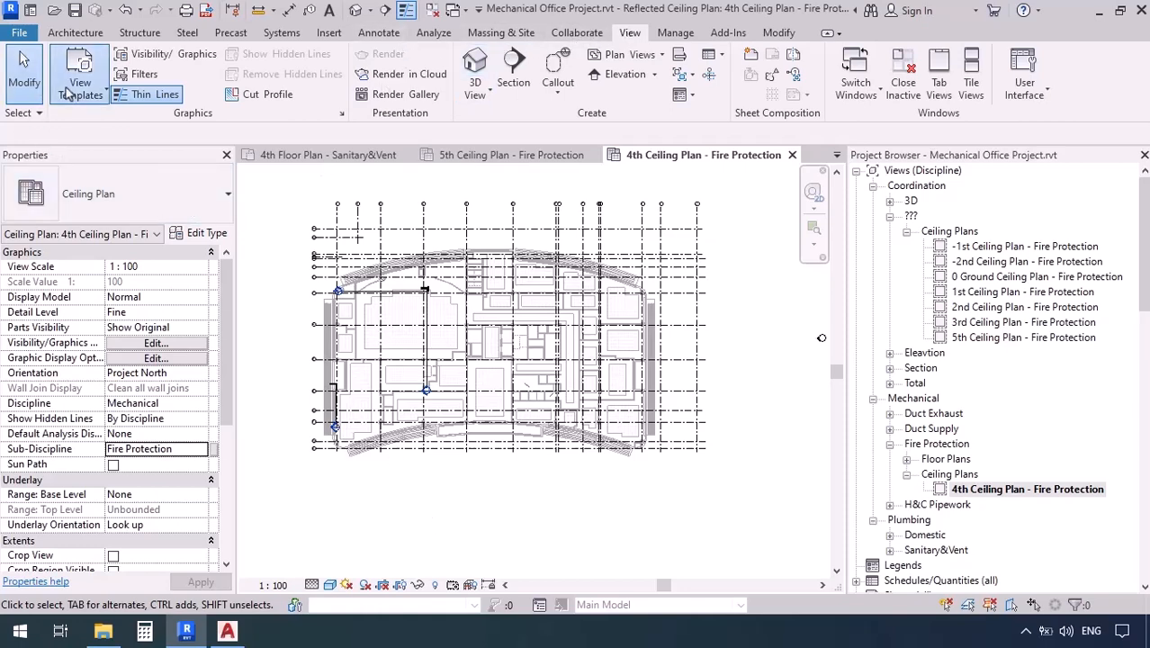
# Create a view template named 'Fire Protection Ceiling Plan' from the current view
pyautogui.click(79, 73)
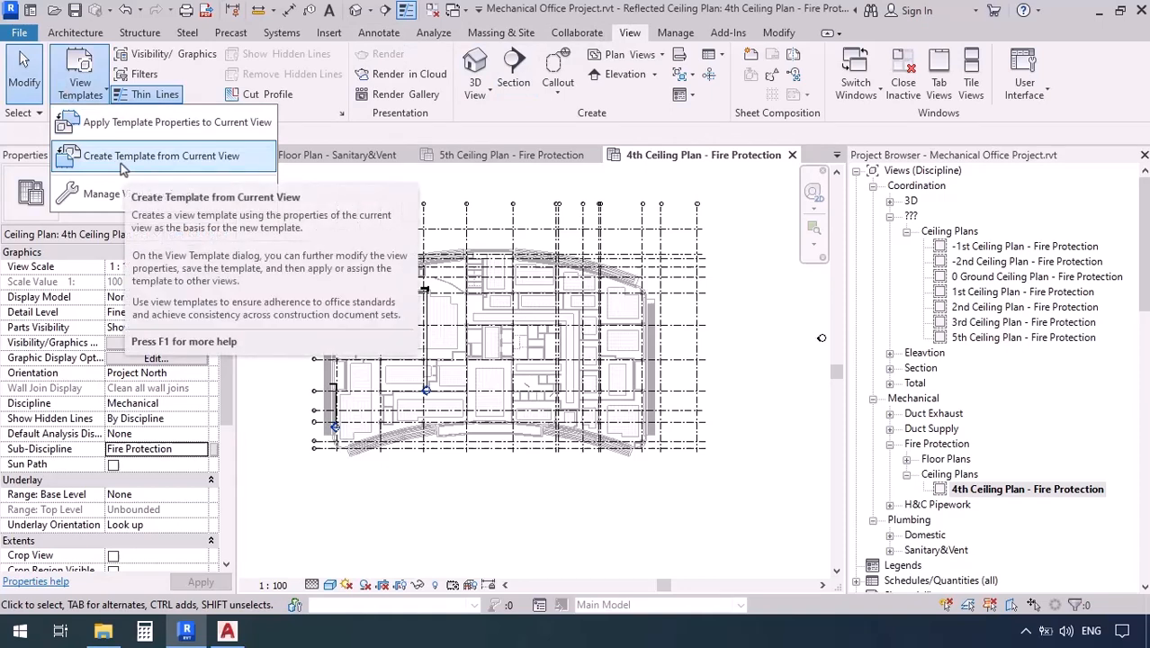
pyautogui.click(160, 155)
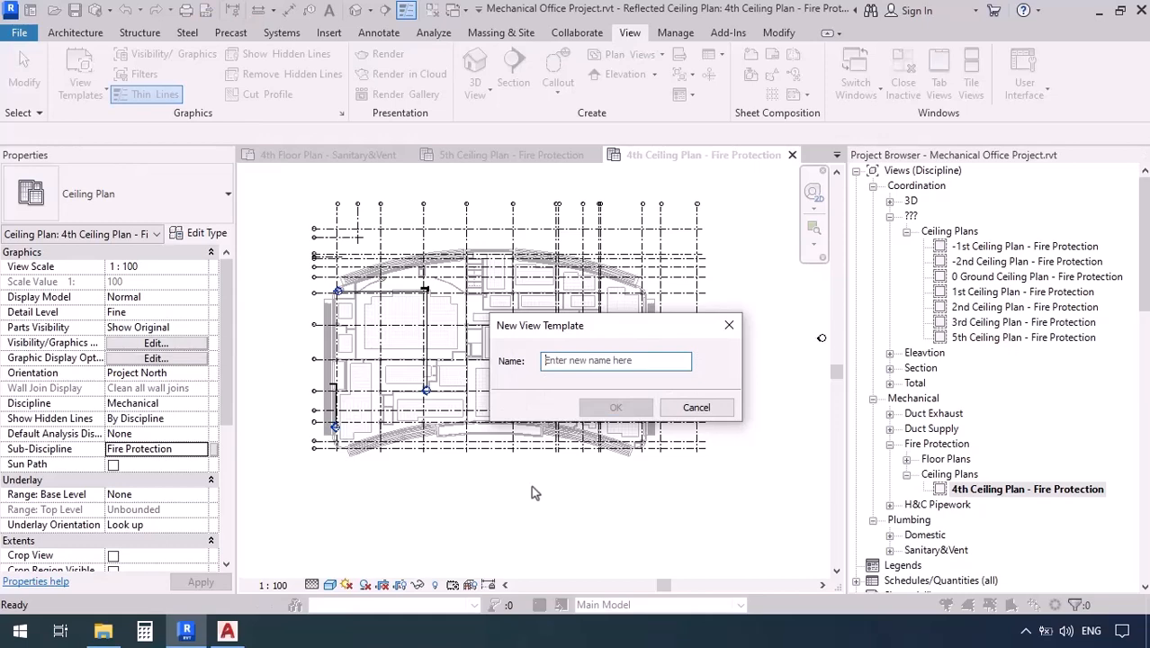
pyautogui.write('Fire Pl')
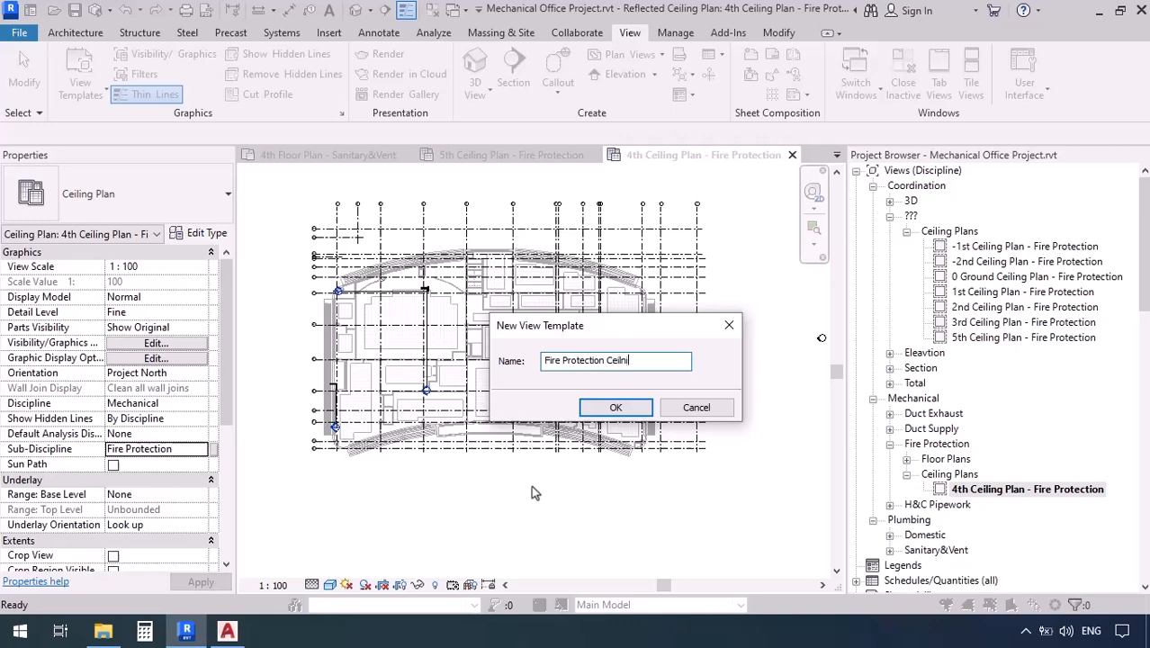
pyautogui.write('g Plan')
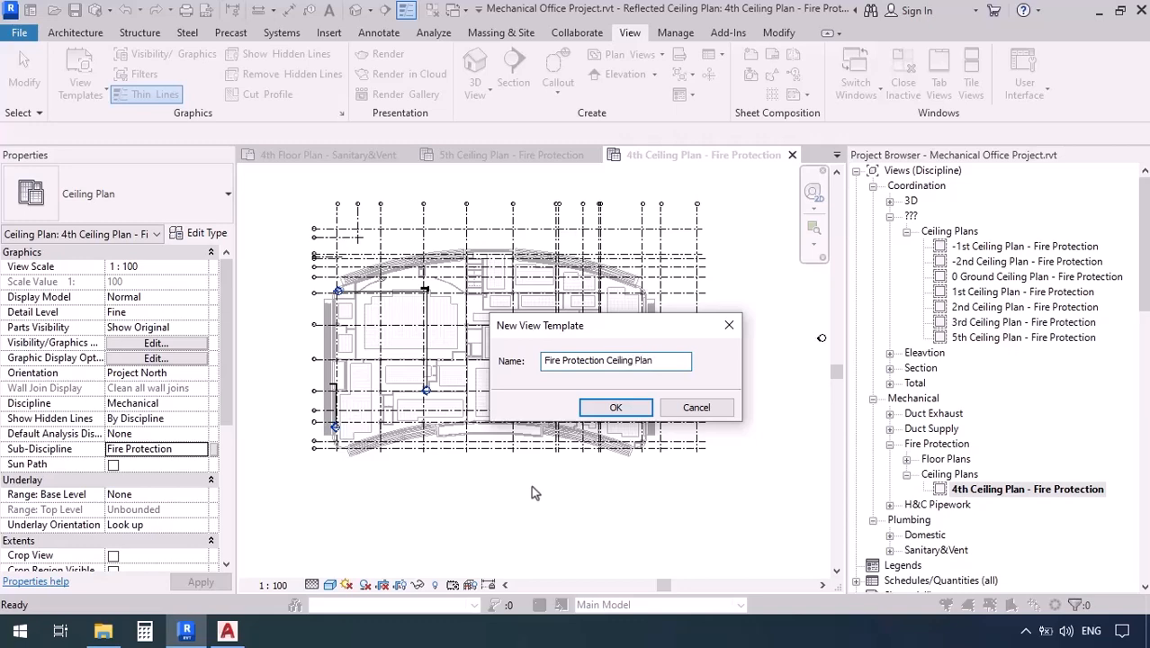
pyautogui.click(615, 406)
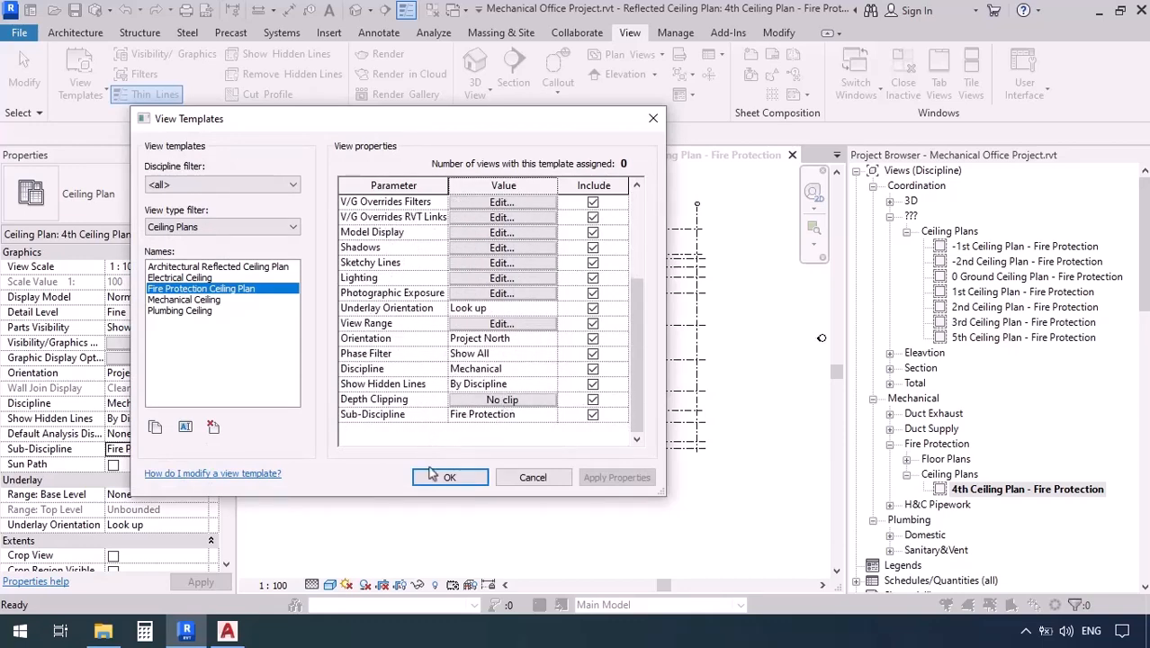
pyautogui.click(450, 477)
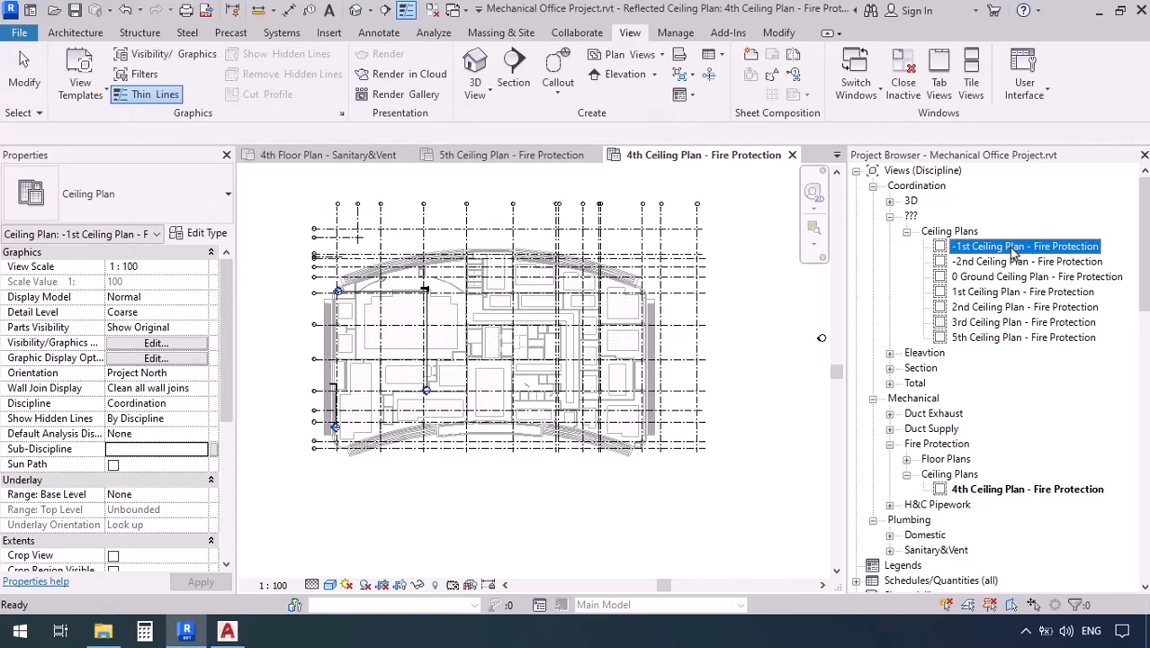
# Apply the Fire Protection Ceiling Plan template to the other ceiling plan views
pyautogui.click(1024, 337)
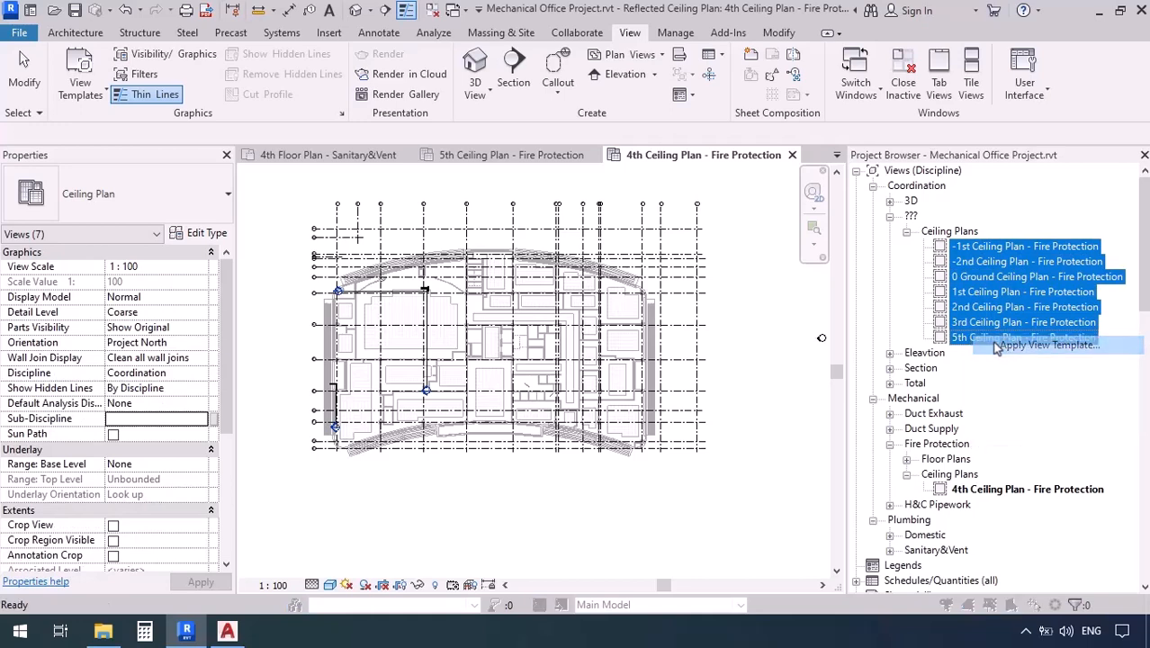
pyautogui.click(1046, 345)
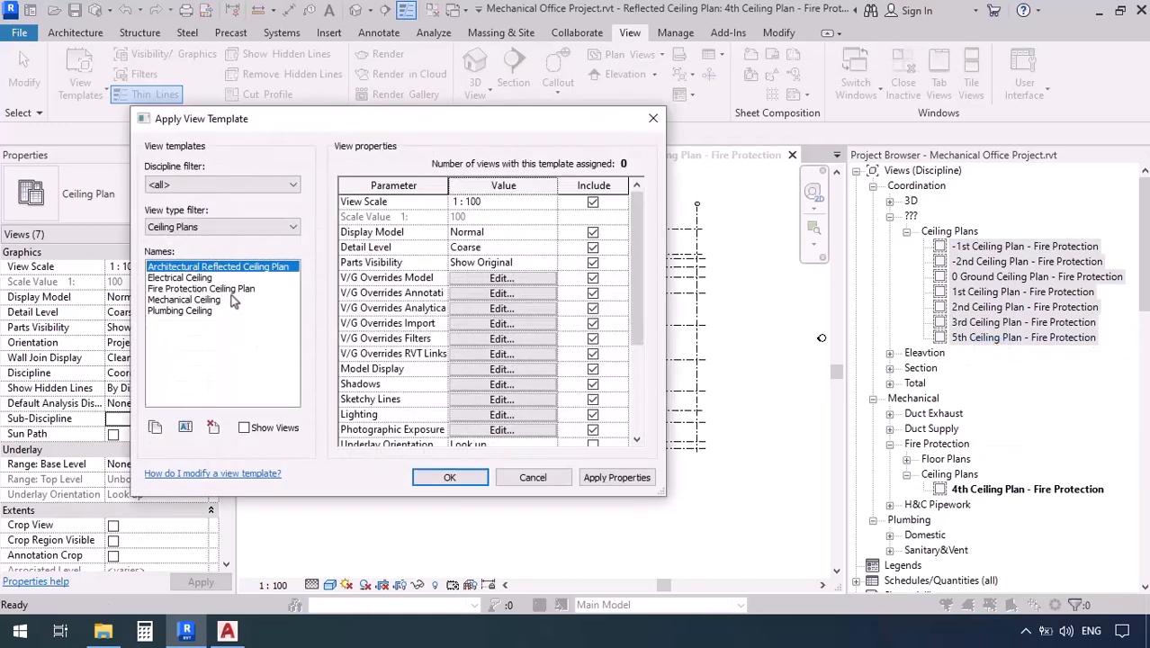
pyautogui.click(450, 477)
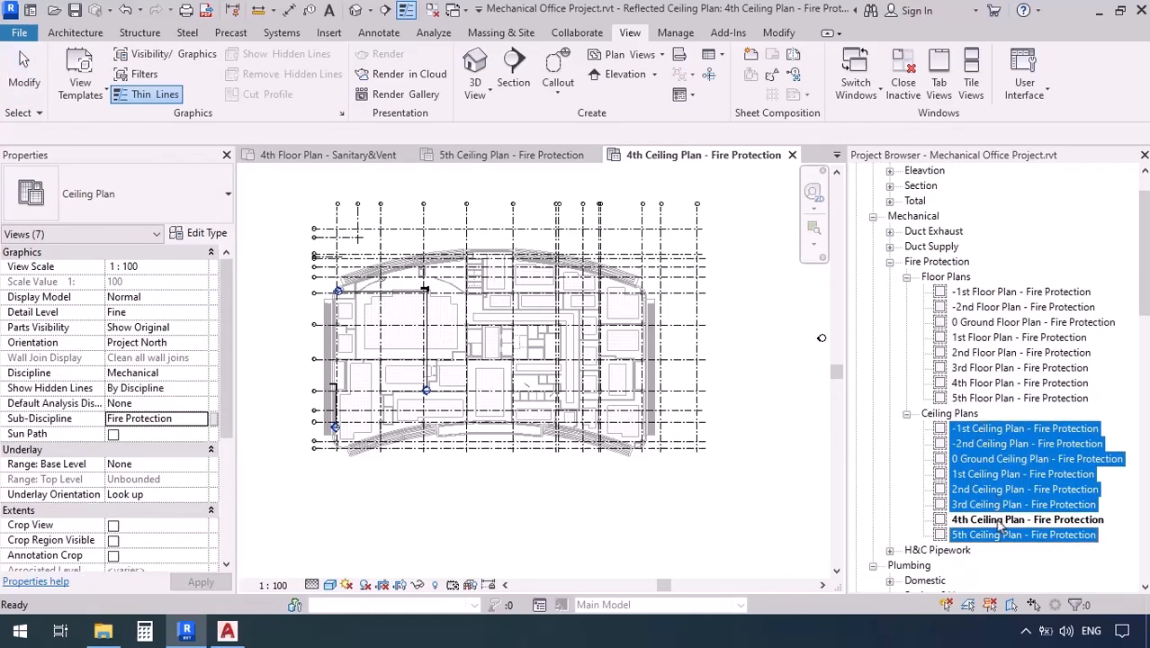
pyautogui.click(1027, 519)
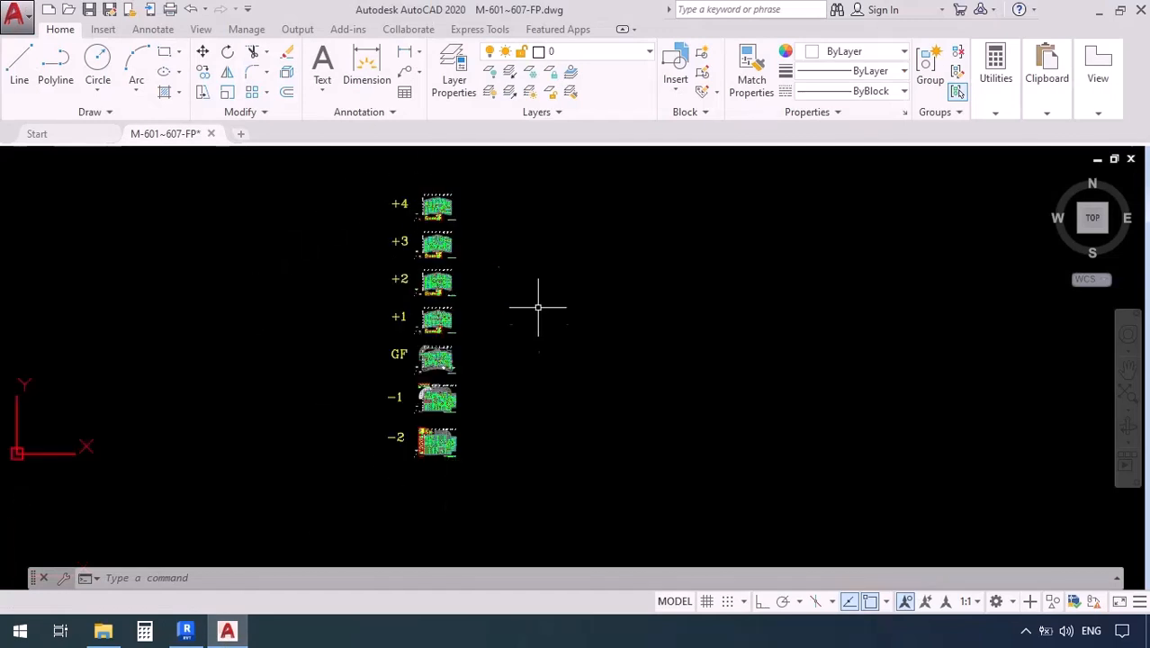
pyautogui.moveTo(500, 379)
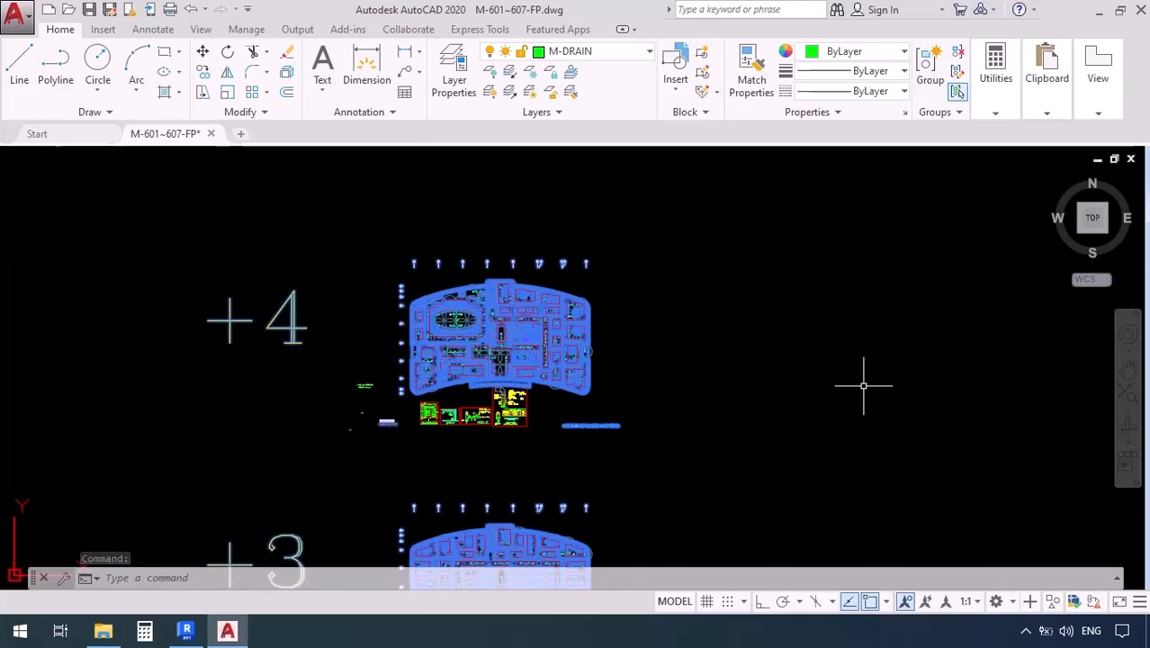
# Select the +4 floor's fire protection plan objects in M-601~607-FP.dwg
pyautogui.write('x')
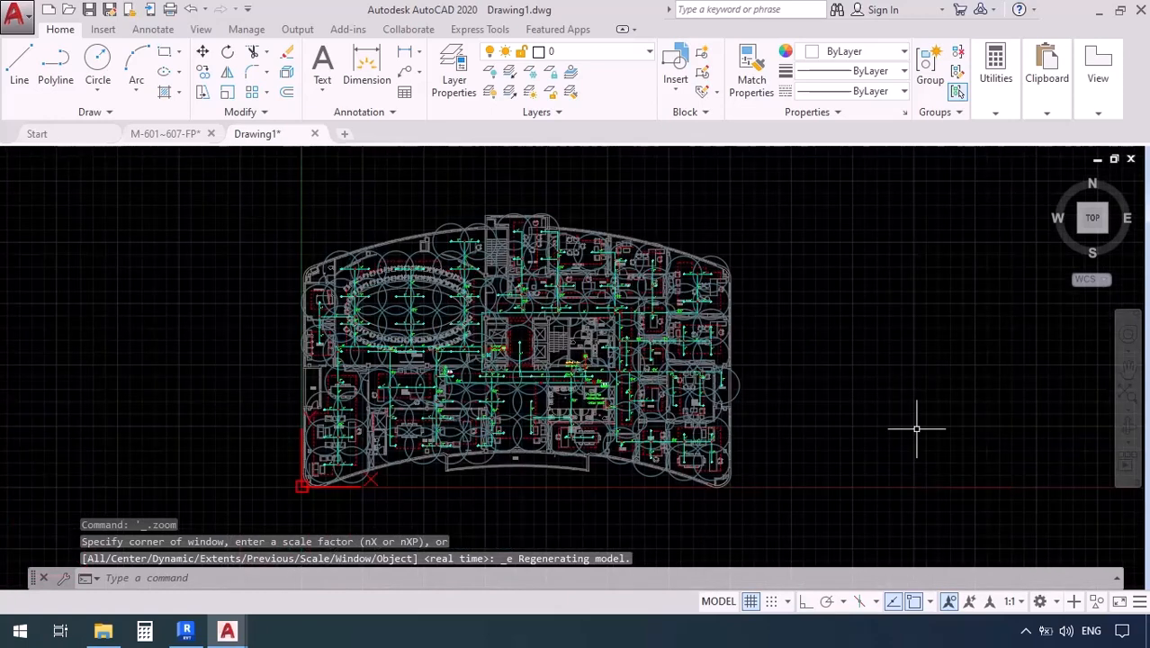
pyautogui.moveTo(264, 428)
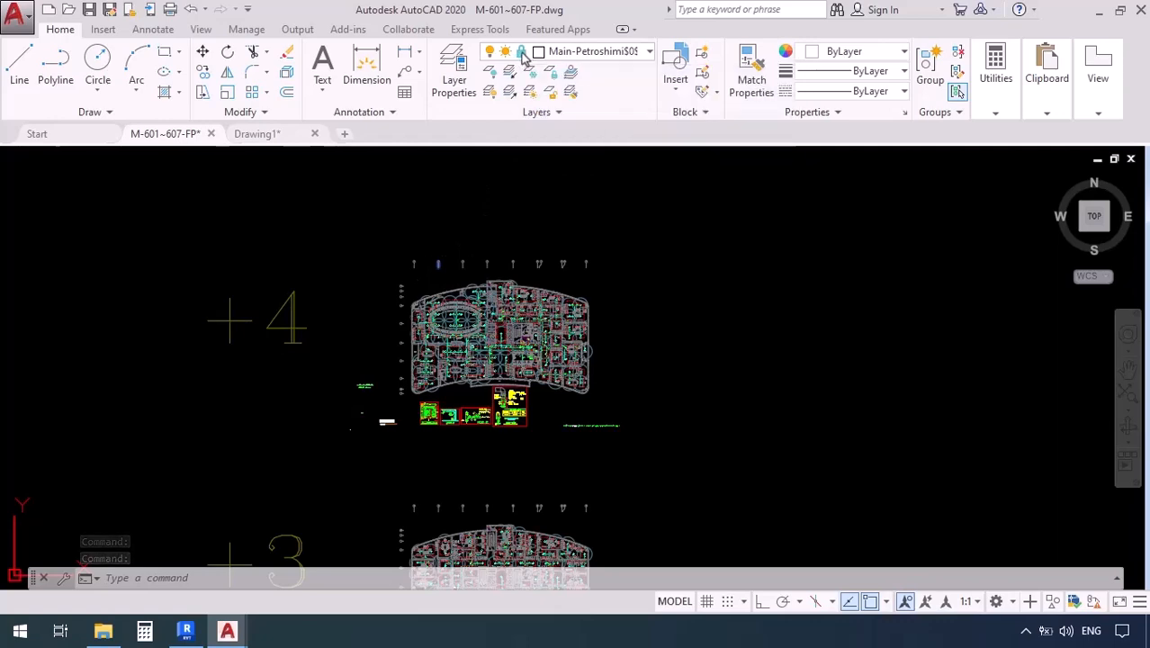
# Unlock the plan's layer, paste the fourth-floor plan into a new drawing, and start Save As
pyautogui.click(650, 50)
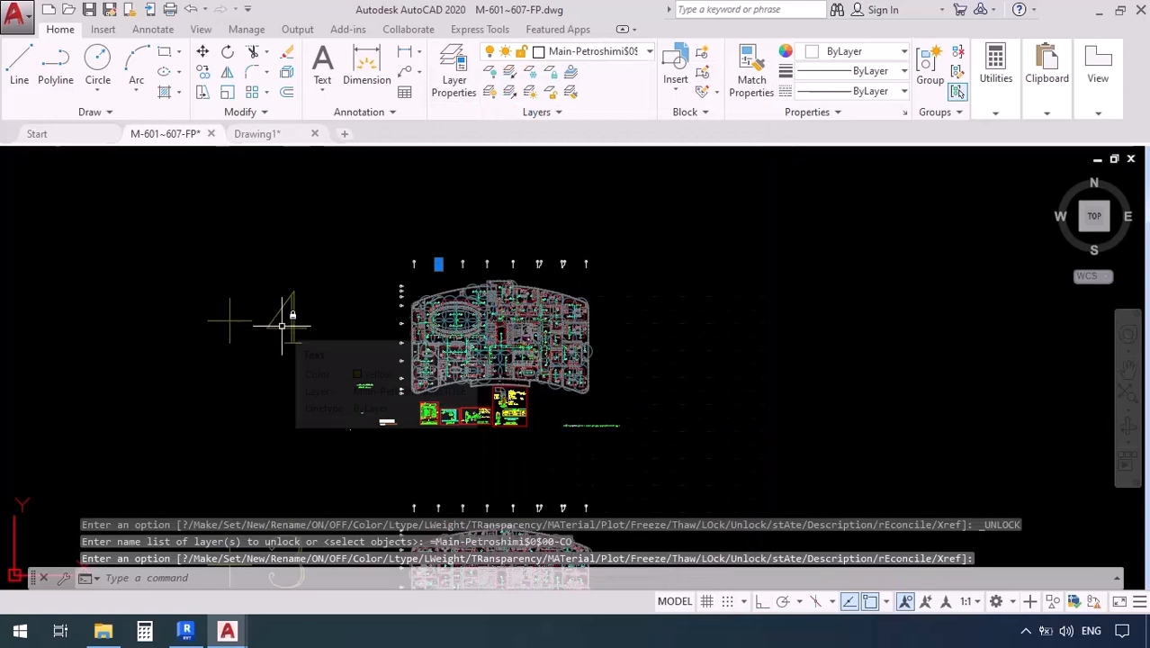
pyautogui.click(454, 67)
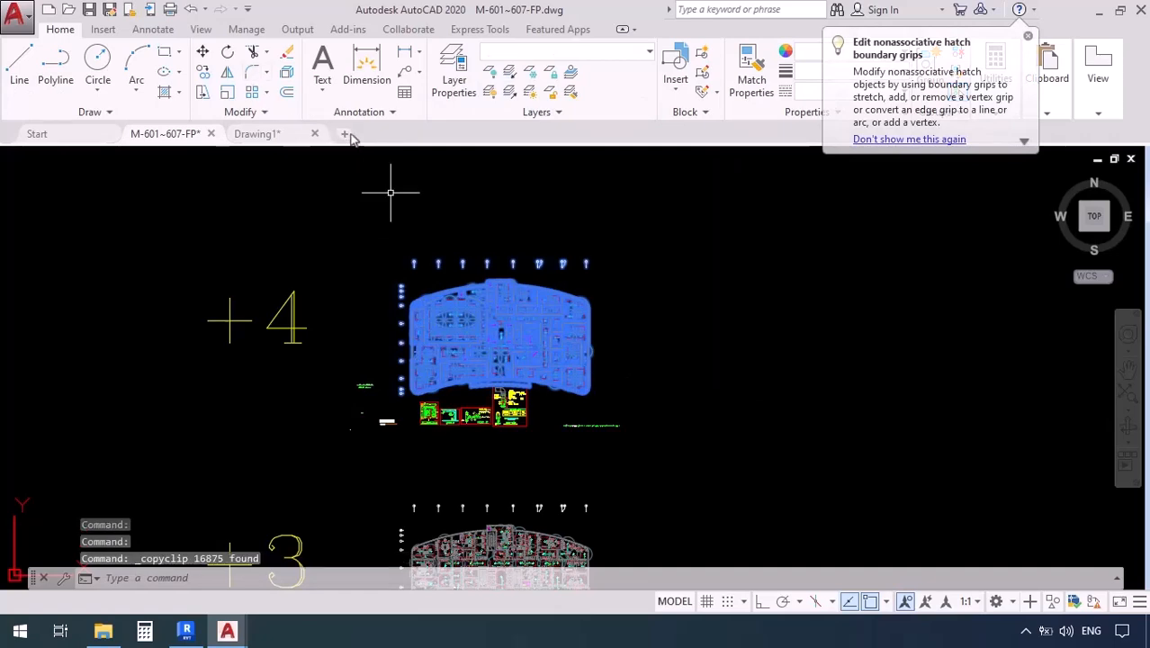
pyautogui.click(345, 133)
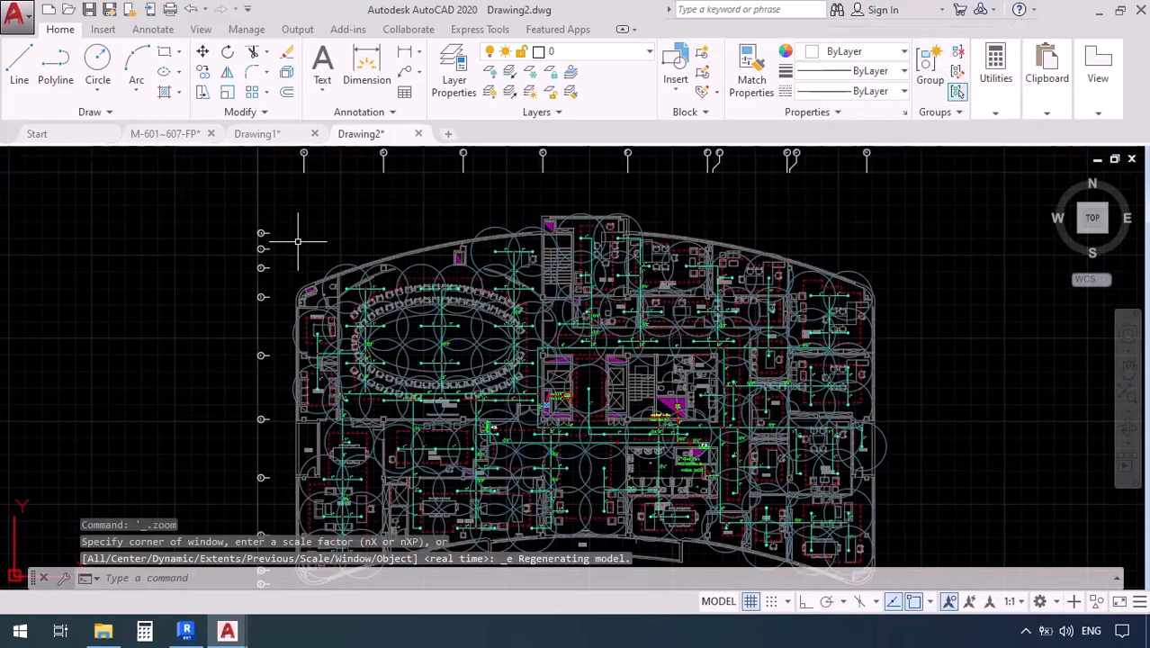
pyautogui.moveTo(145, 306)
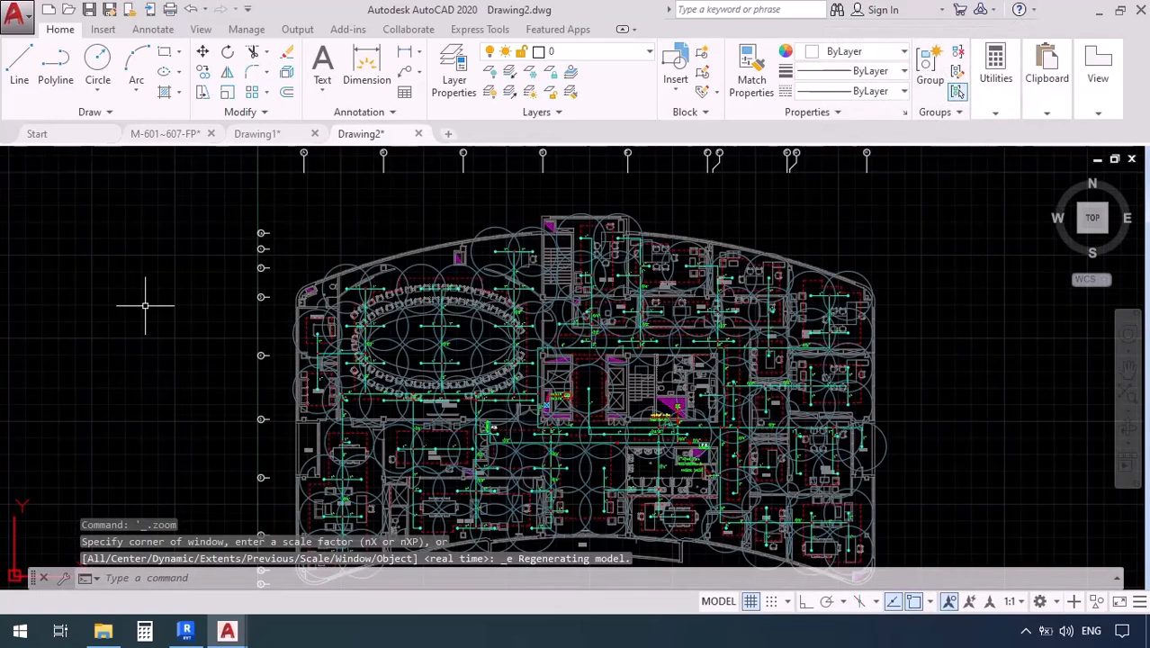
pyautogui.click(16, 10)
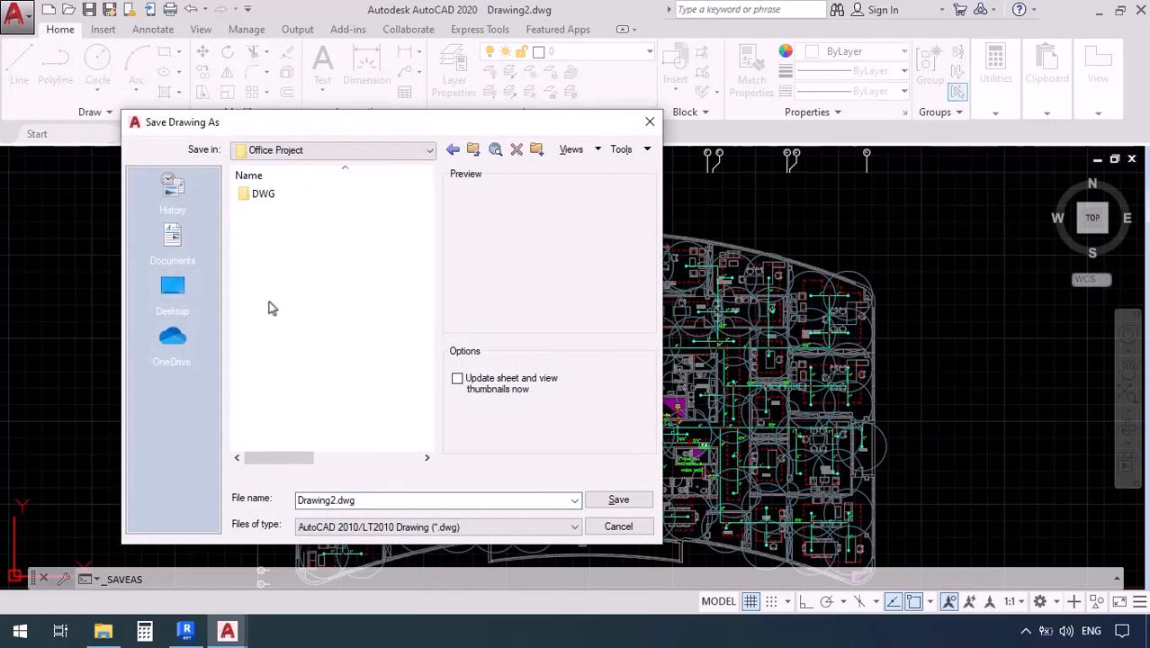
# Save the drawing as FireProtection+4 in the DWG folder
pyautogui.doubleClick(263, 193)
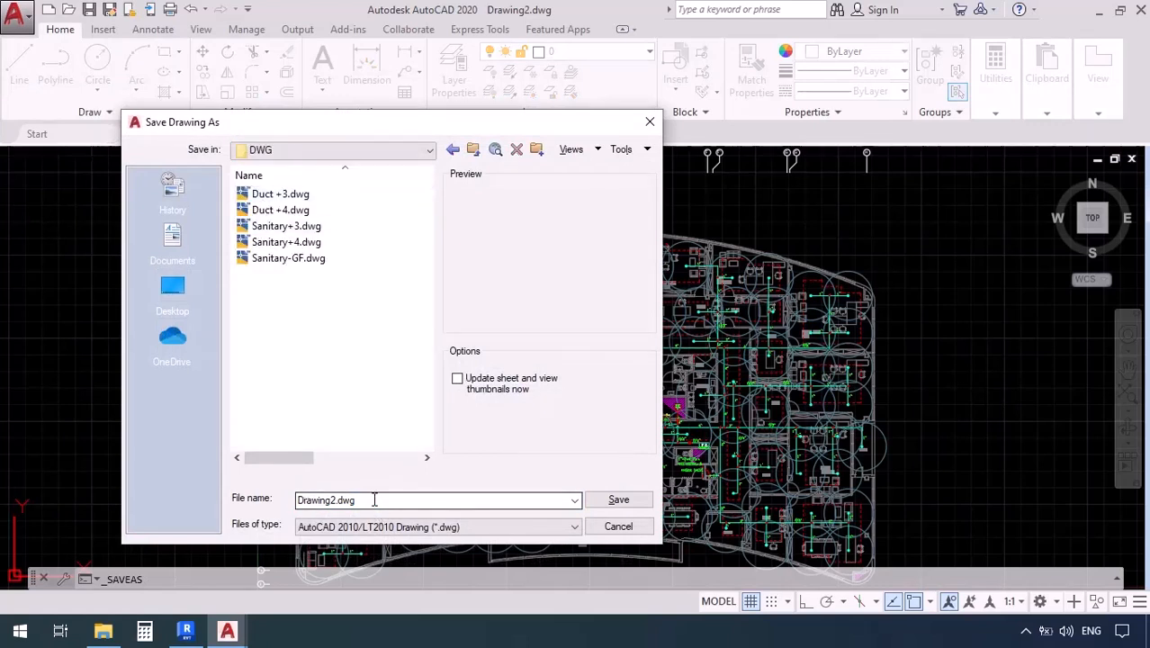
pyautogui.write('FireProtection+4')
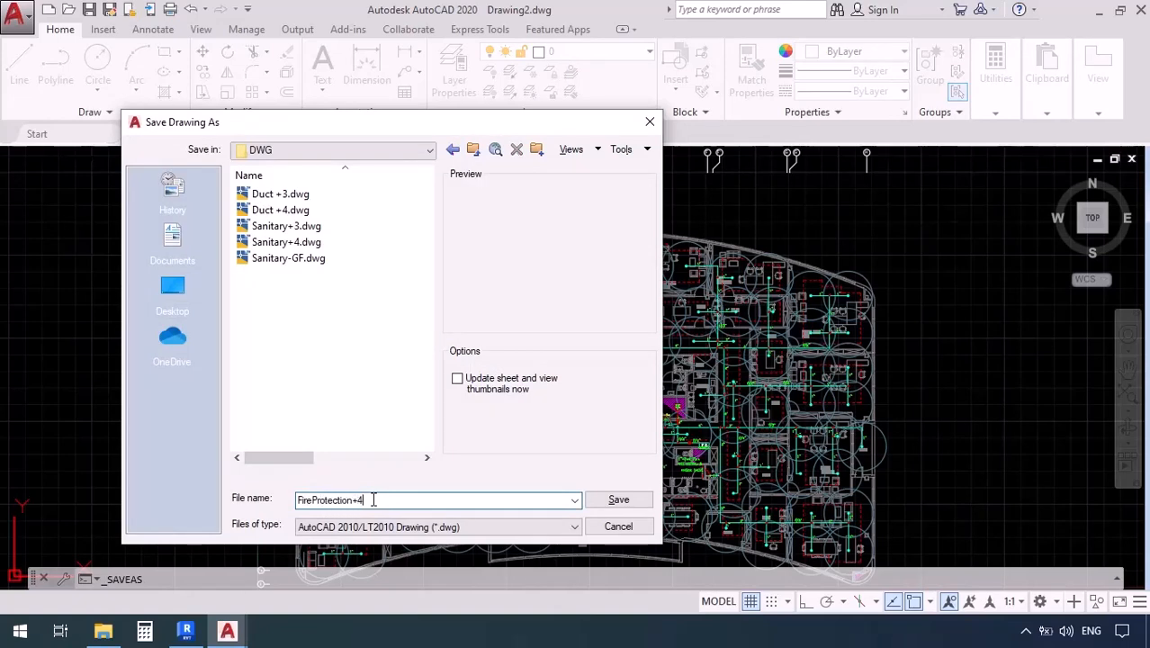
pyautogui.click(619, 500)
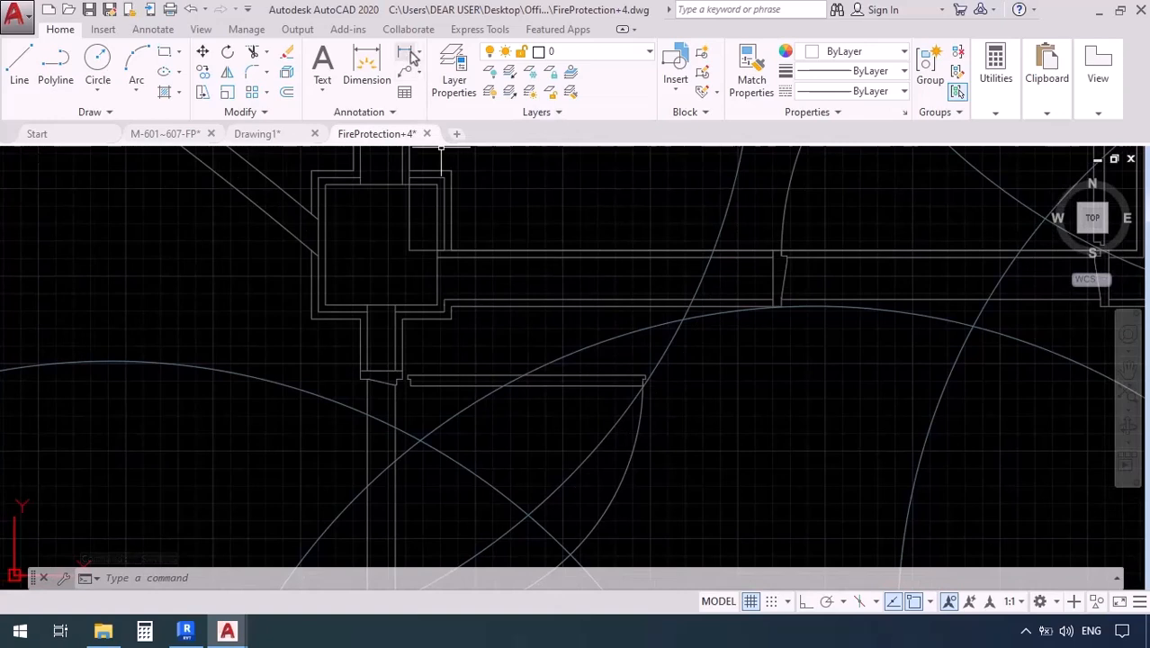
# Measure a wall segment in the saved AutoCAD drawing (245 units)
pyautogui.click(441, 153)
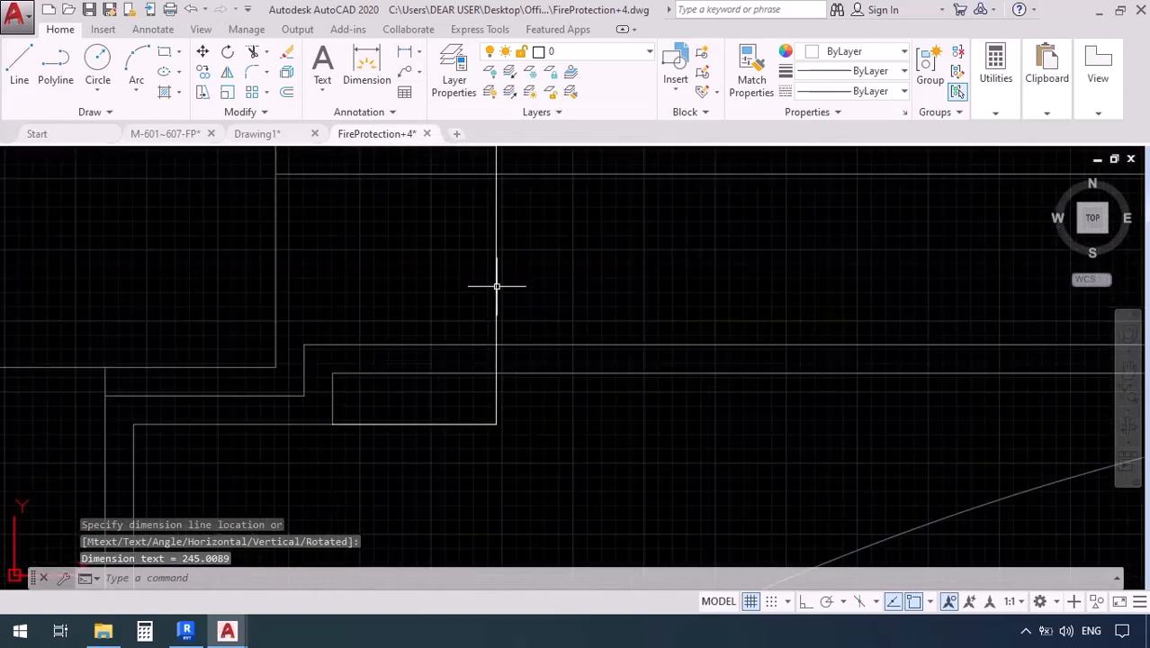
pyautogui.click(513, 449)
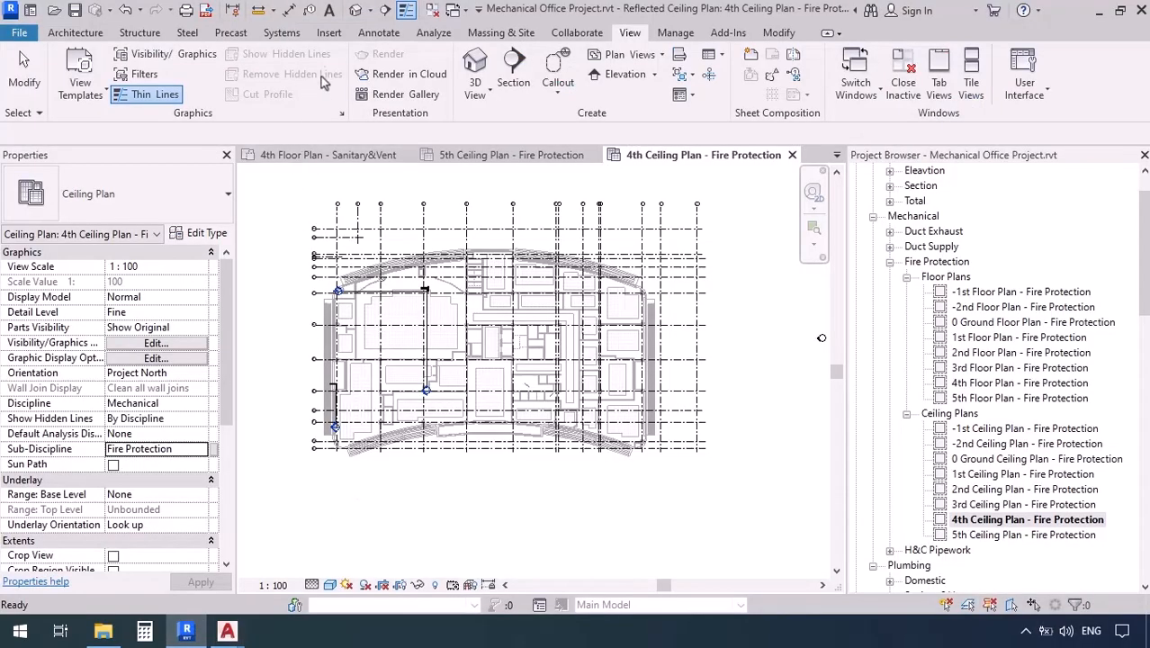
# Start Link CAD and select FireProtection+4.dwg from the DWG folder
pyautogui.click(329, 33)
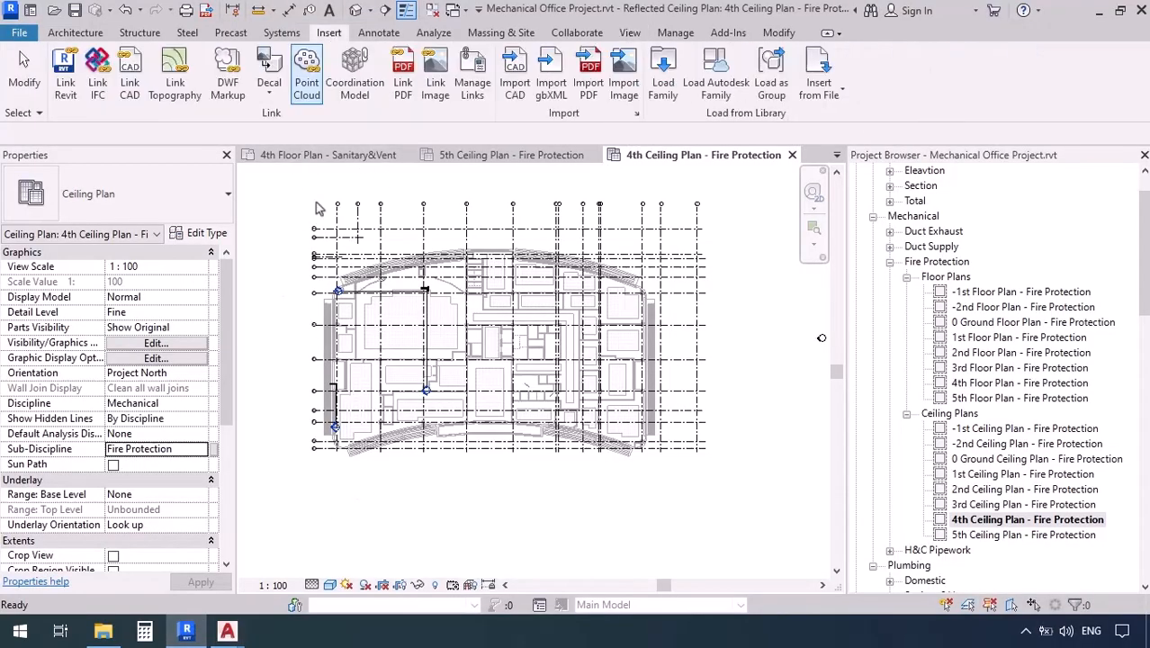
pyautogui.click(130, 72)
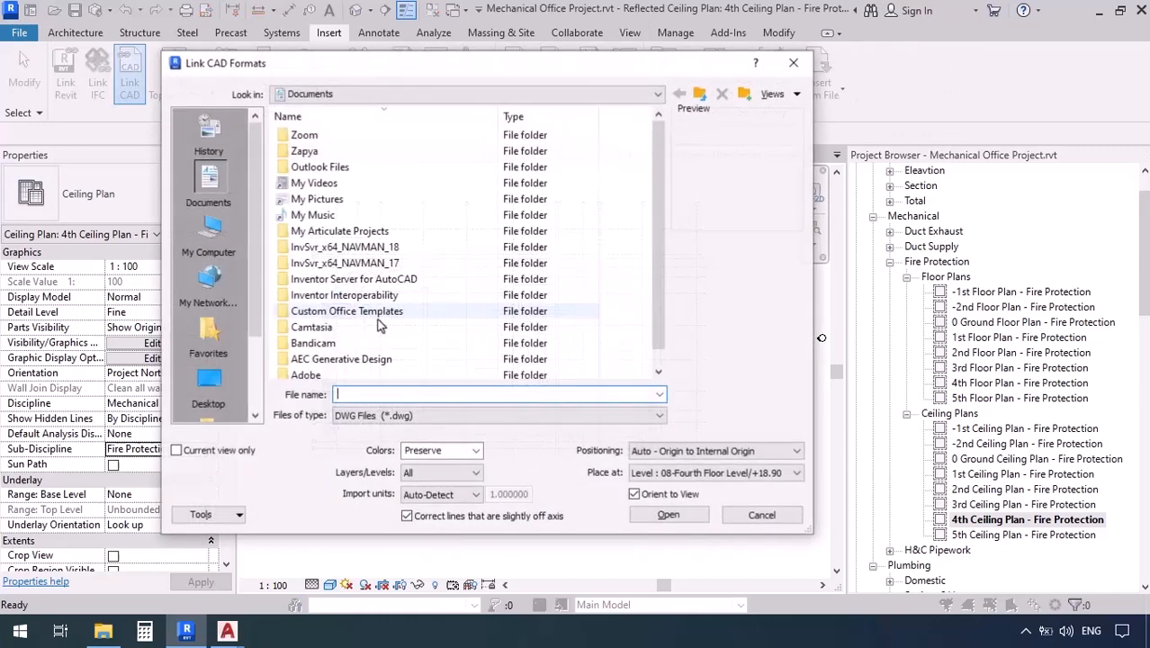
pyautogui.click(208, 382)
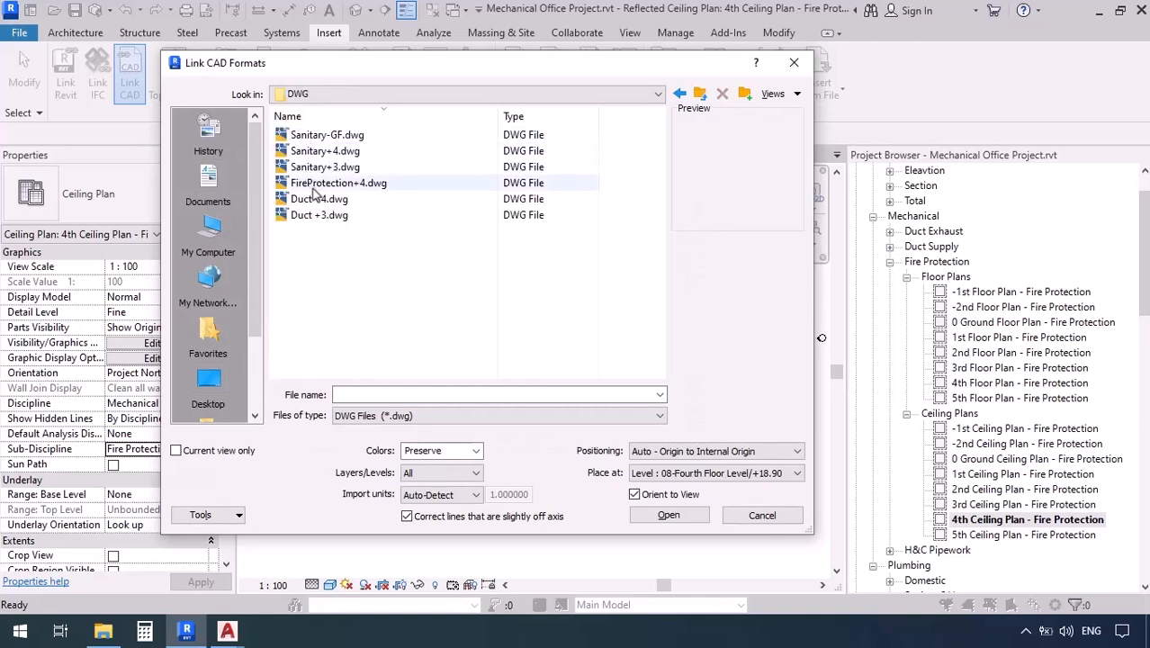
pyautogui.click(339, 183)
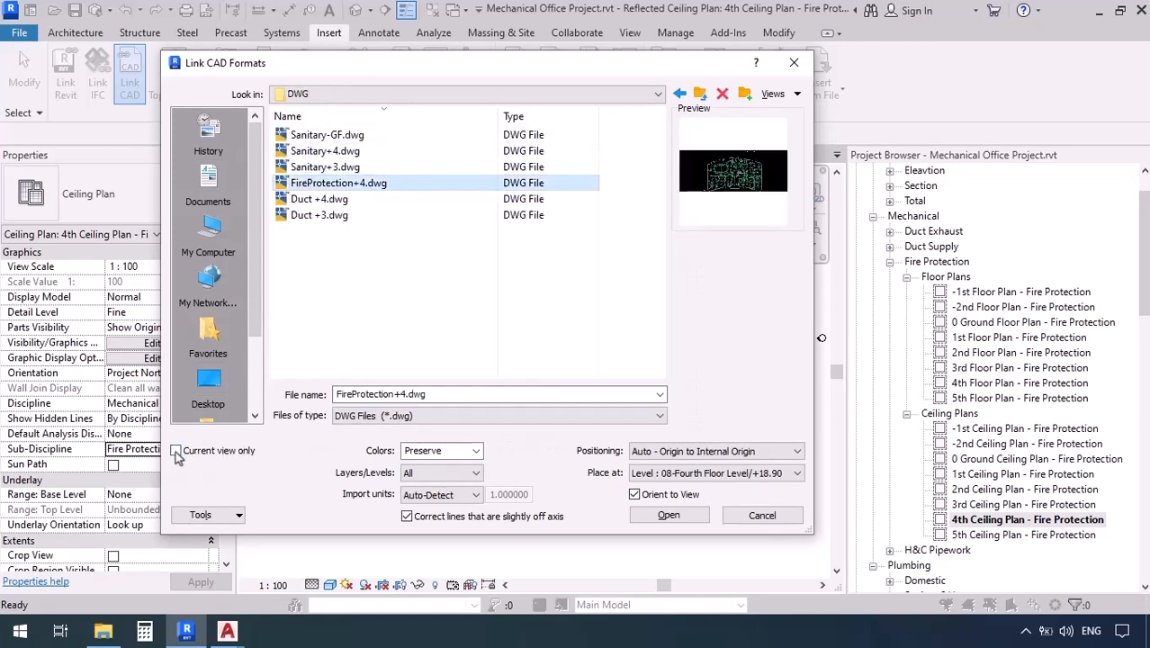
# Link it to the current view only, in millimetres, centre to centre
pyautogui.click(176, 450)
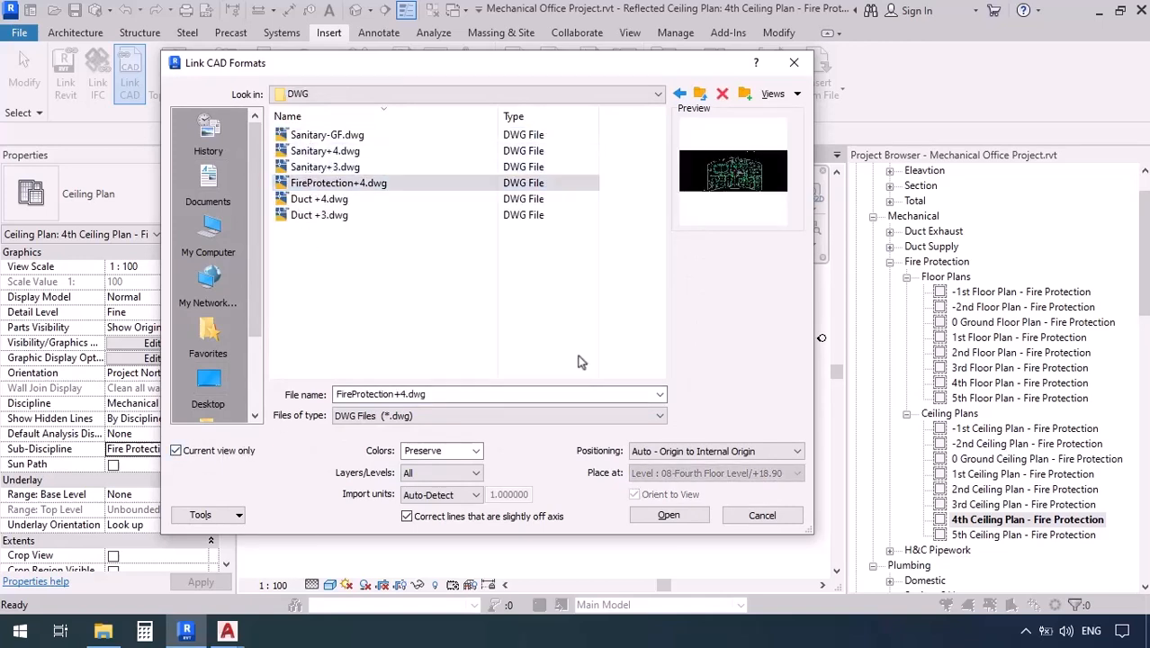
pyautogui.moveTo(500, 468)
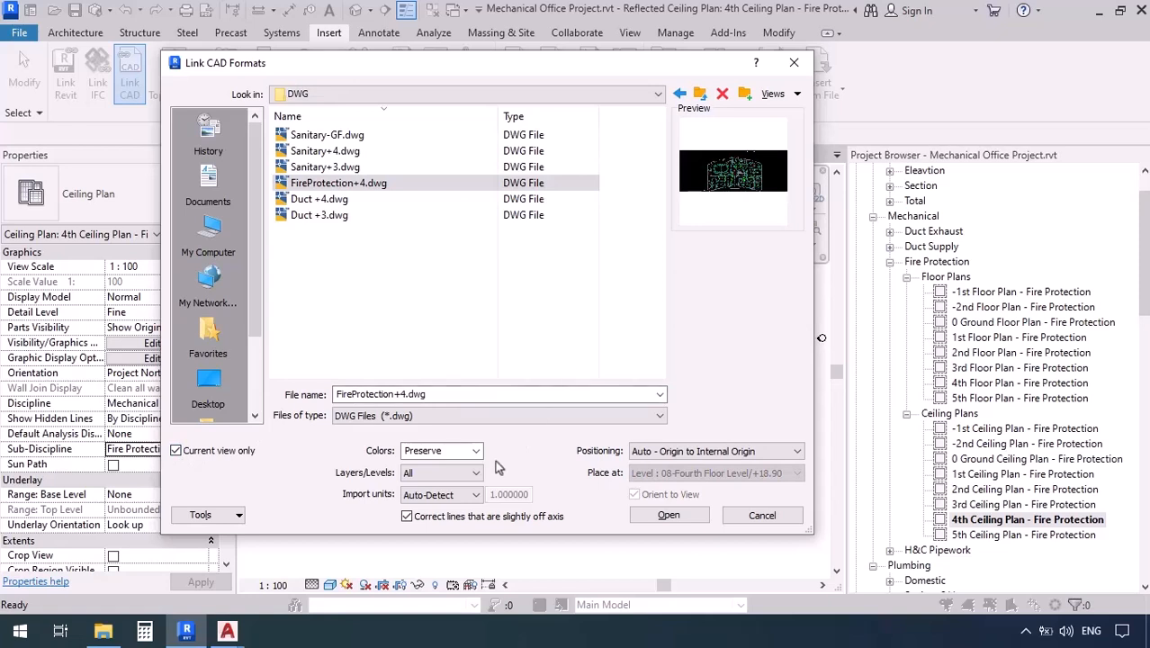
pyautogui.click(474, 494)
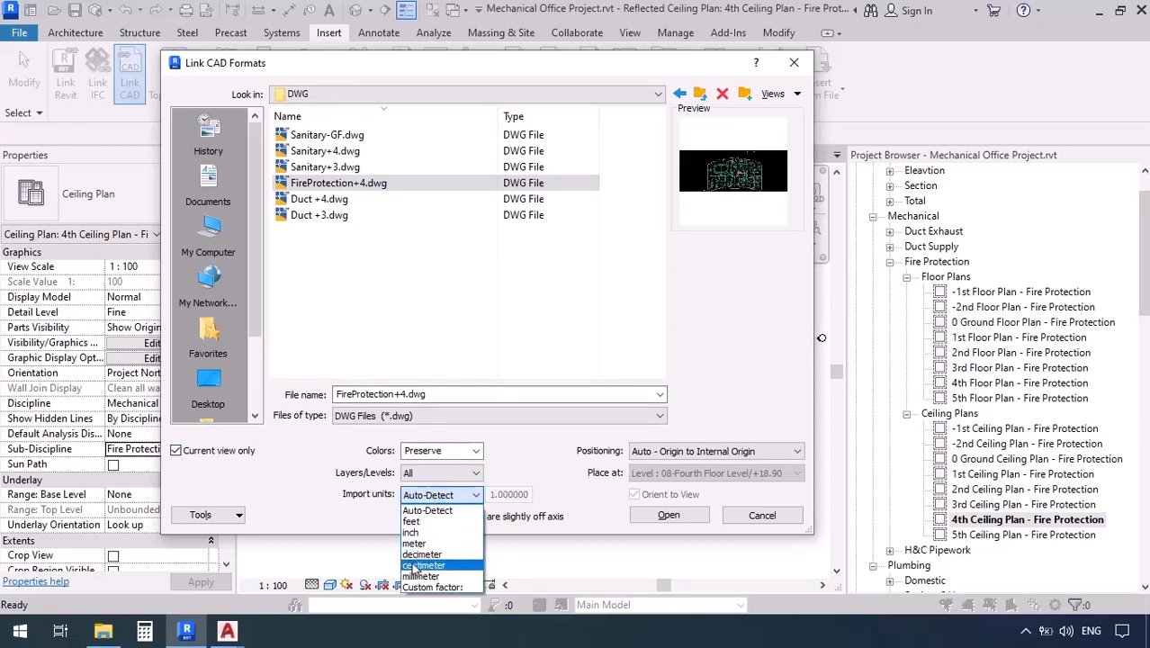
pyautogui.click(716, 451)
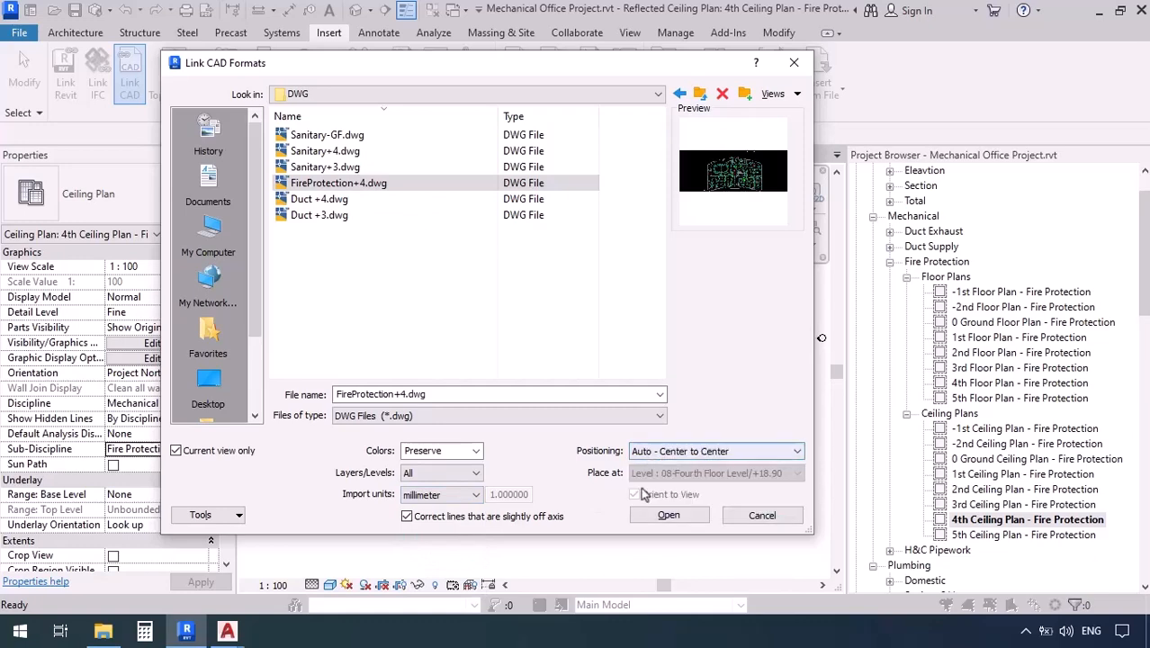
pyautogui.click(668, 514)
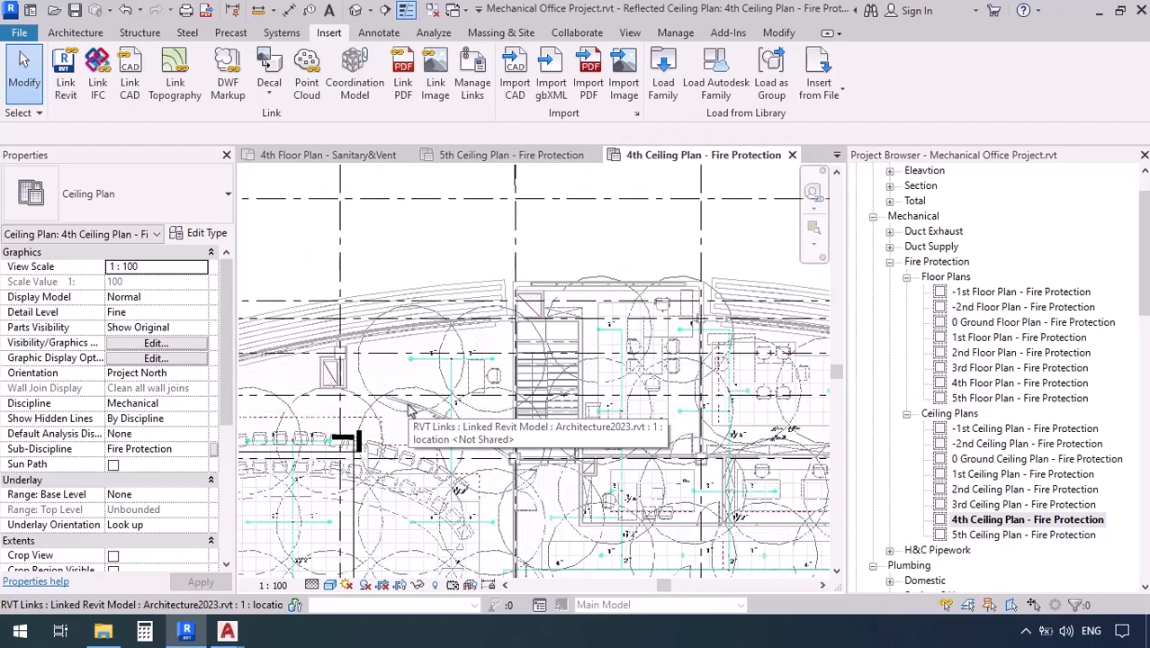
pyautogui.moveTo(443, 252)
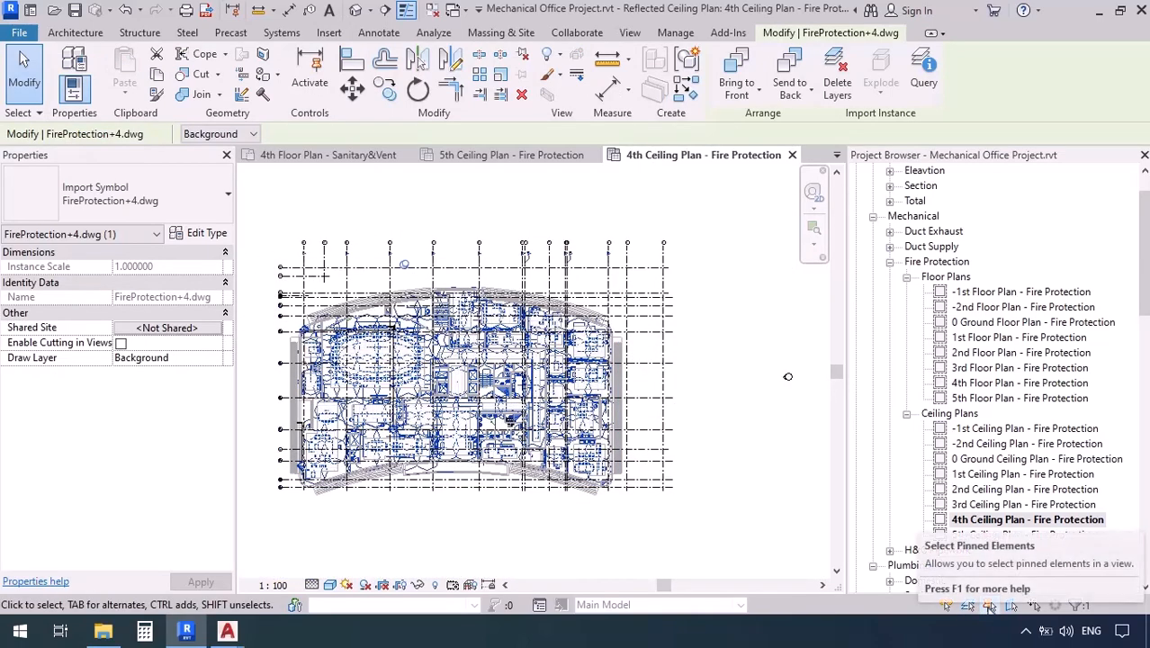
# Enable pinned-element selection and query a circle in the linked drawing (layer 00-Dayereh)
pyautogui.click(448, 369)
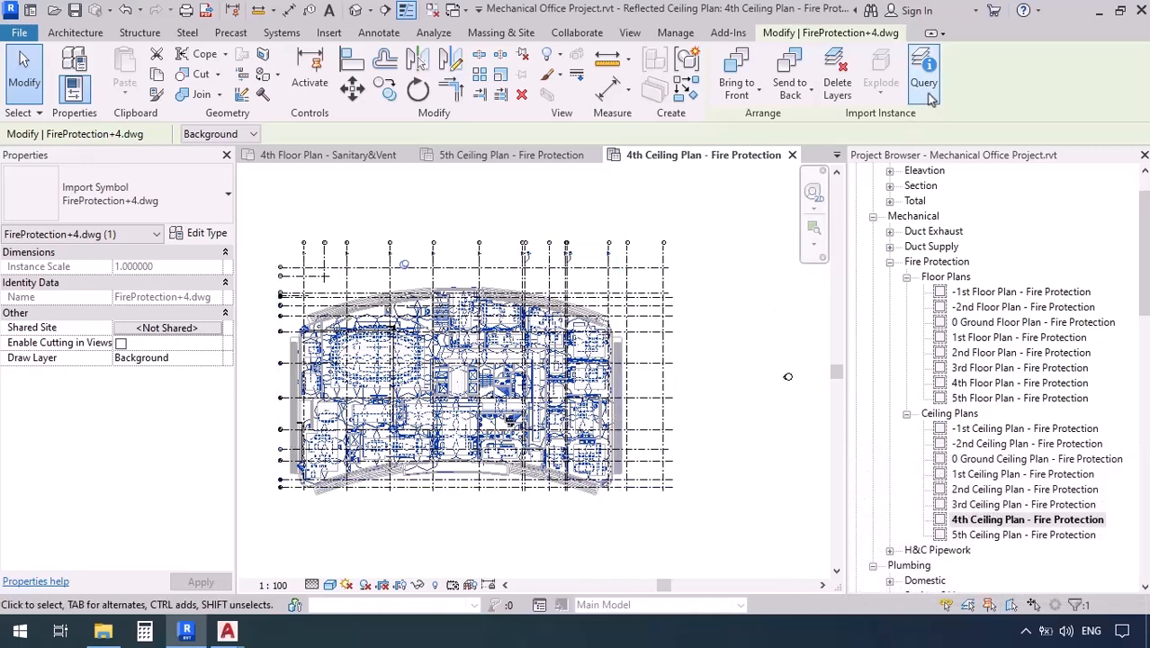
pyautogui.moveTo(924, 72)
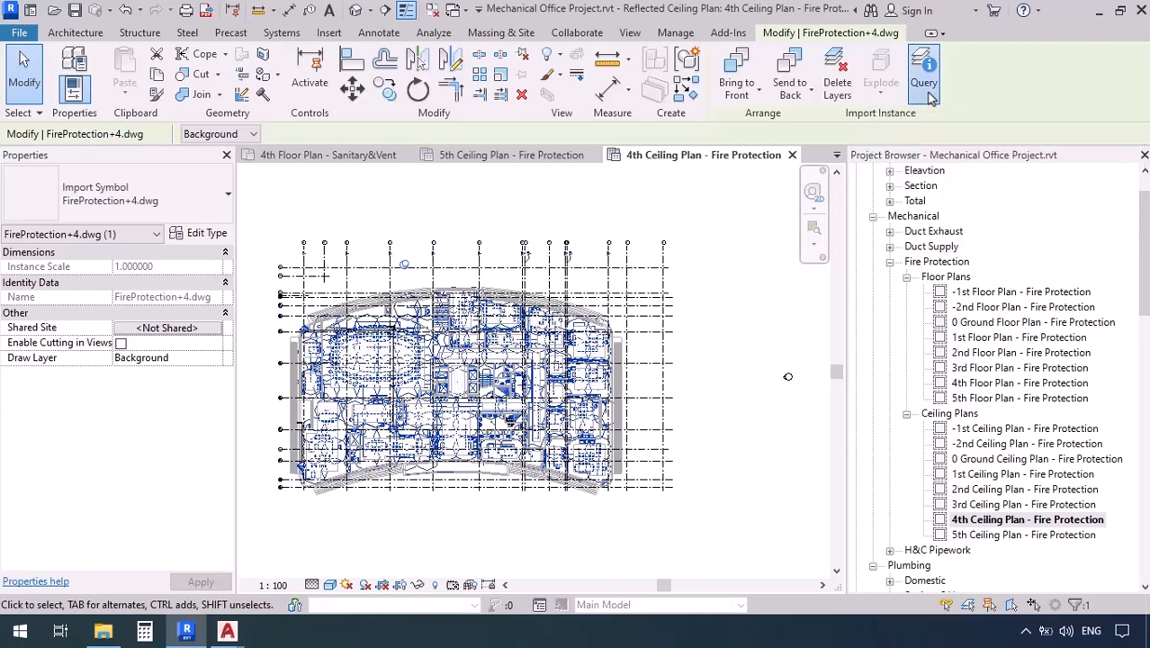
pyautogui.click(924, 72)
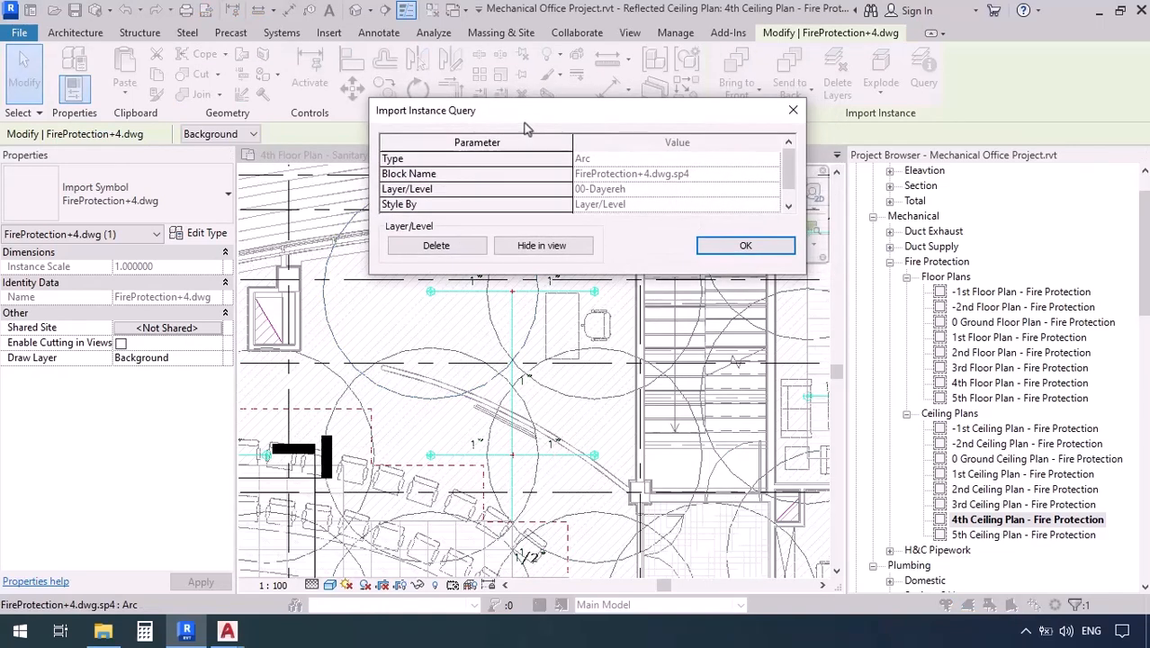
pyautogui.moveTo(425, 248)
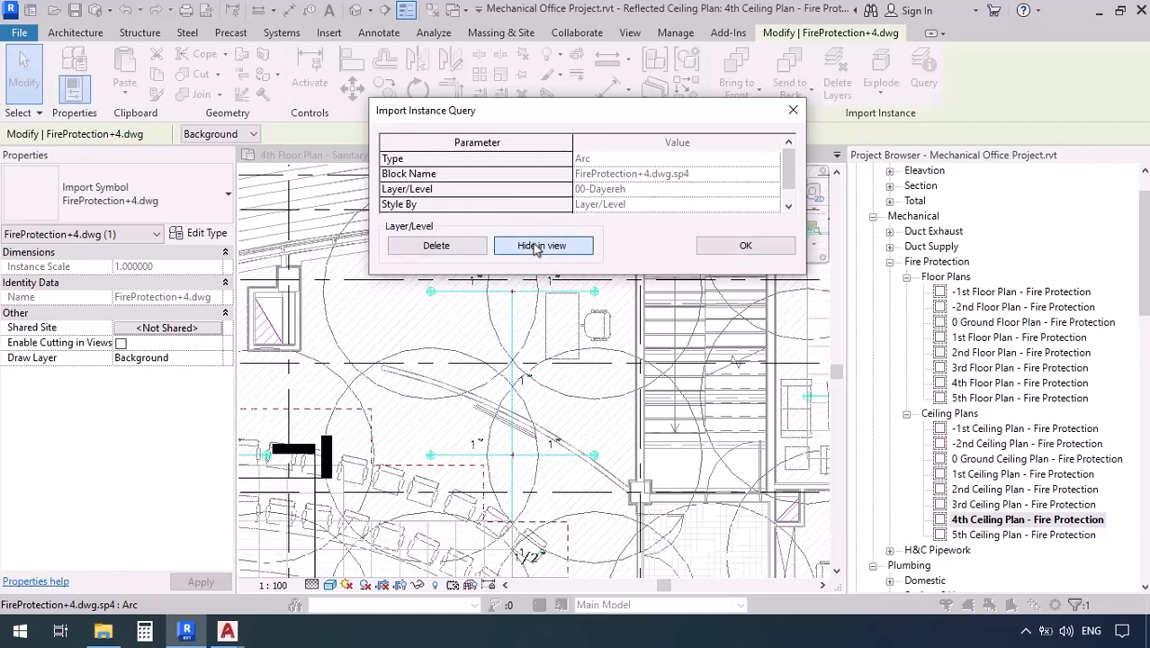
# Hide the 00-Dayereh layer in view from the Import Instance Query dialog
pyautogui.click(543, 245)
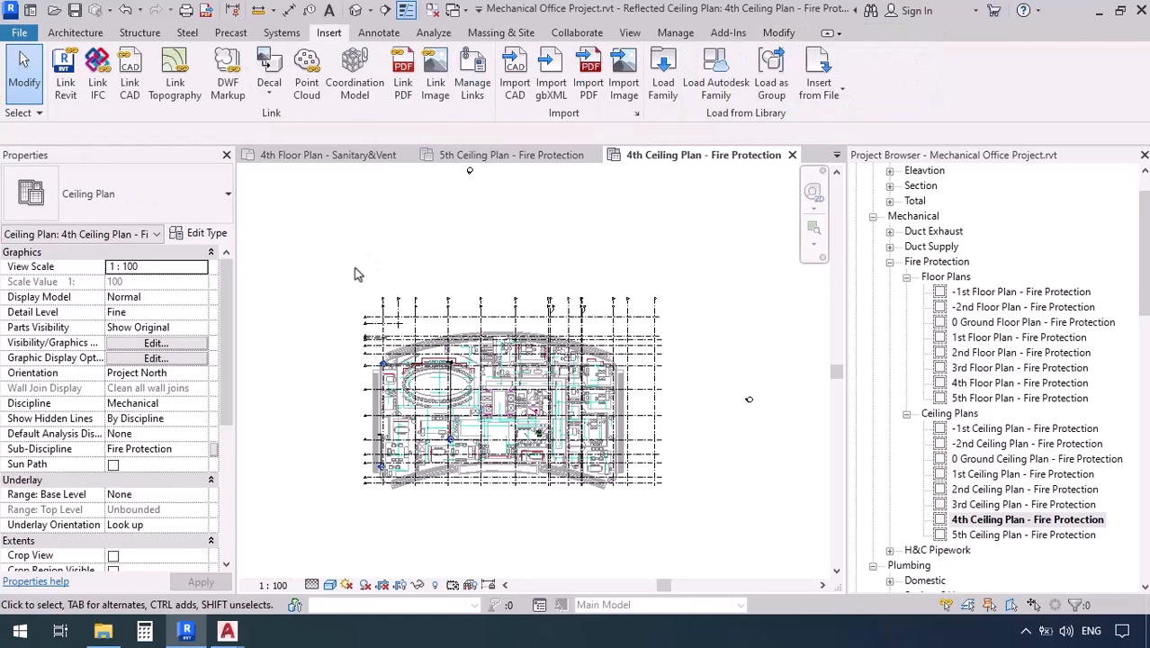
pyautogui.click(155, 343)
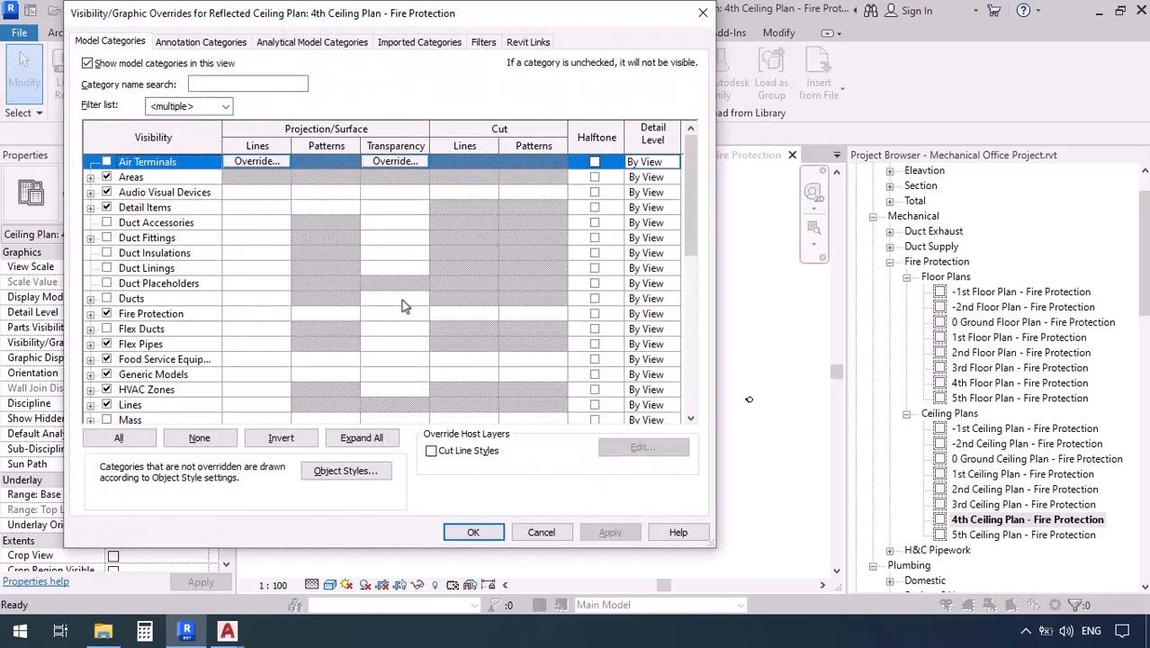
pyautogui.click(419, 42)
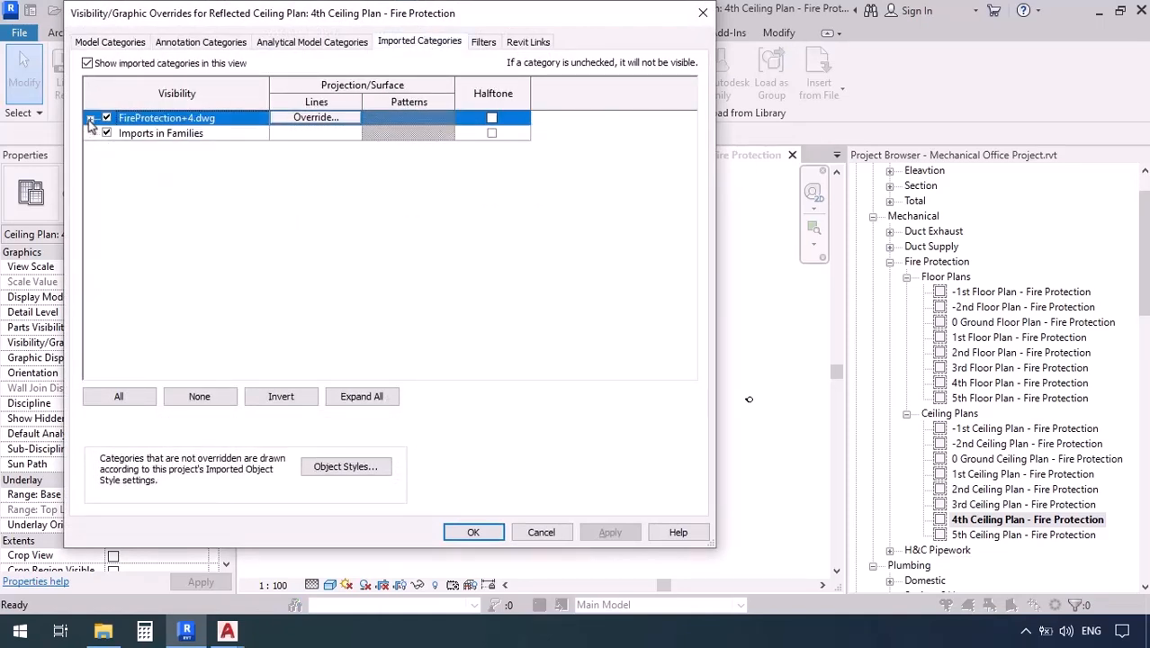
pyautogui.click(91, 117)
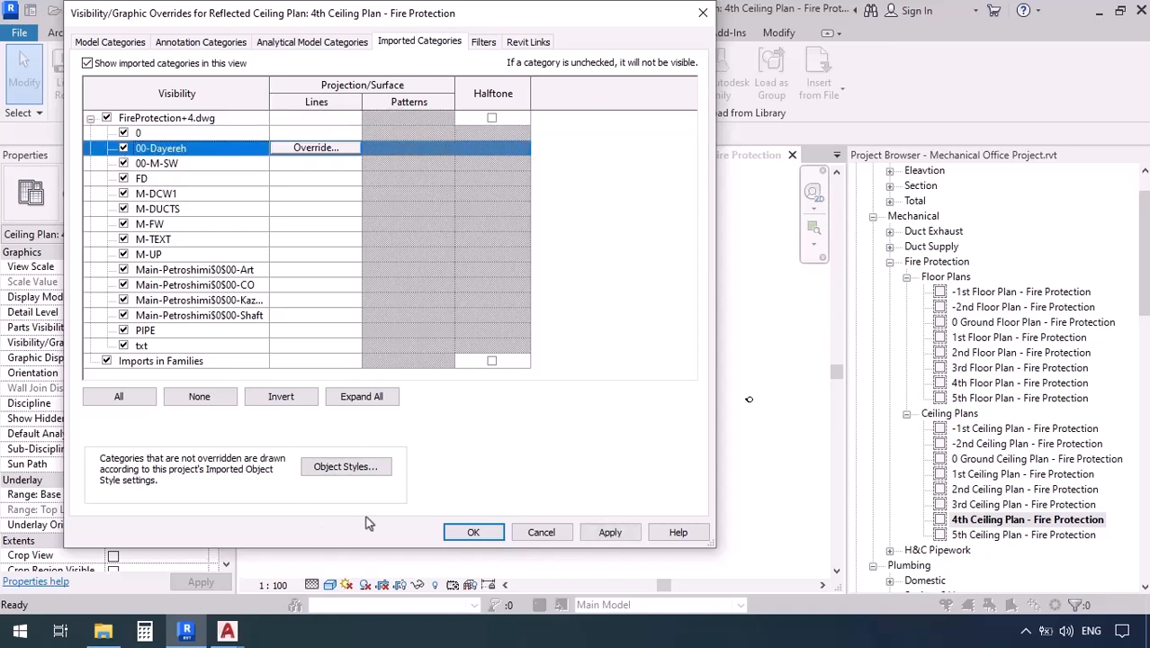
pyautogui.click(474, 532)
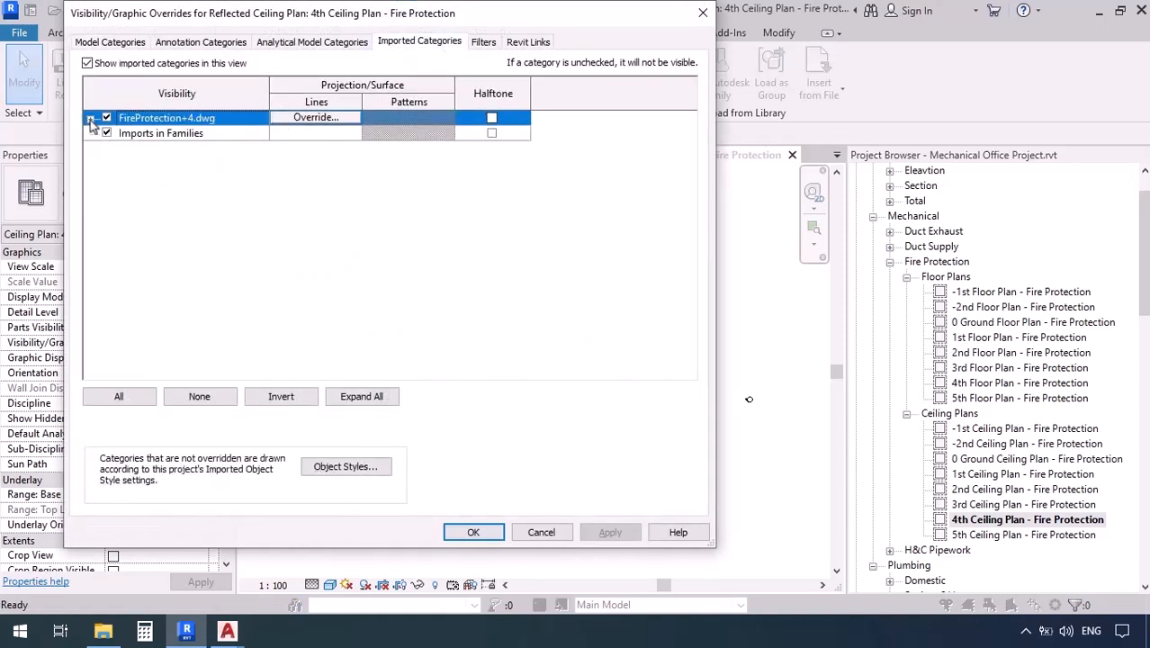
pyautogui.click(91, 118)
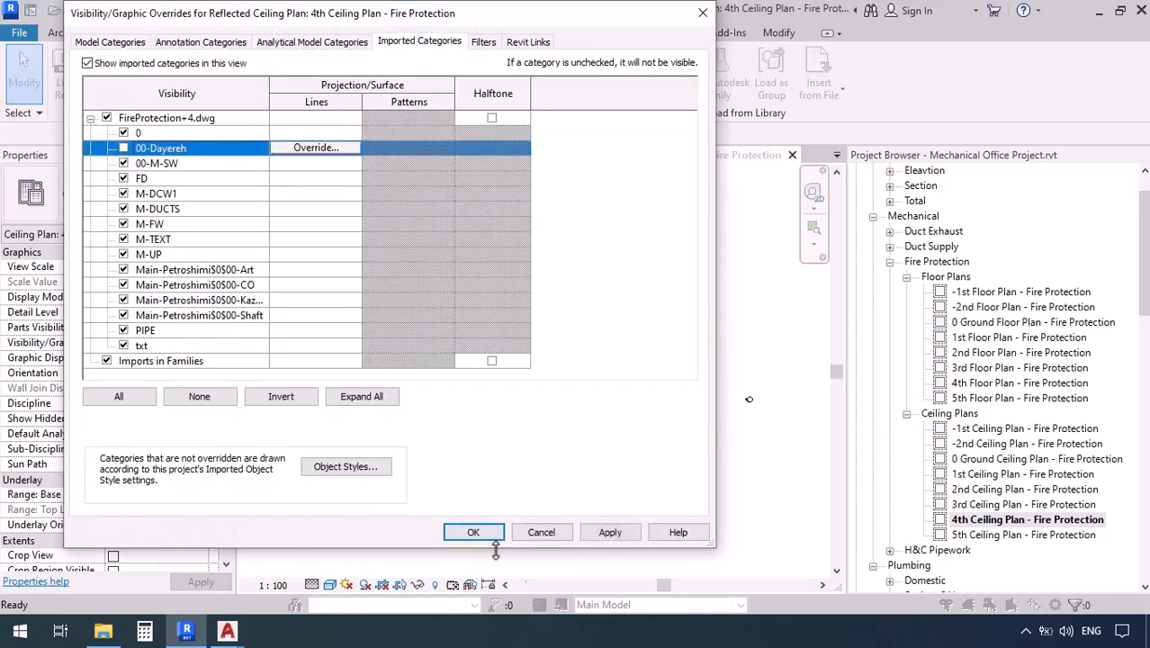
pyautogui.click(473, 532)
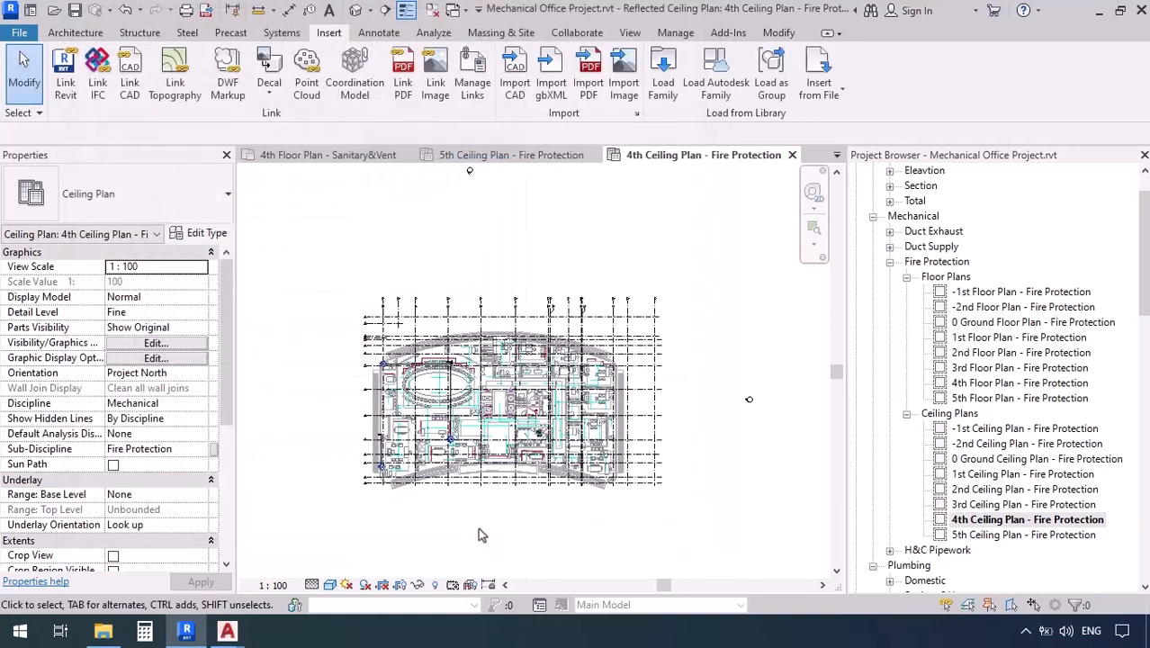